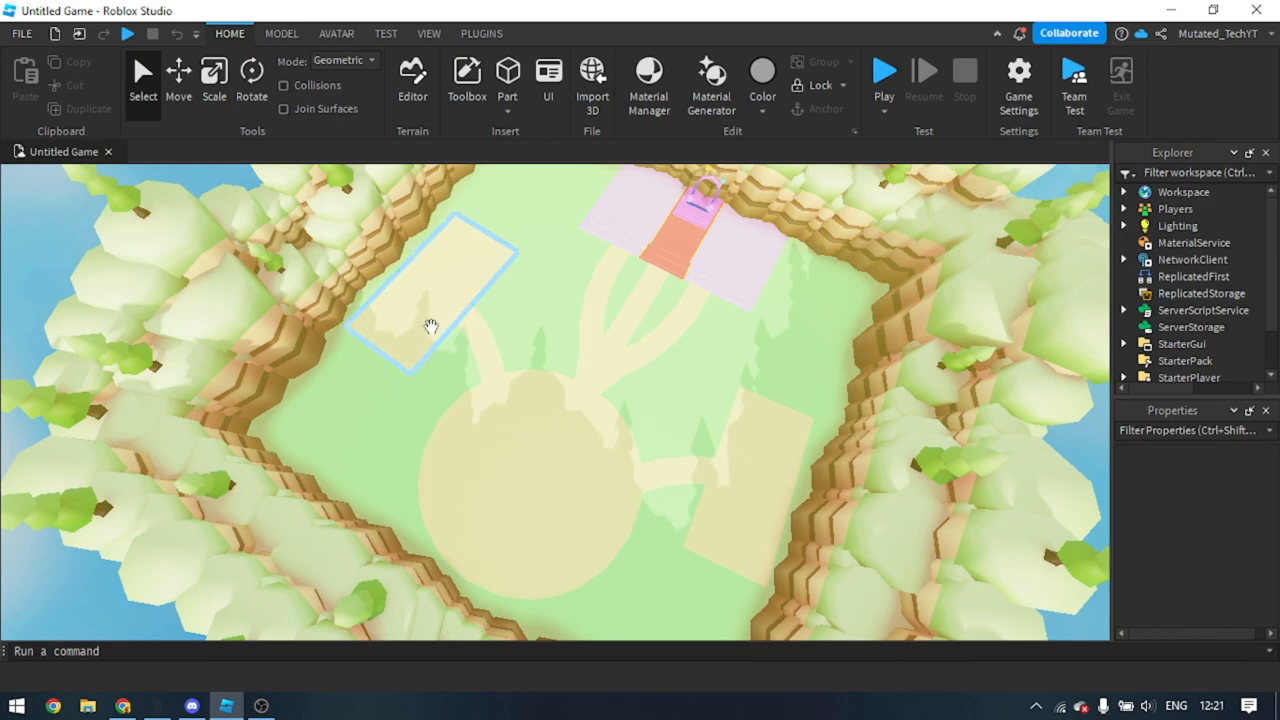
Inspect the lobby's wall models, admin loader, loose parts, server scripts and Bunny item in Explorer
{"action": "left_click_drag", "start_coordinate": [430, 328], "coordinate": [788, 564]}
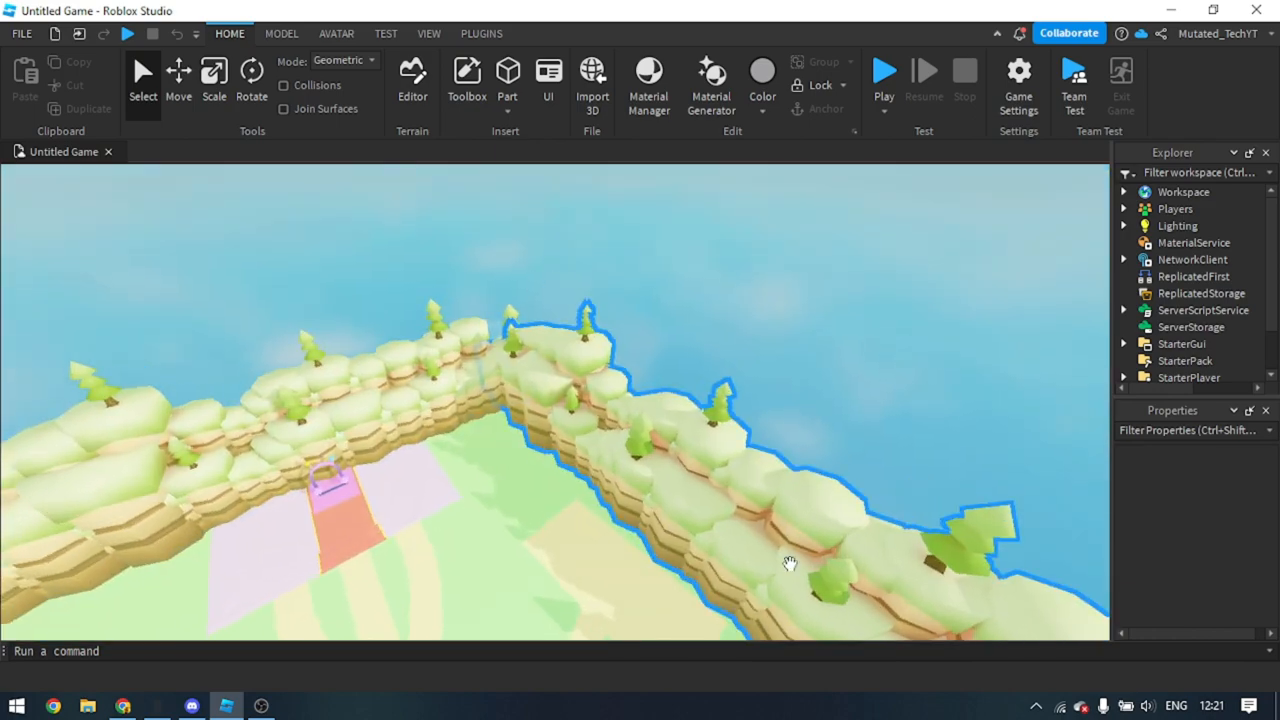
{"action": "left_click_drag", "start_coordinate": [788, 564], "coordinate": [308, 398]}
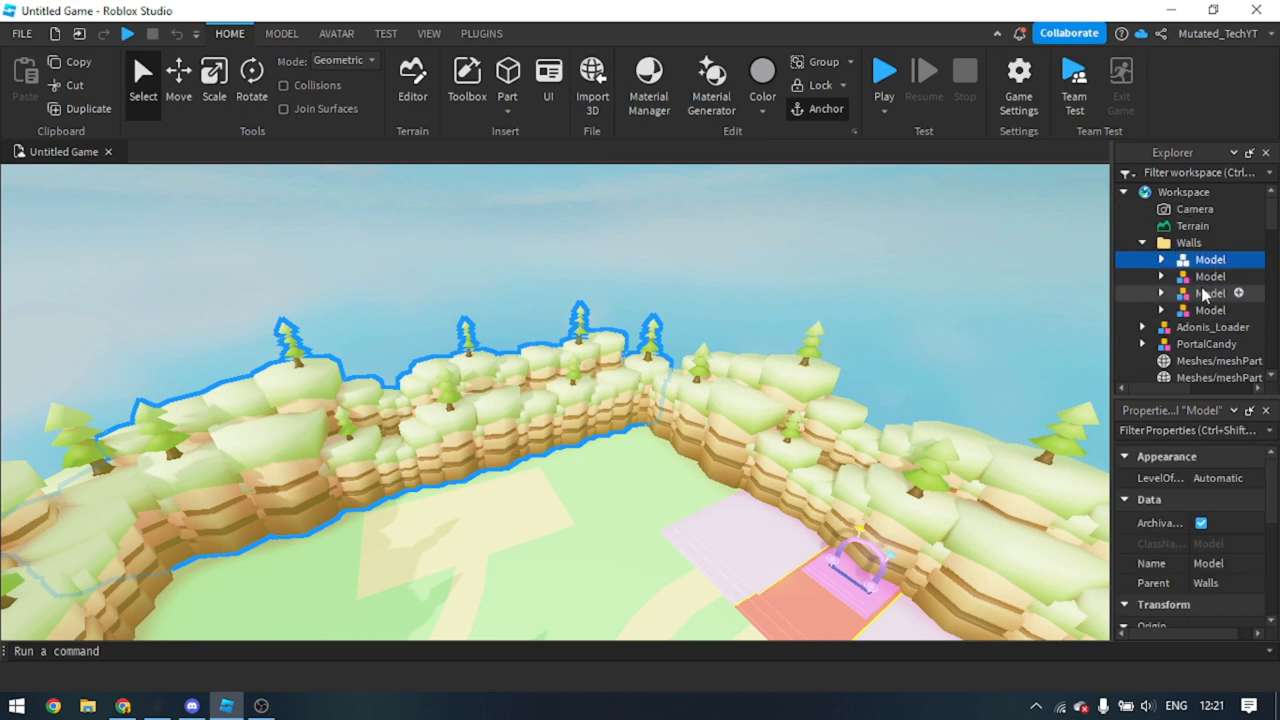
{"action": "left_click", "coordinate": [1160, 310]}
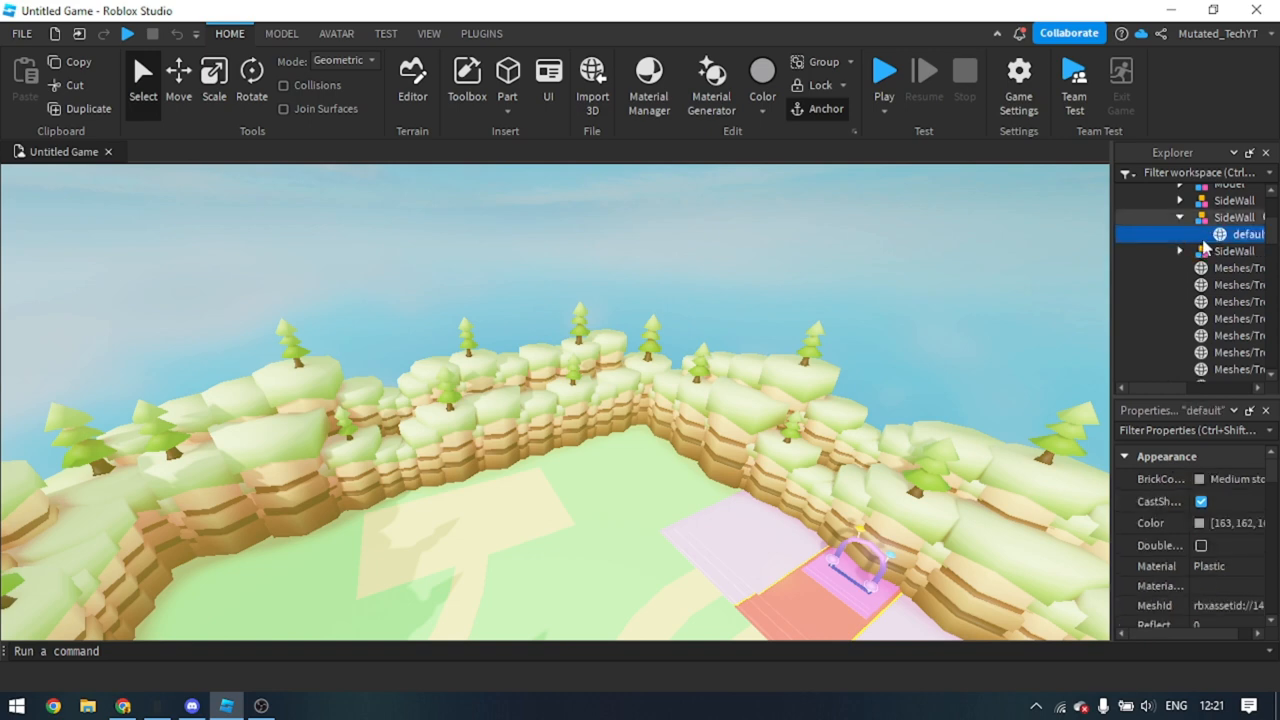
{"action": "scroll", "scroll_direction": "up", "scroll_amount": 3}
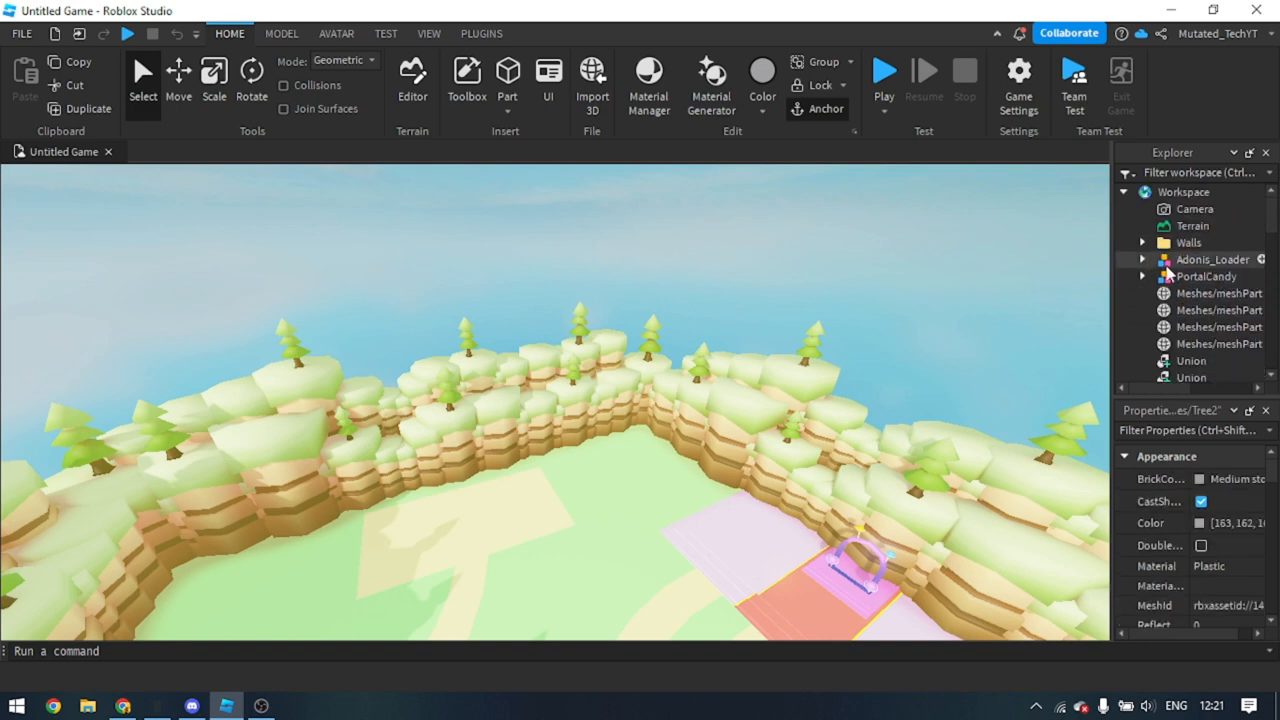
{"action": "left_click", "coordinate": [1212, 260]}
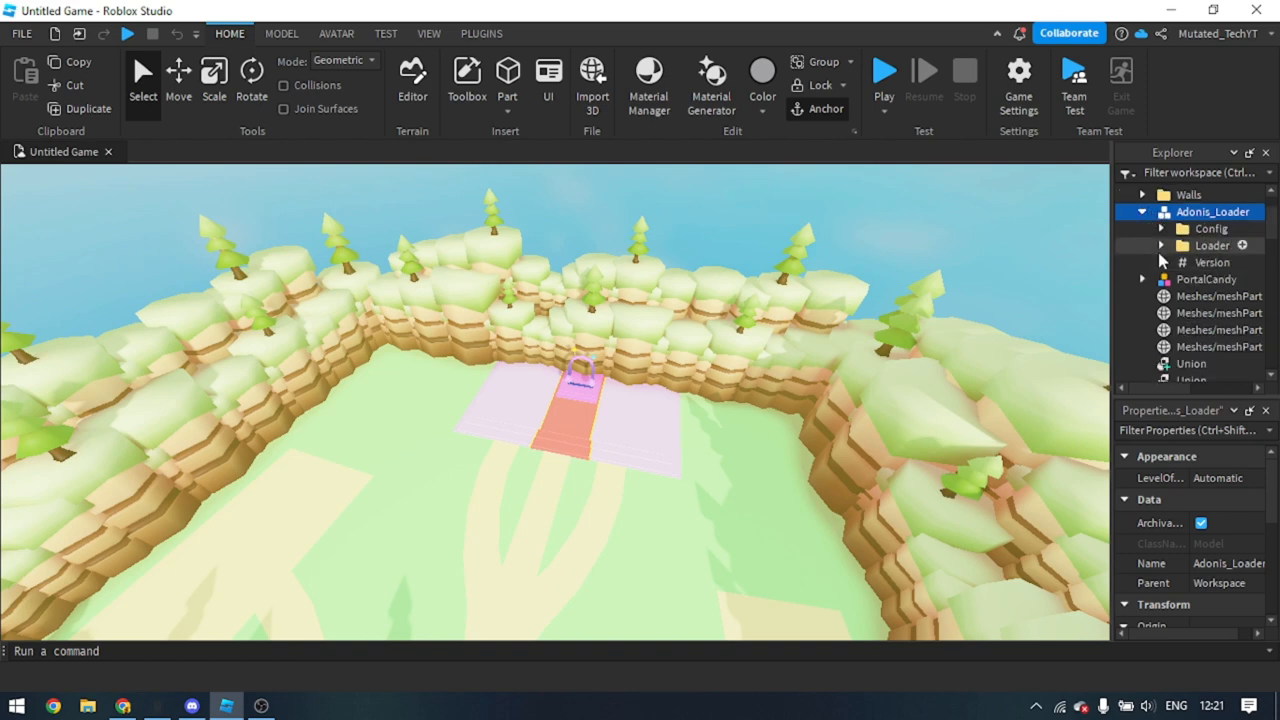
{"action": "left_click", "coordinate": [1160, 228]}
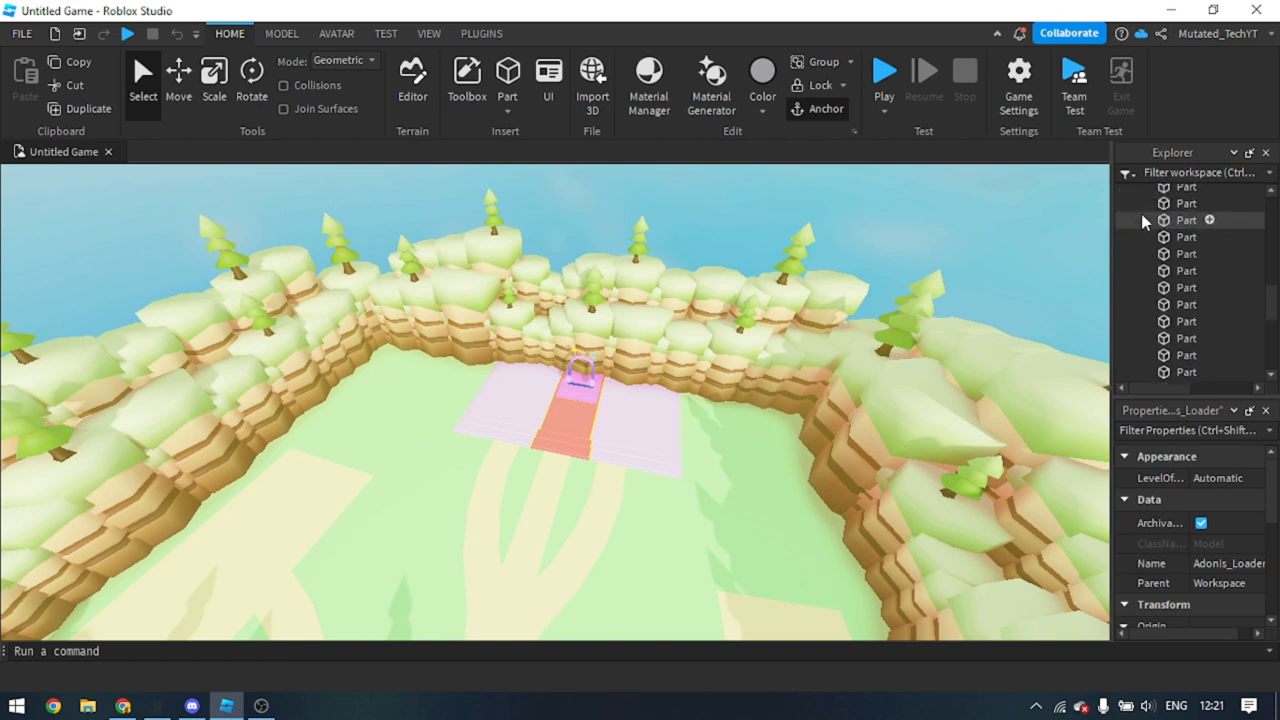
{"action": "scroll", "scroll_direction": "down", "scroll_amount": 3}
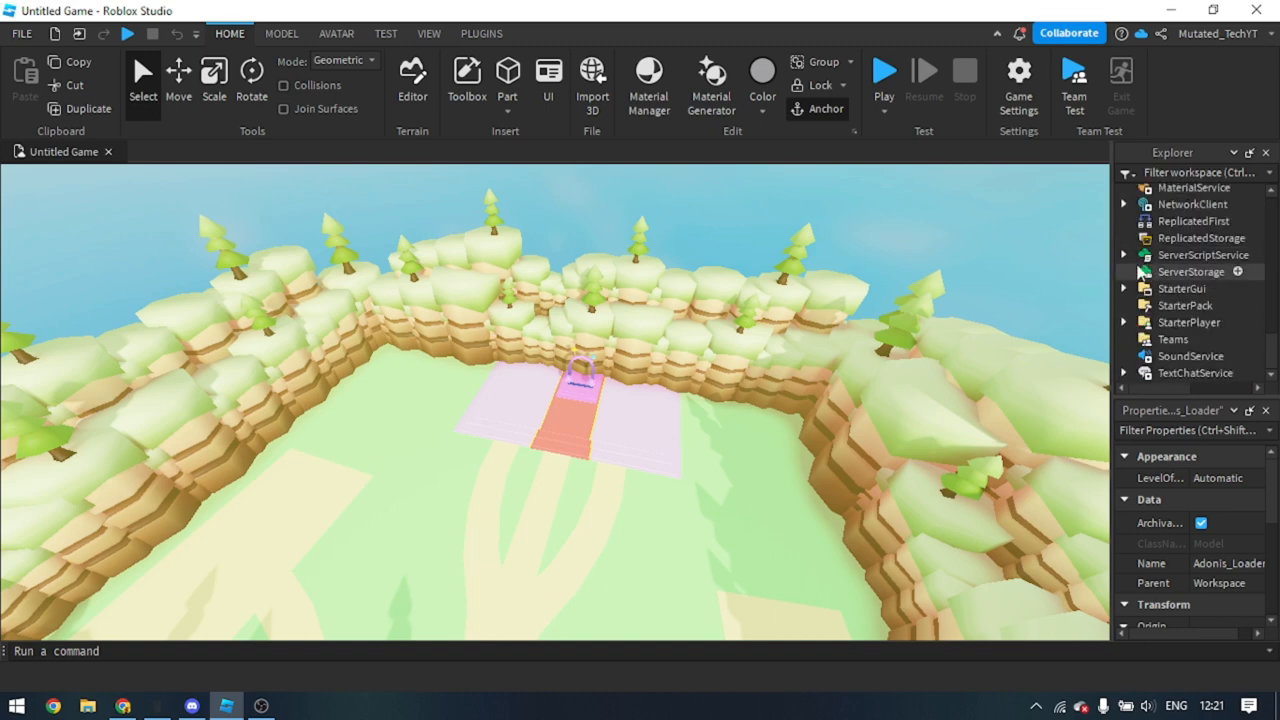
{"action": "left_click", "coordinate": [1124, 254]}
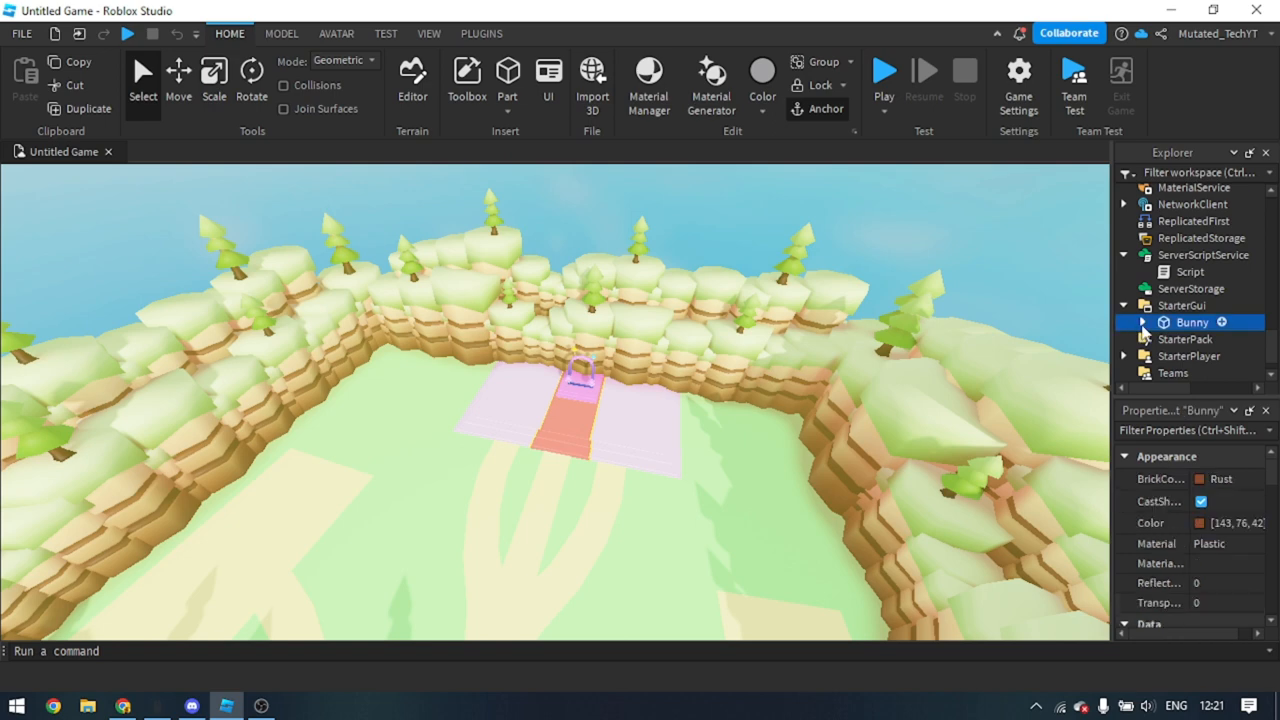
{"action": "left_click", "coordinate": [1144, 322]}
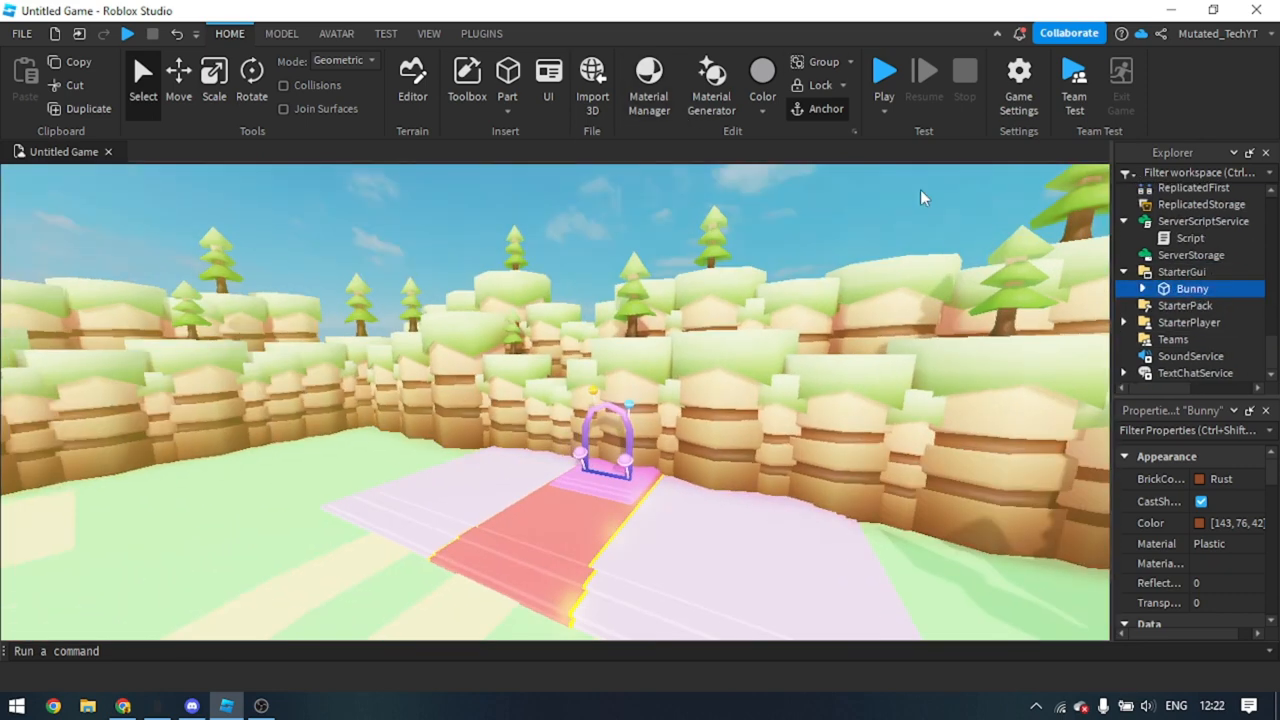
Play-test the lobby, spawning at the pink portal, then stop the session
{"action": "left_click", "coordinate": [884, 70]}
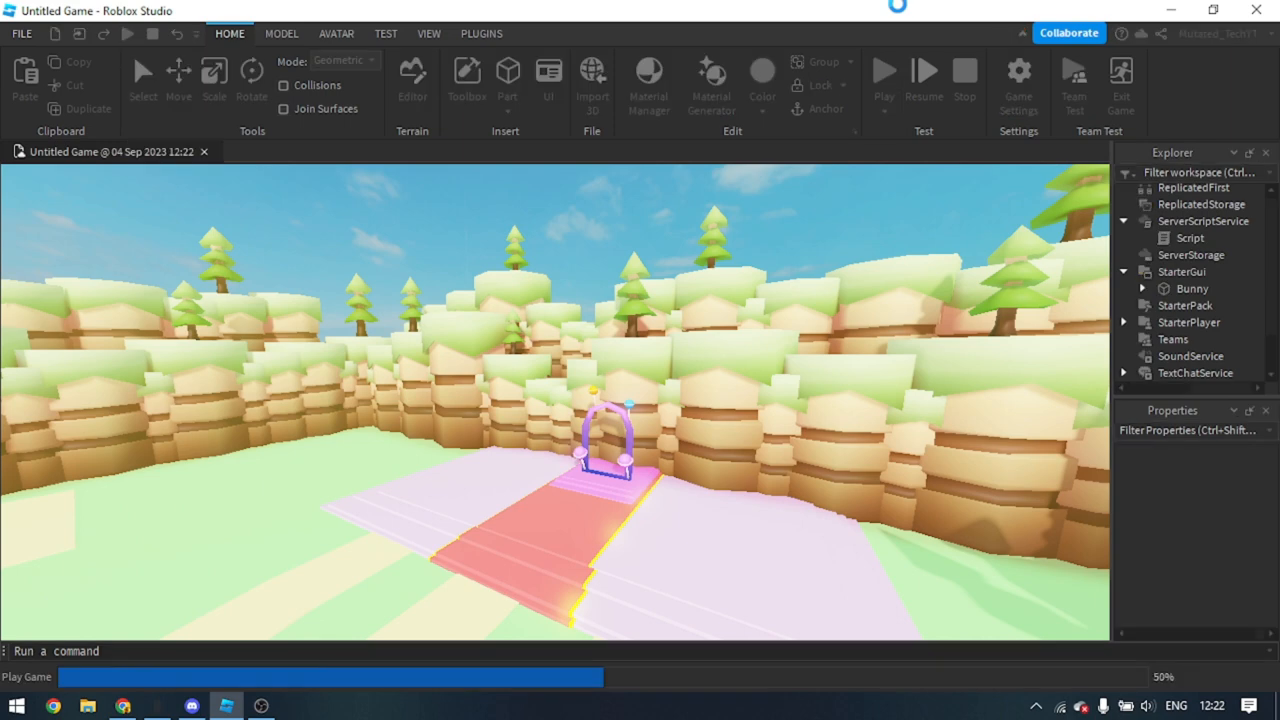
{"action": "left_click", "coordinate": [884, 70]}
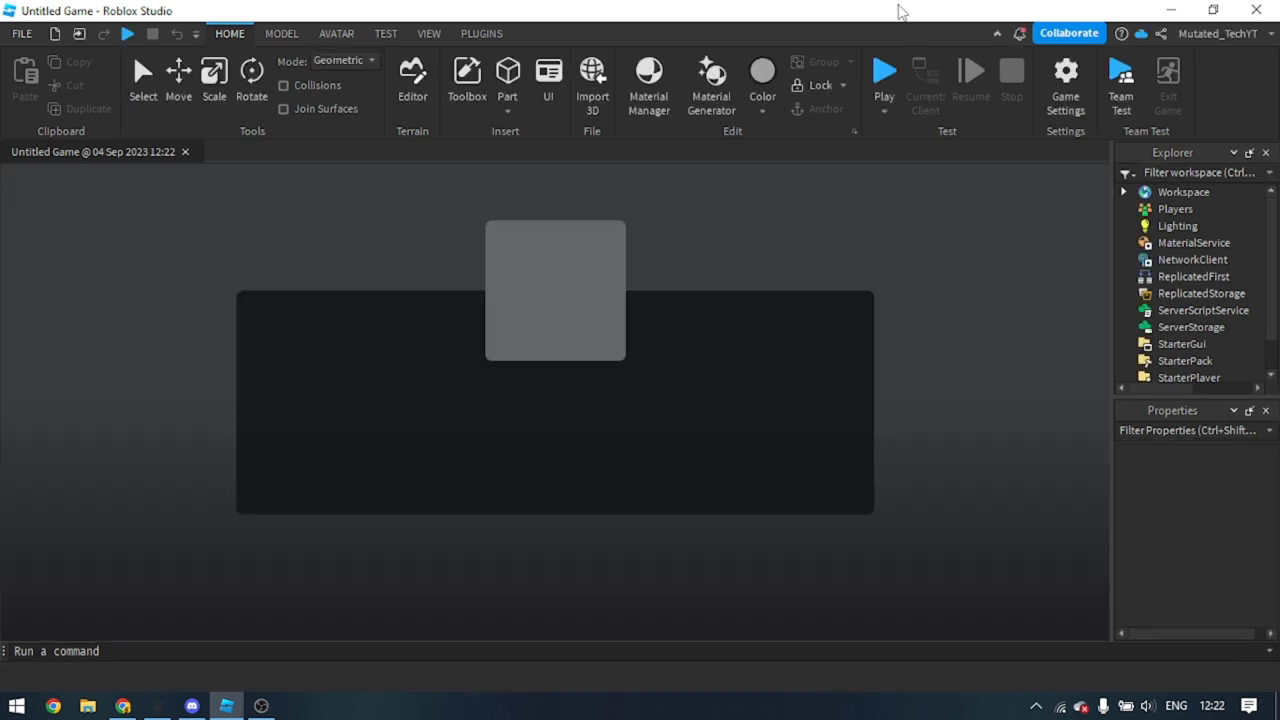
{"action": "left_click", "coordinate": [884, 76]}
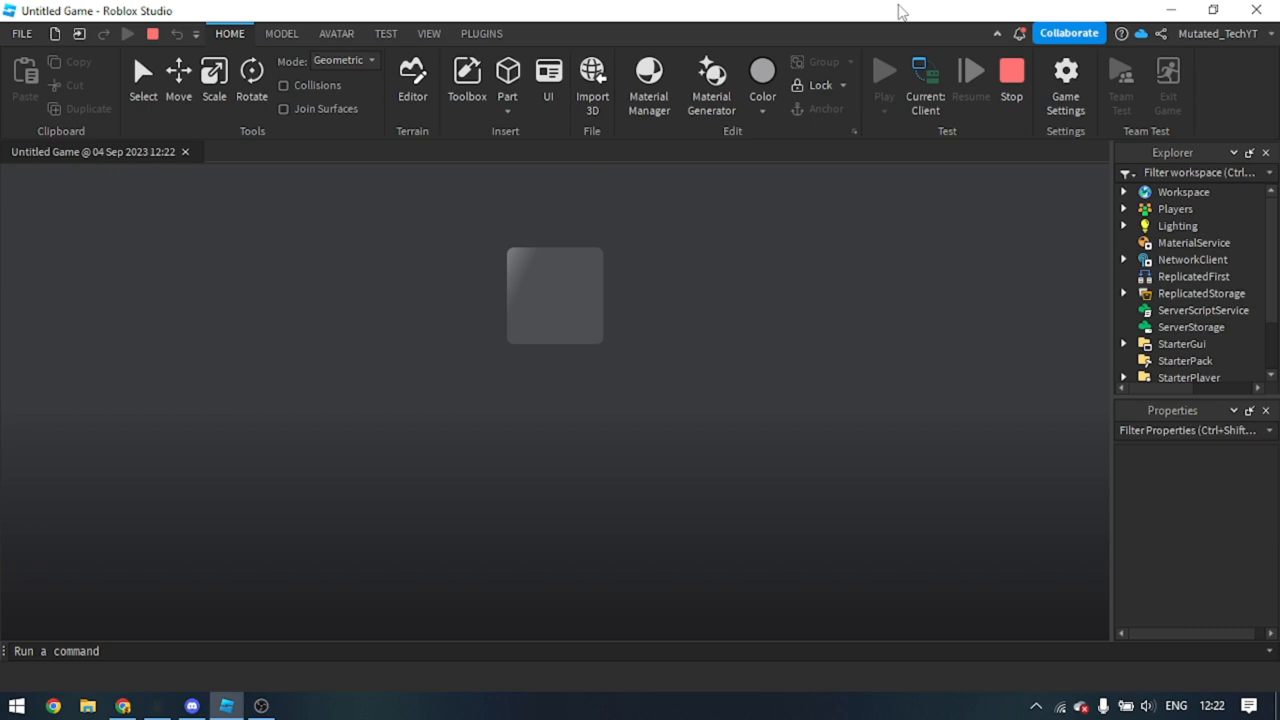
{"action": "left_click", "coordinate": [882, 70]}
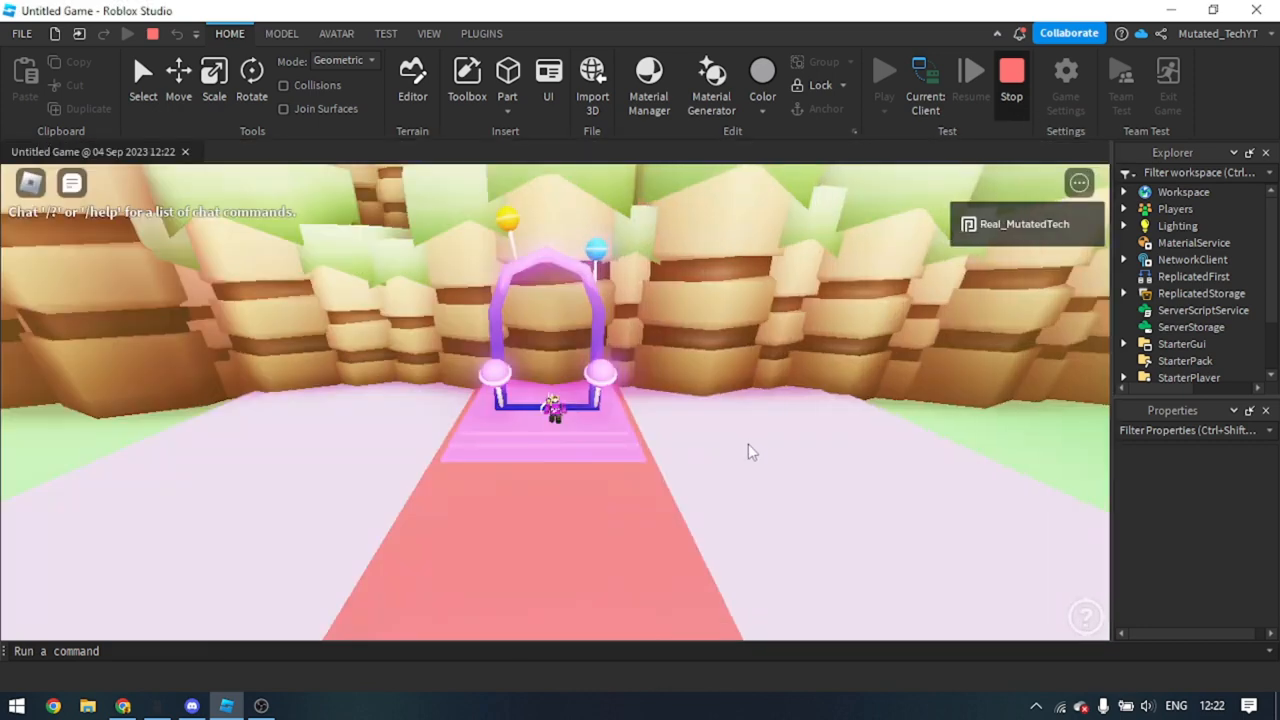
{"action": "left_click", "coordinate": [1012, 70]}
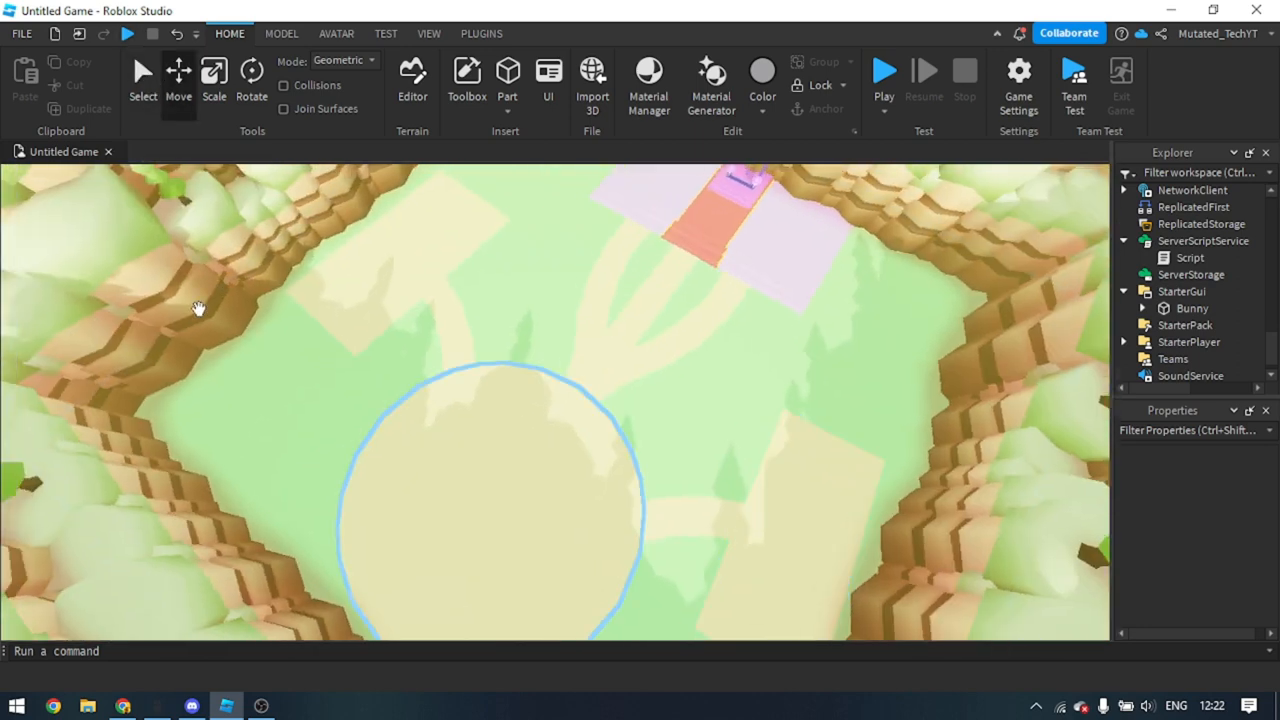
Select the pale path layout parts and place a small square part on a path arm
{"action": "left_click", "coordinate": [456, 356]}
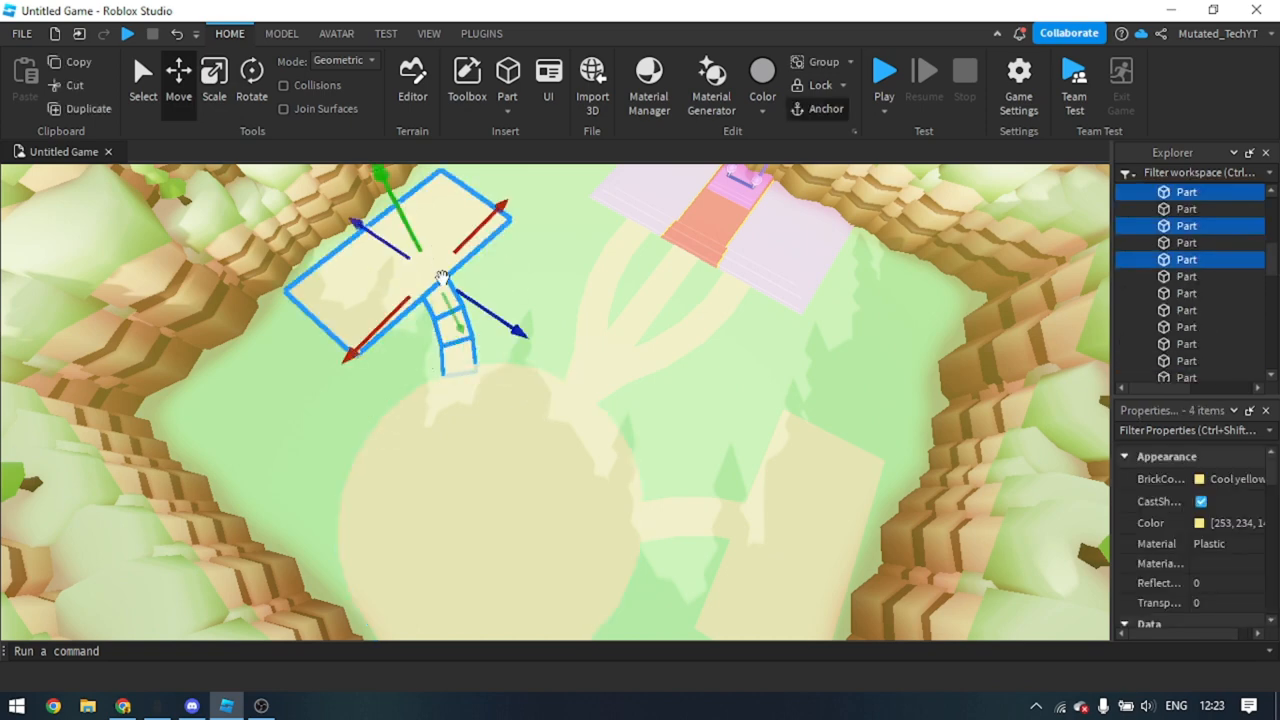
{"action": "left_click", "coordinate": [420, 250]}
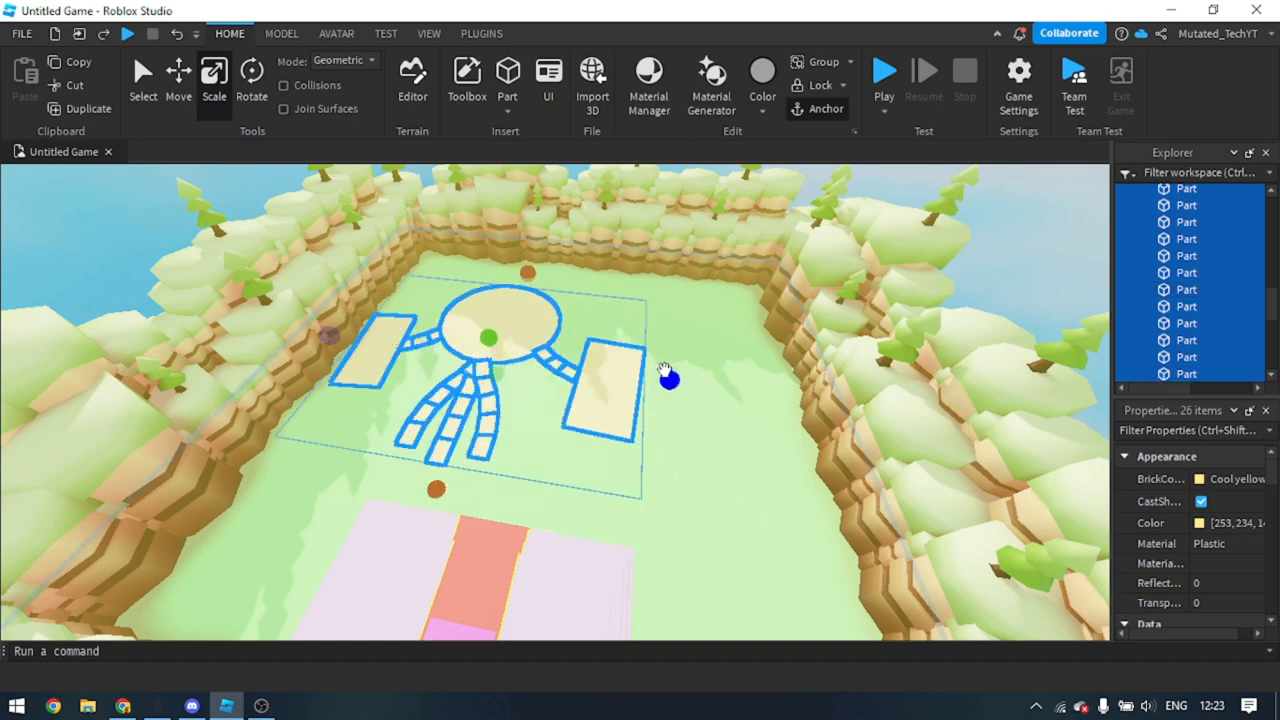
{"action": "left_click", "coordinate": [178, 80]}
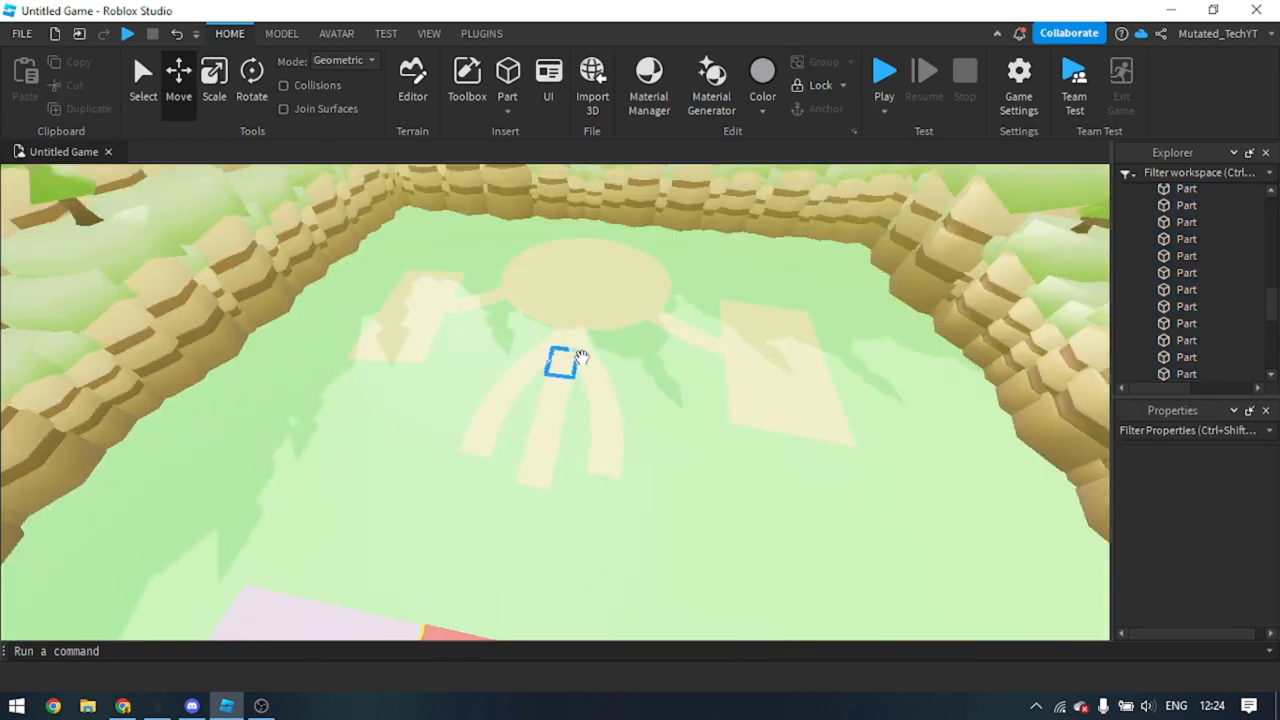
Use the Archimedes plugin to render curved arcs of tiles from the small square part
{"action": "left_click", "coordinate": [564, 364]}
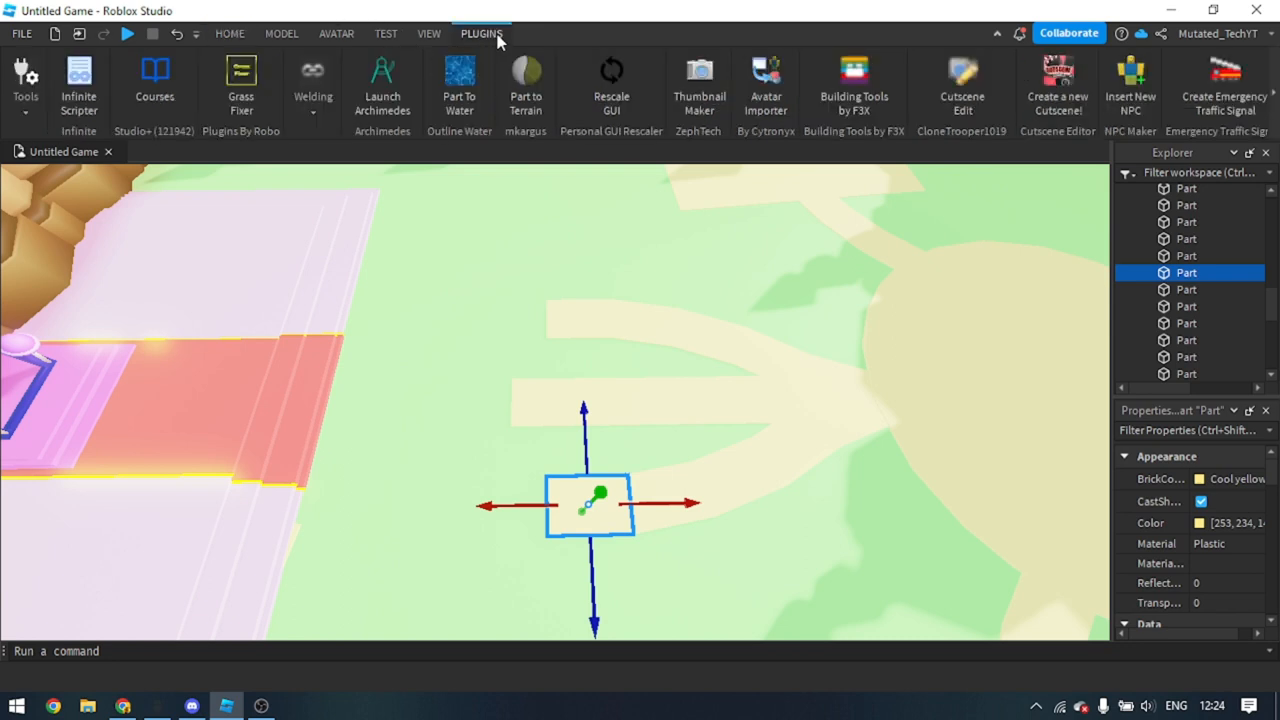
{"action": "left_click", "coordinate": [382, 84]}
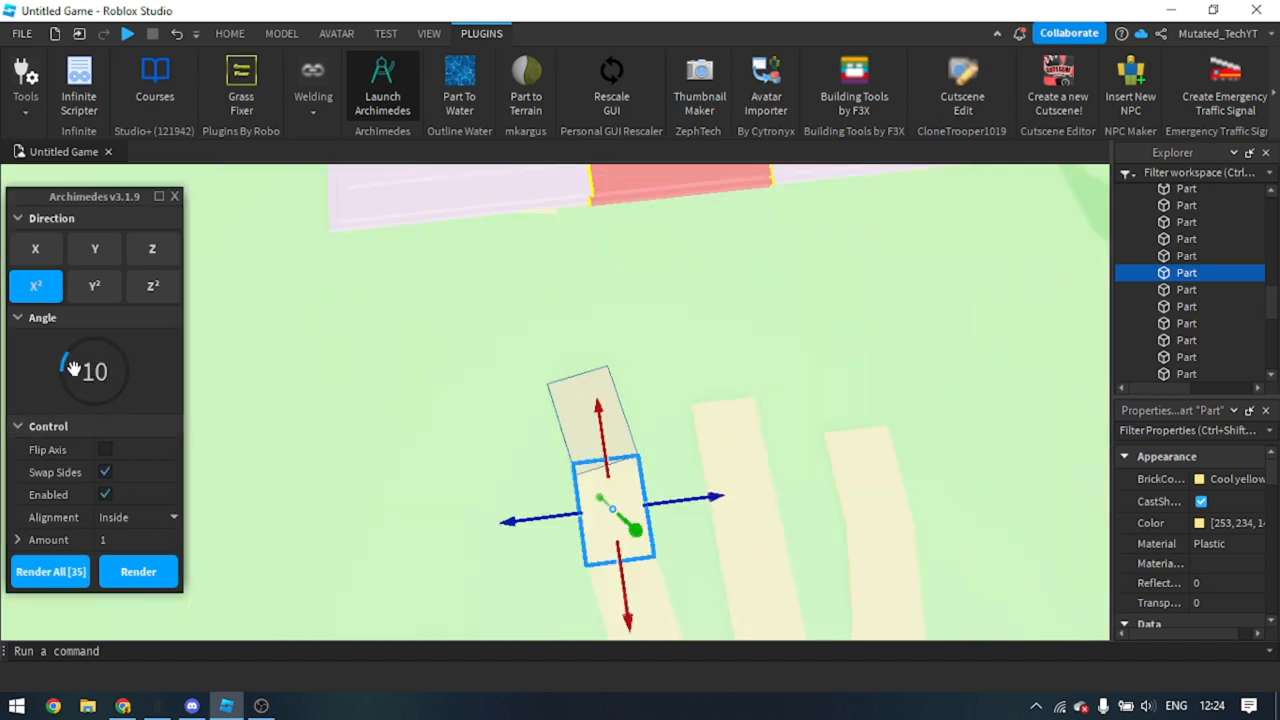
{"action": "left_click", "coordinate": [138, 572]}
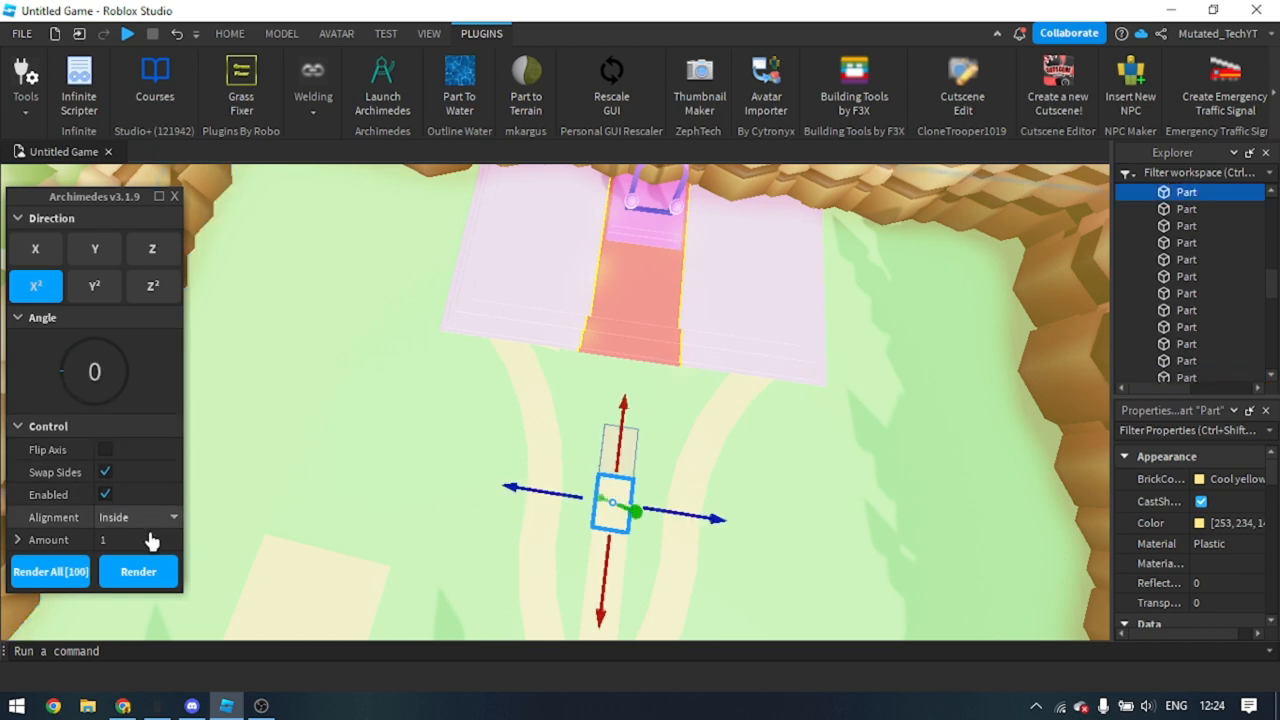
{"action": "left_click", "coordinate": [138, 572]}
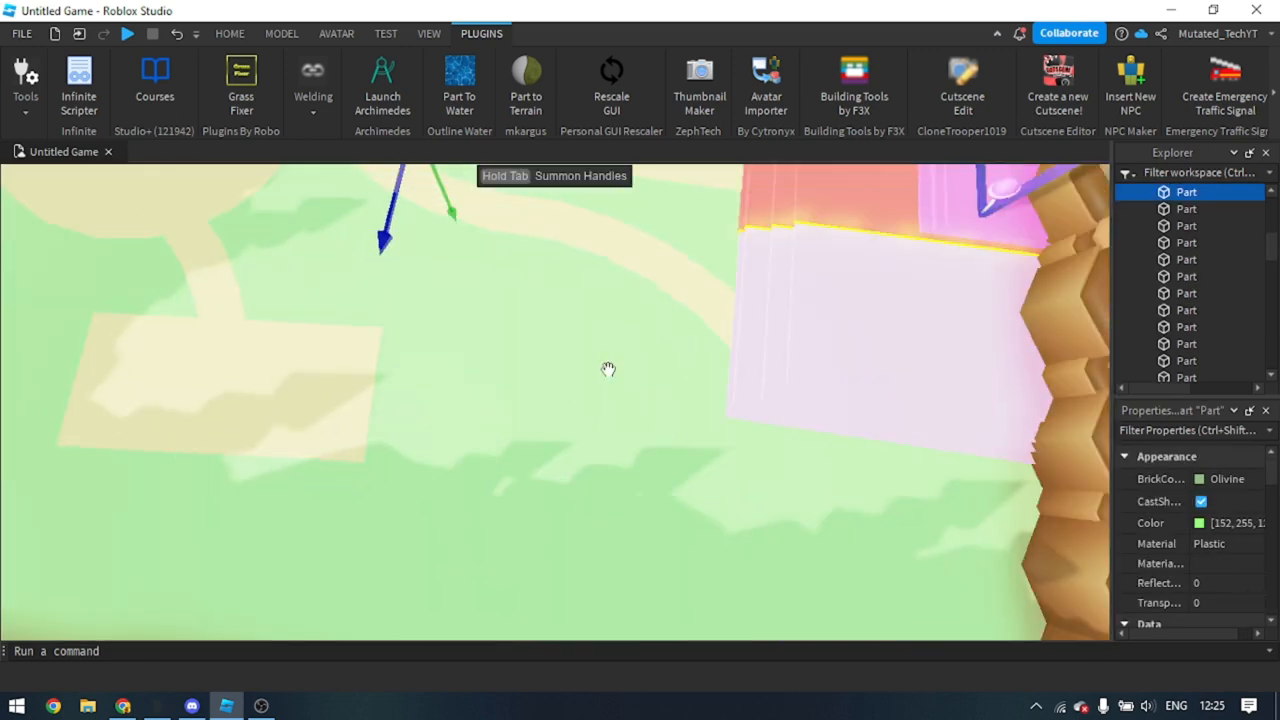
Move the small part out from the wall and stretch it into a wider tile
{"action": "left_click", "coordinate": [228, 32]}
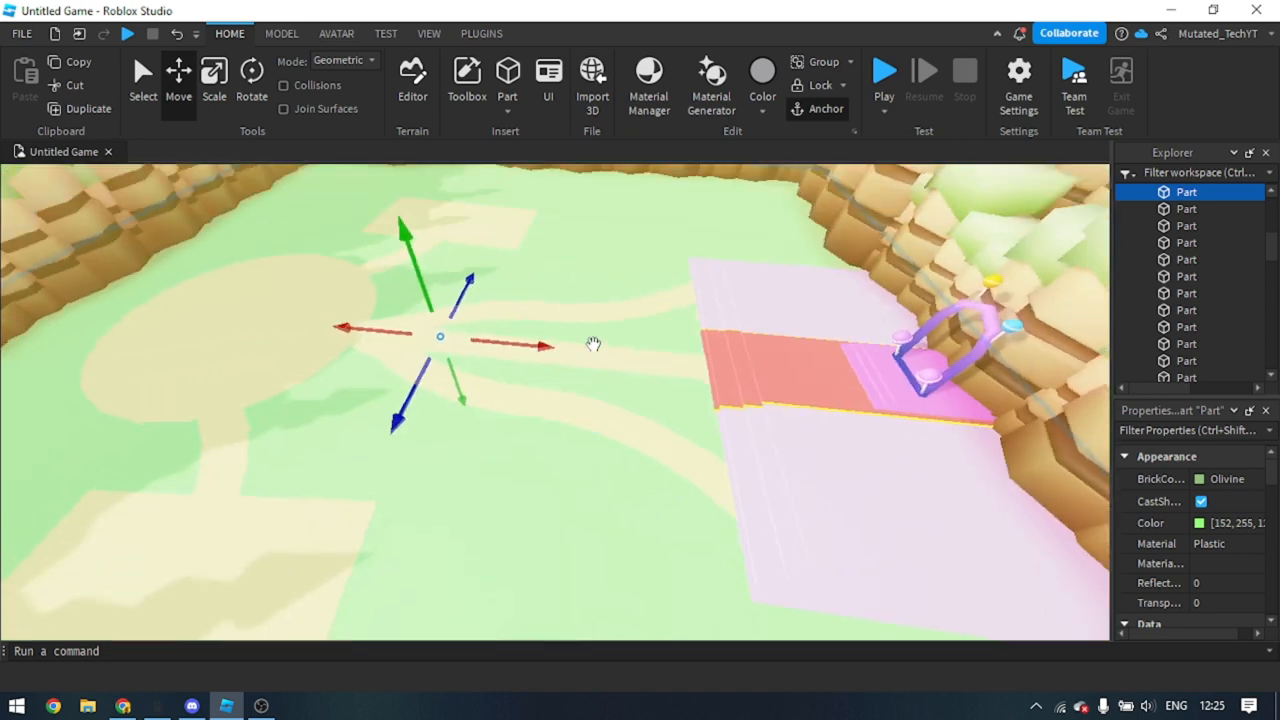
{"action": "left_click", "coordinate": [1186, 374]}
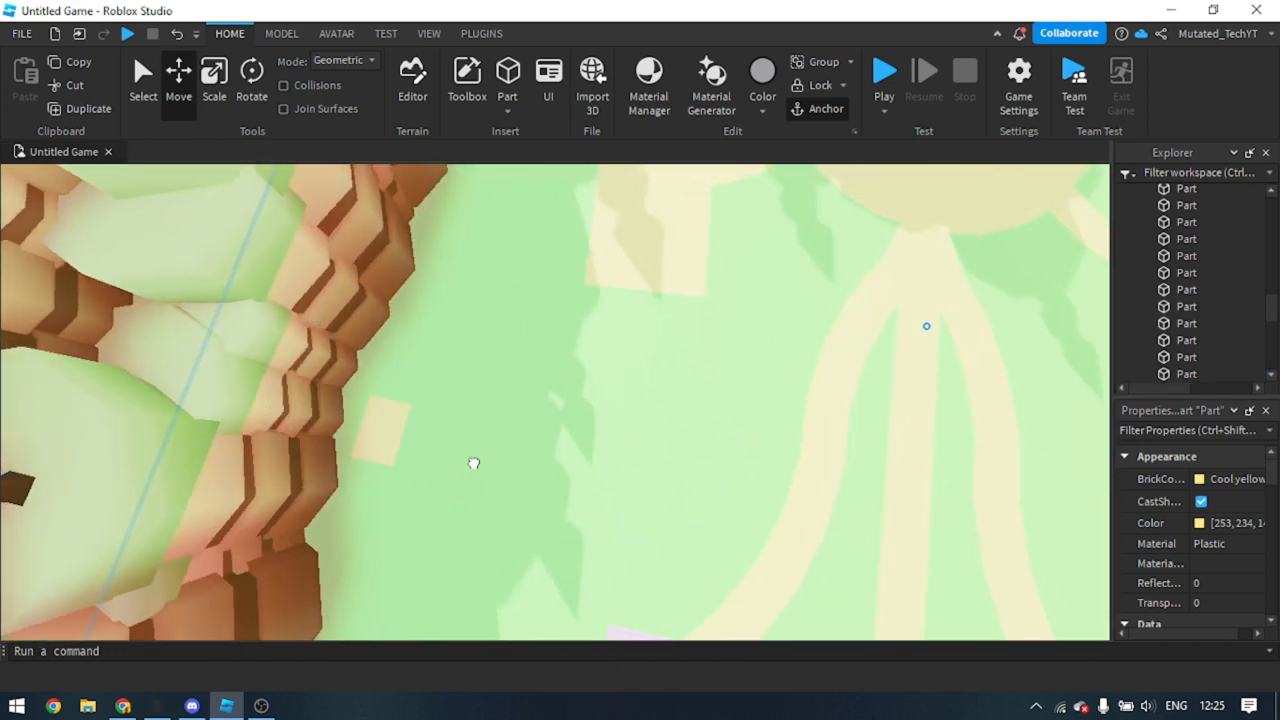
{"action": "left_click", "coordinate": [356, 424]}
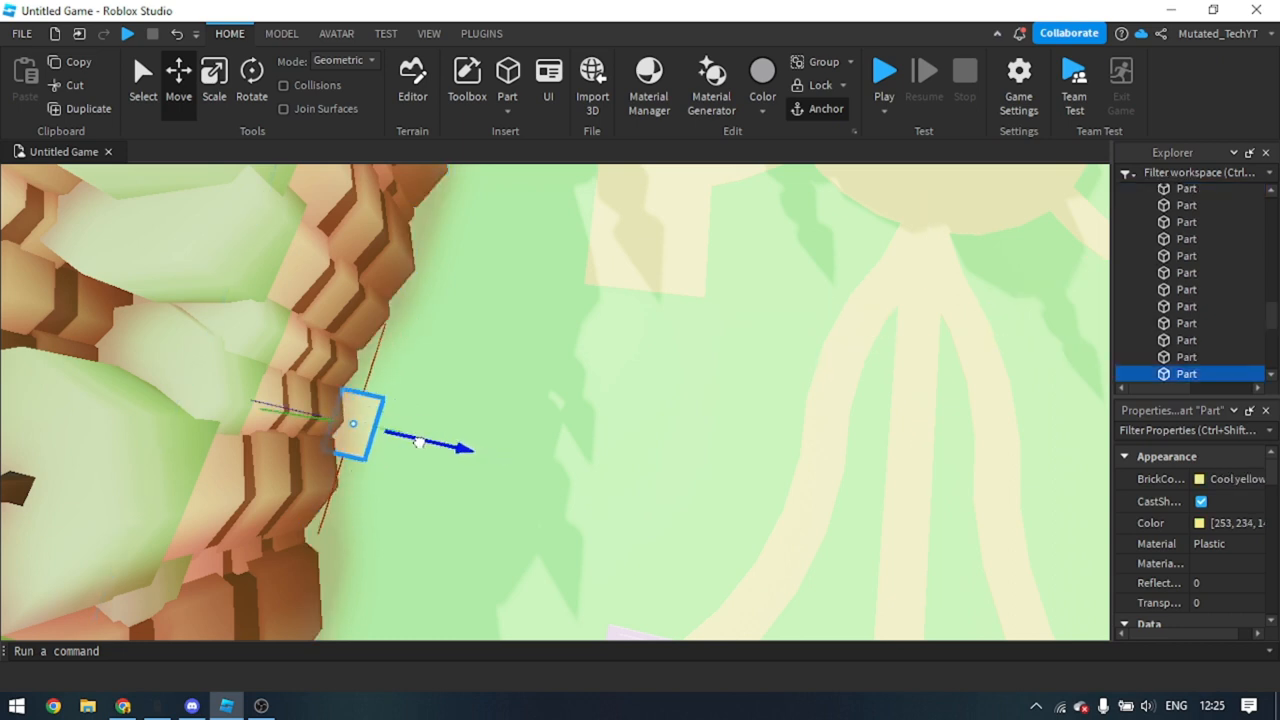
{"action": "left_click", "coordinate": [214, 84]}
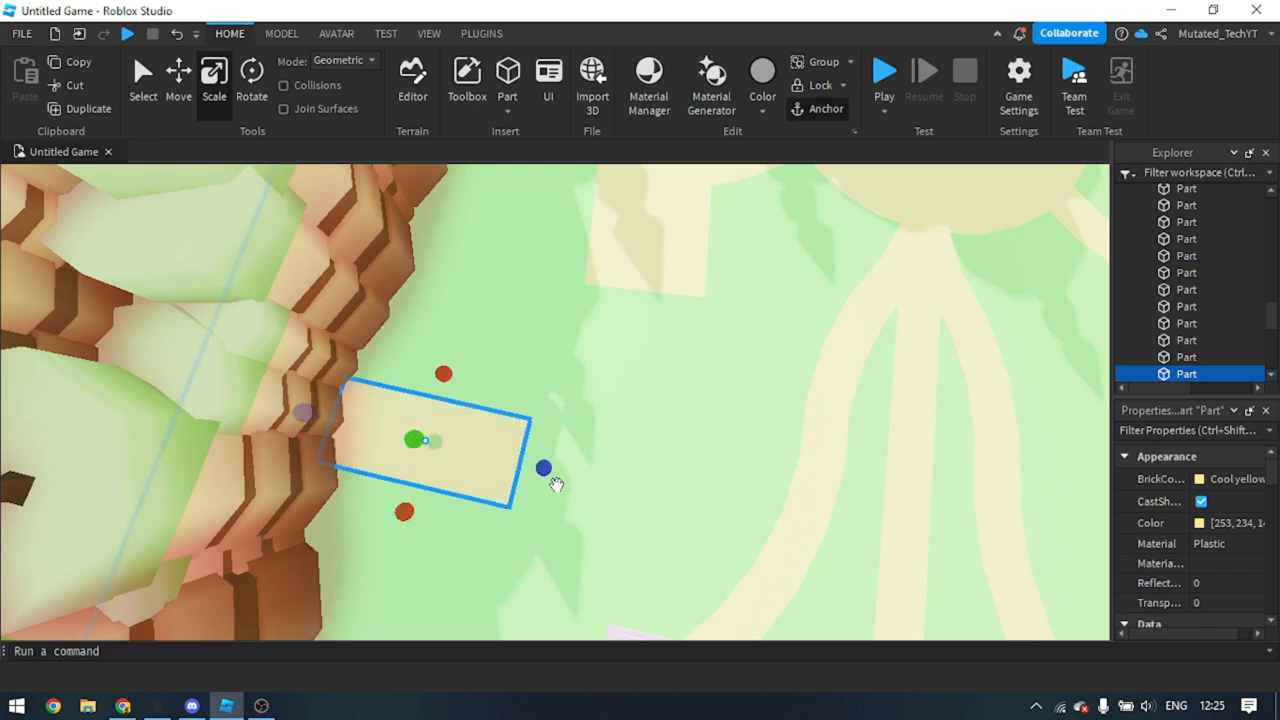
{"action": "left_click", "coordinate": [480, 32]}
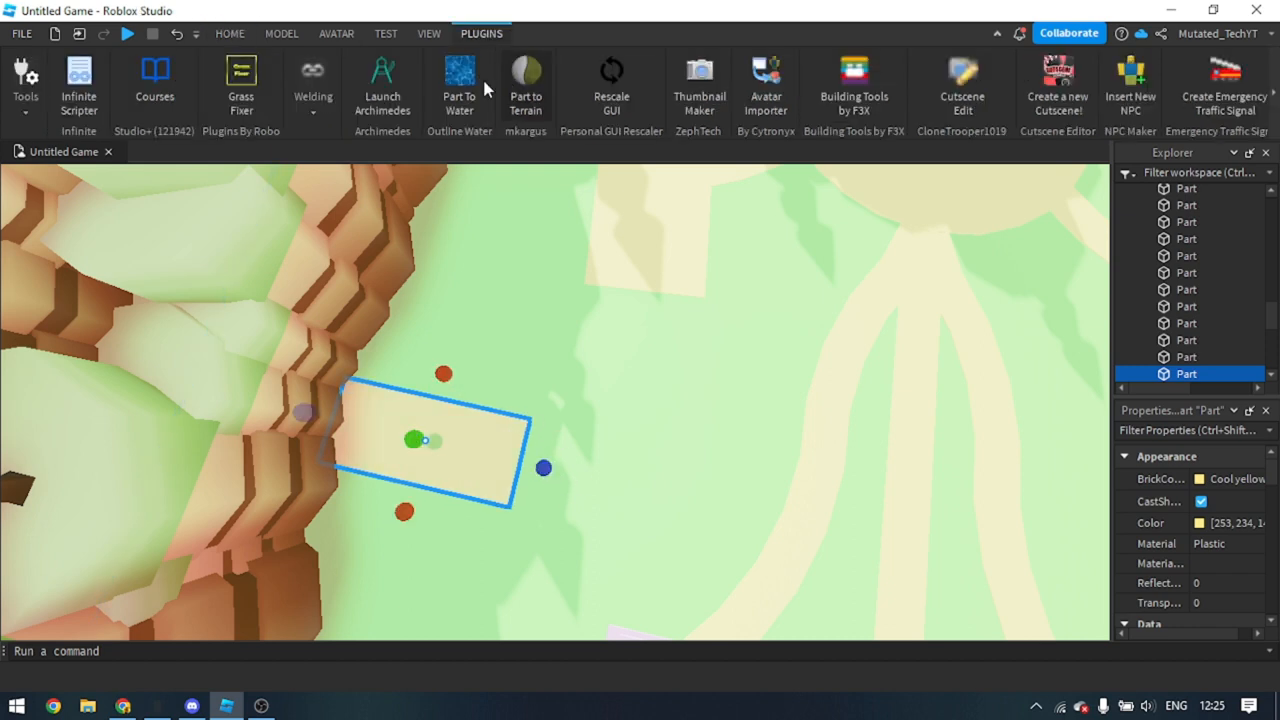
Render the tile into a long gently curved chain with Archimedes at angle 5
{"action": "left_click", "coordinate": [382, 84]}
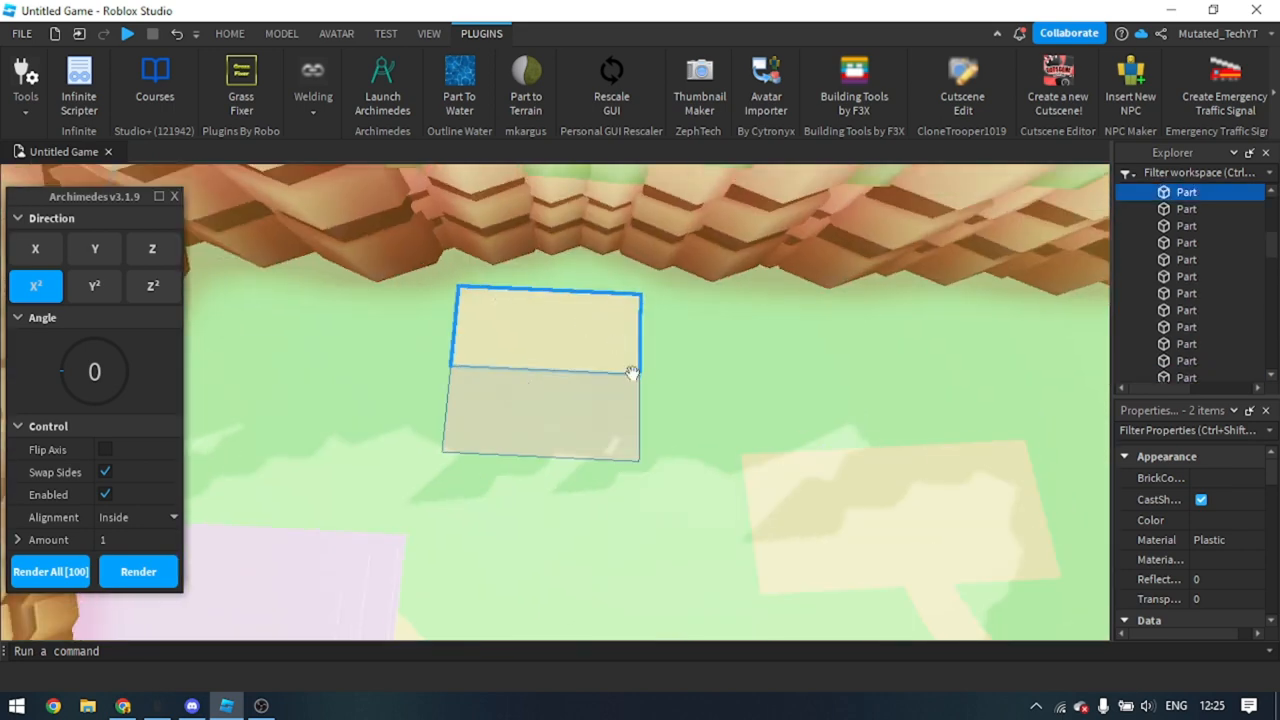
{"action": "left_click", "coordinate": [544, 324]}
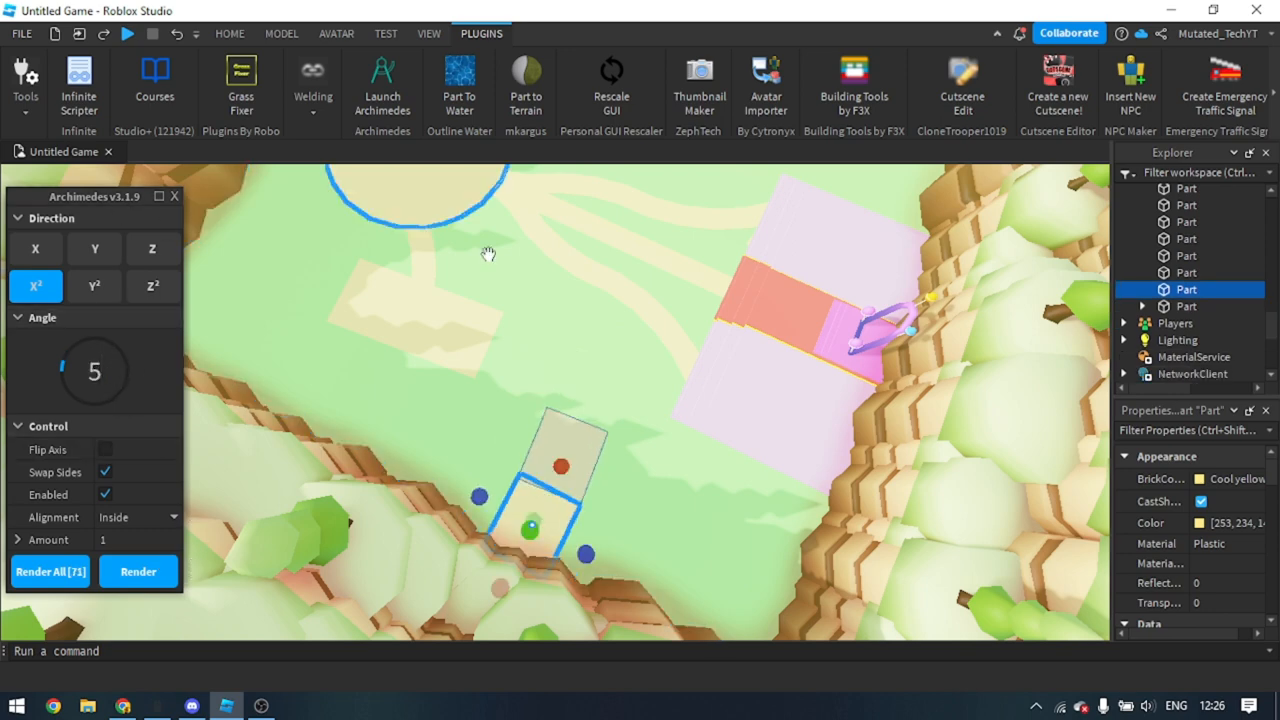
{"action": "left_click_drag", "start_coordinate": [488, 252], "coordinate": [568, 328]}
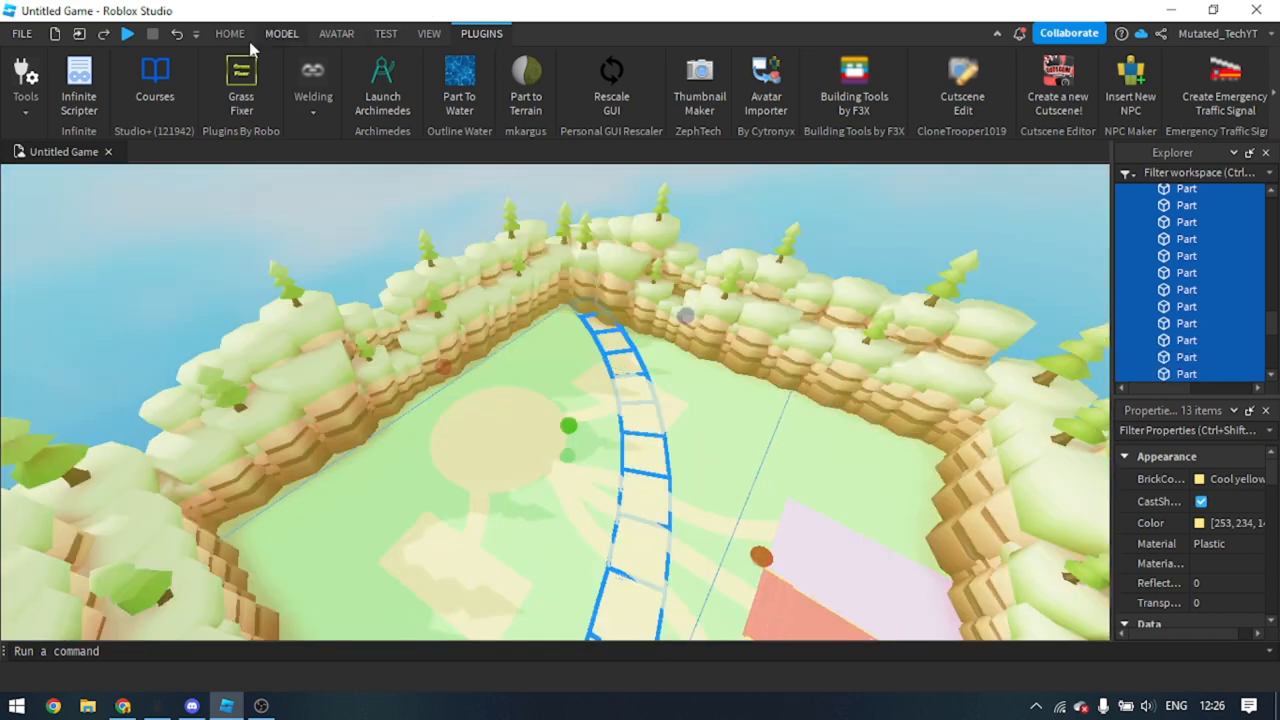
Separate the sandy path Union into its parts using Solid Modelling
{"action": "left_click", "coordinate": [228, 32]}
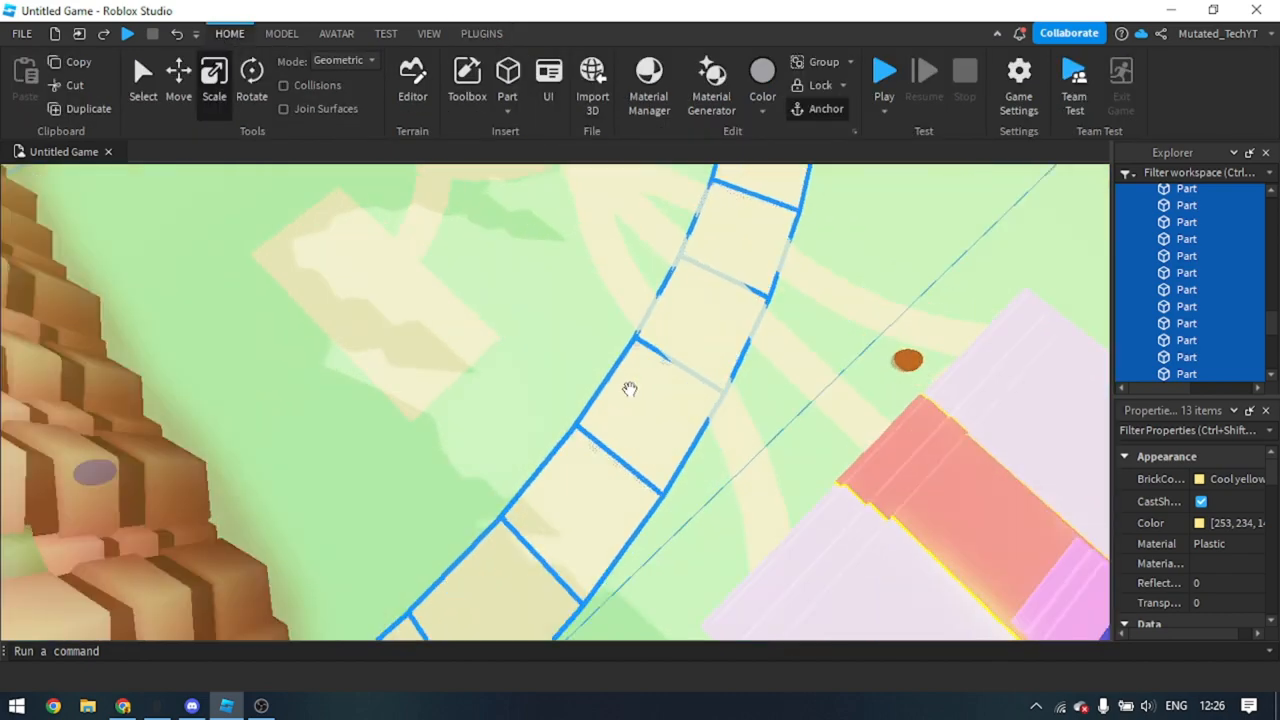
{"action": "left_click", "coordinate": [280, 32]}
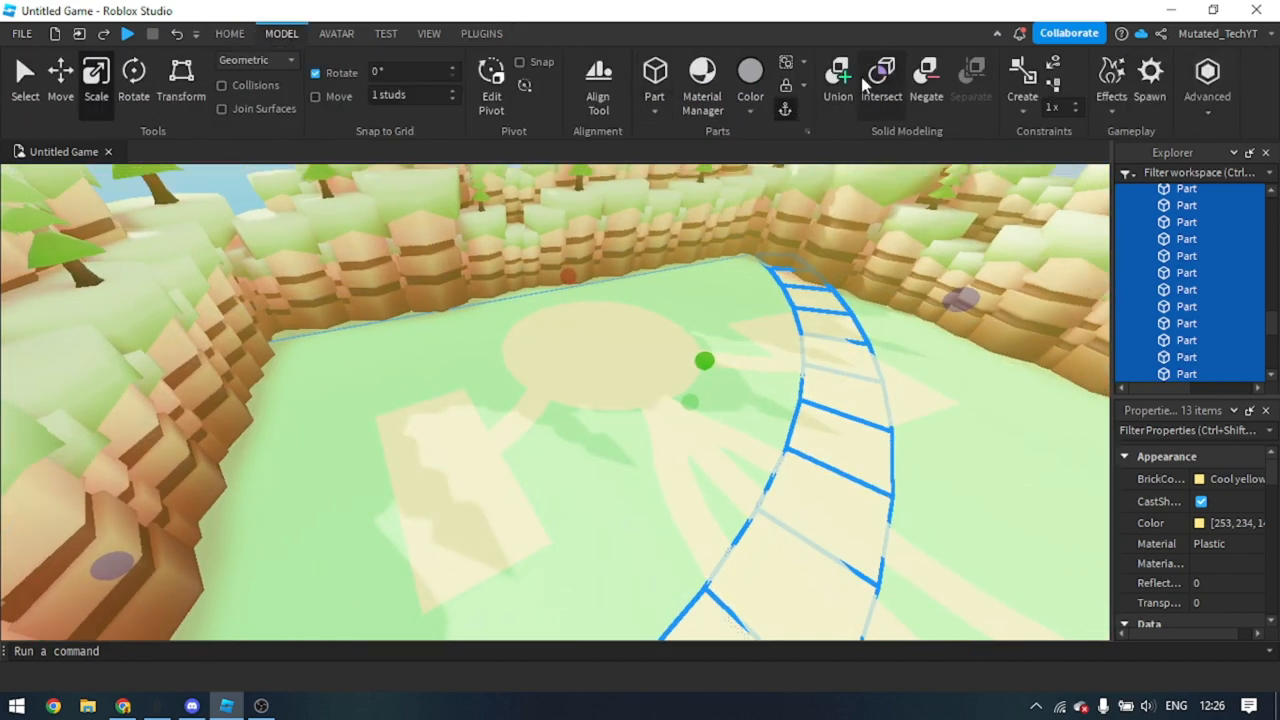
{"action": "left_click", "coordinate": [836, 84]}
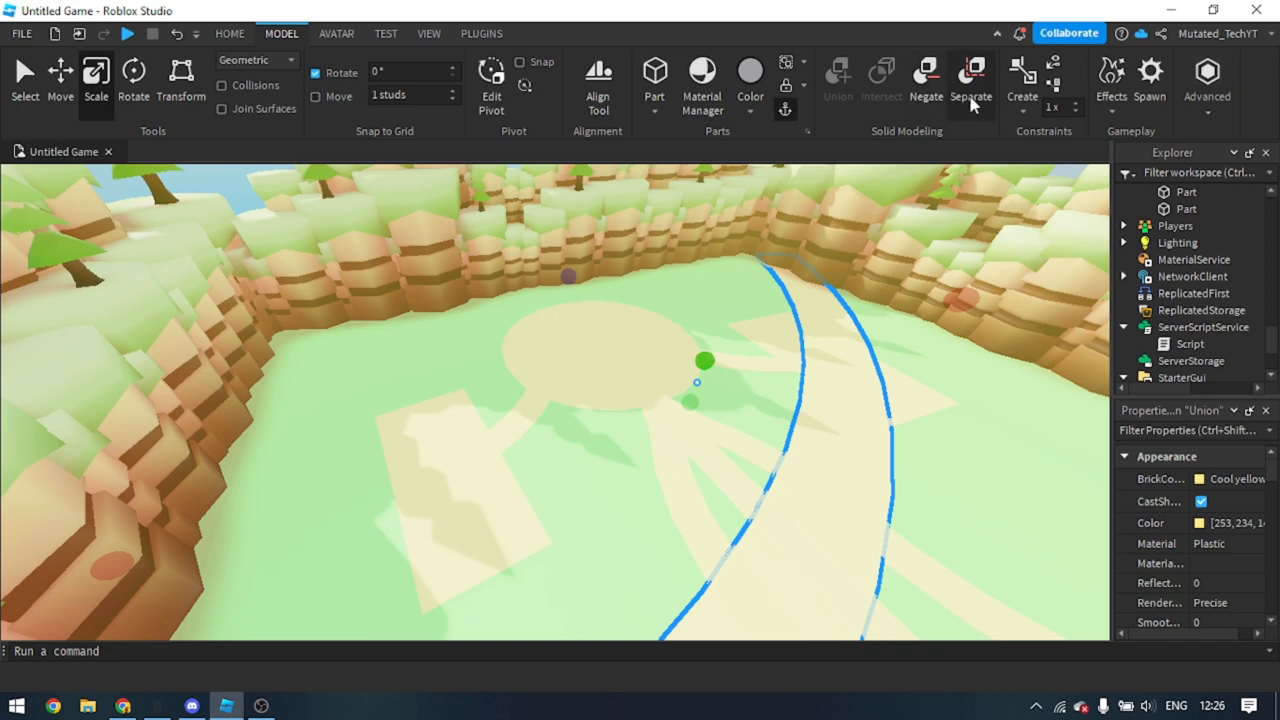
{"action": "left_click", "coordinate": [970, 80]}
{"action": "type", "text": "aw"}
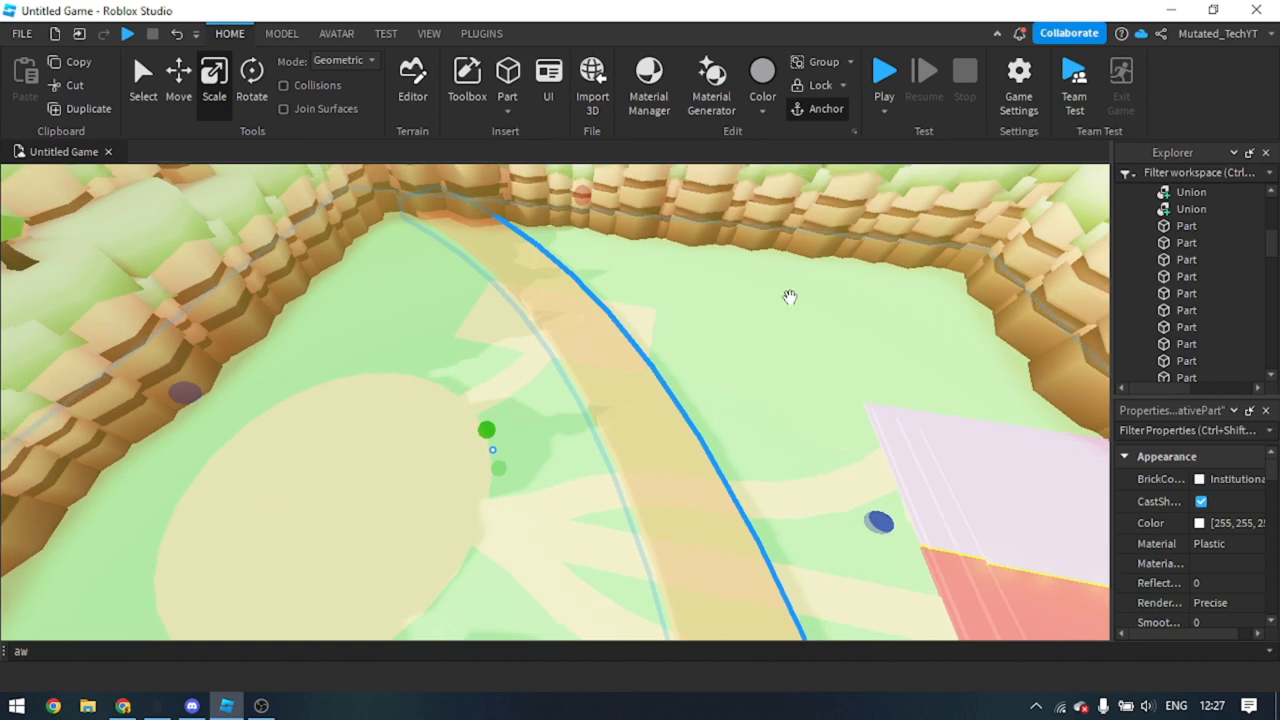
{"action": "left_click", "coordinate": [282, 32]}
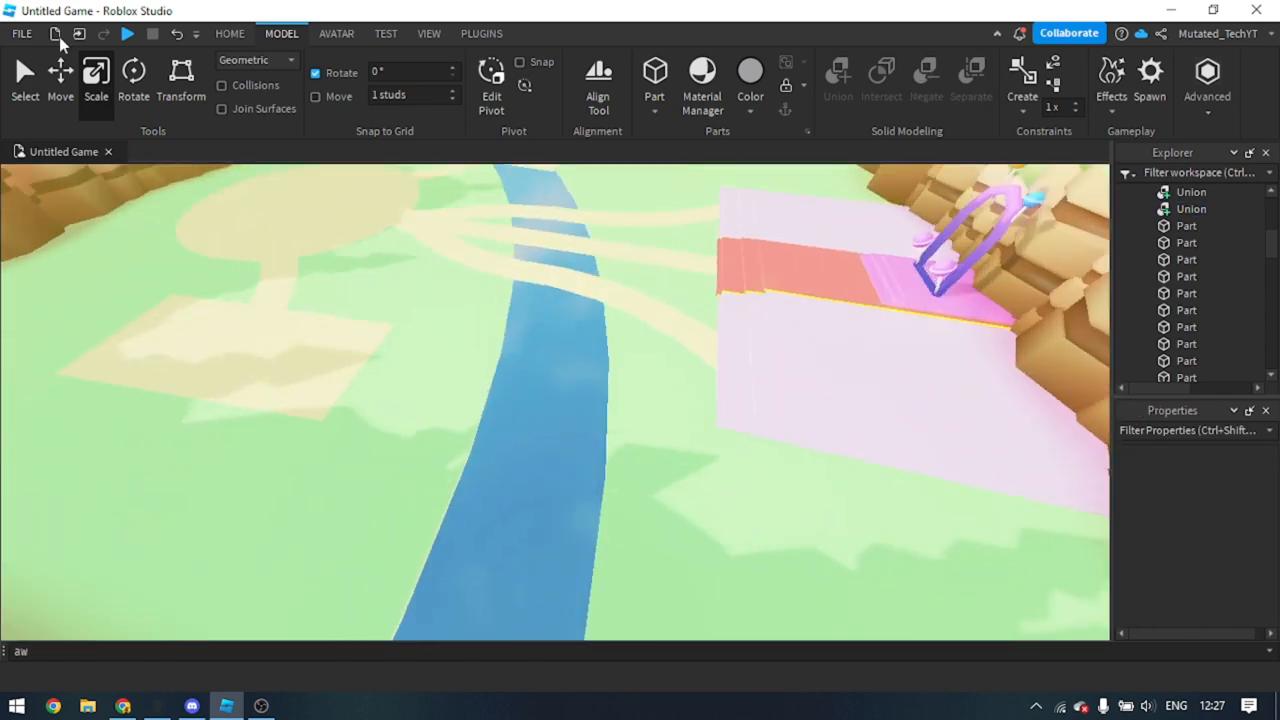
{"action": "left_click", "coordinate": [228, 32]}
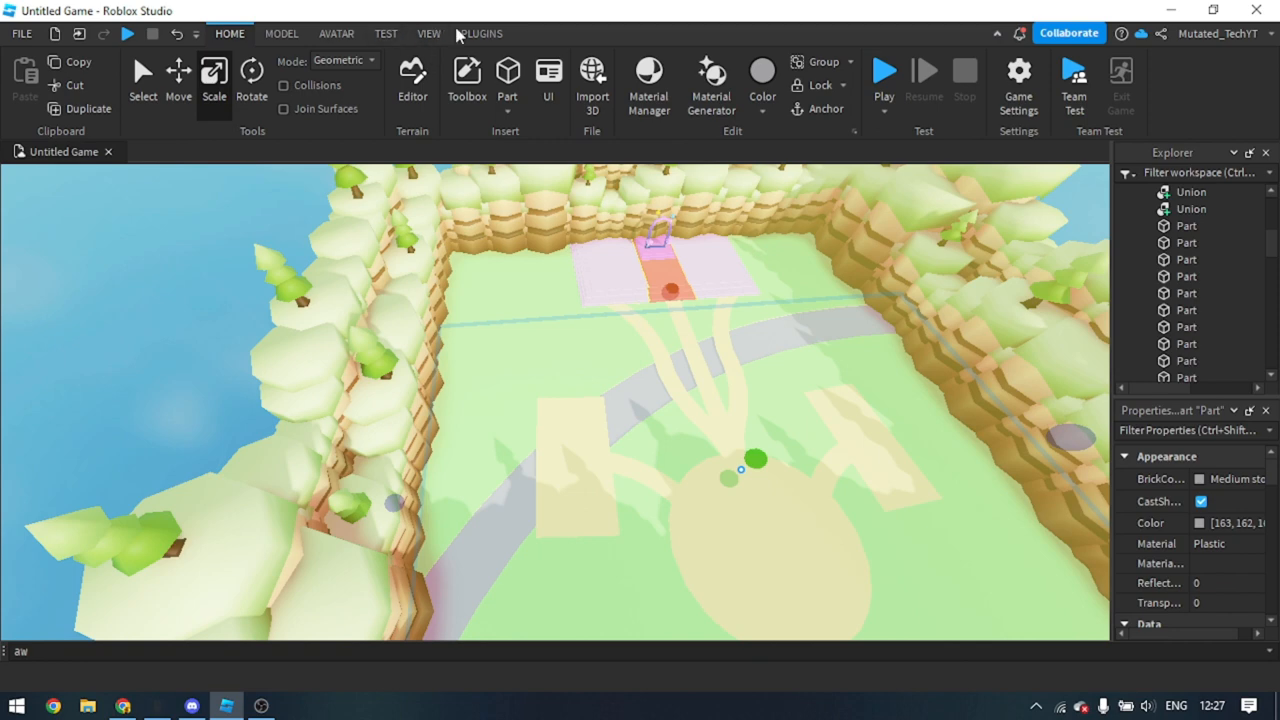
{"action": "left_click", "coordinate": [480, 32]}
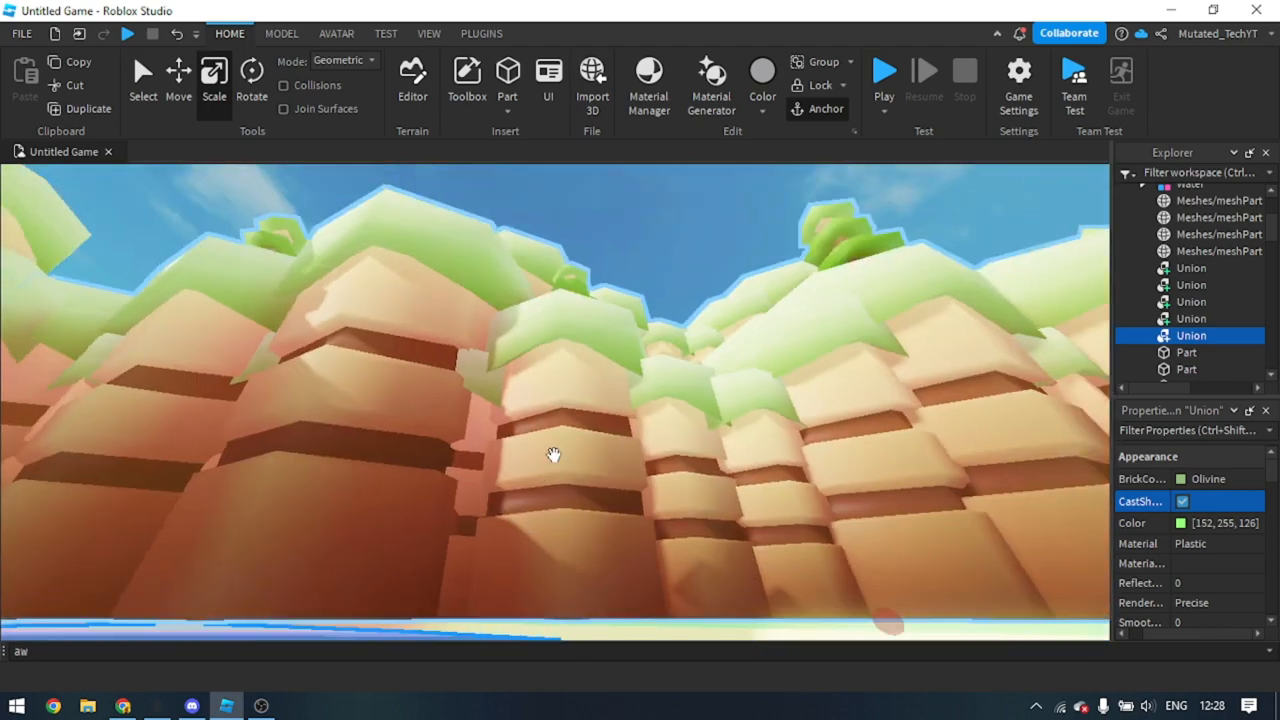
Colour the Water model's Layer3 Electric blue
{"action": "left_click", "coordinate": [1190, 192]}
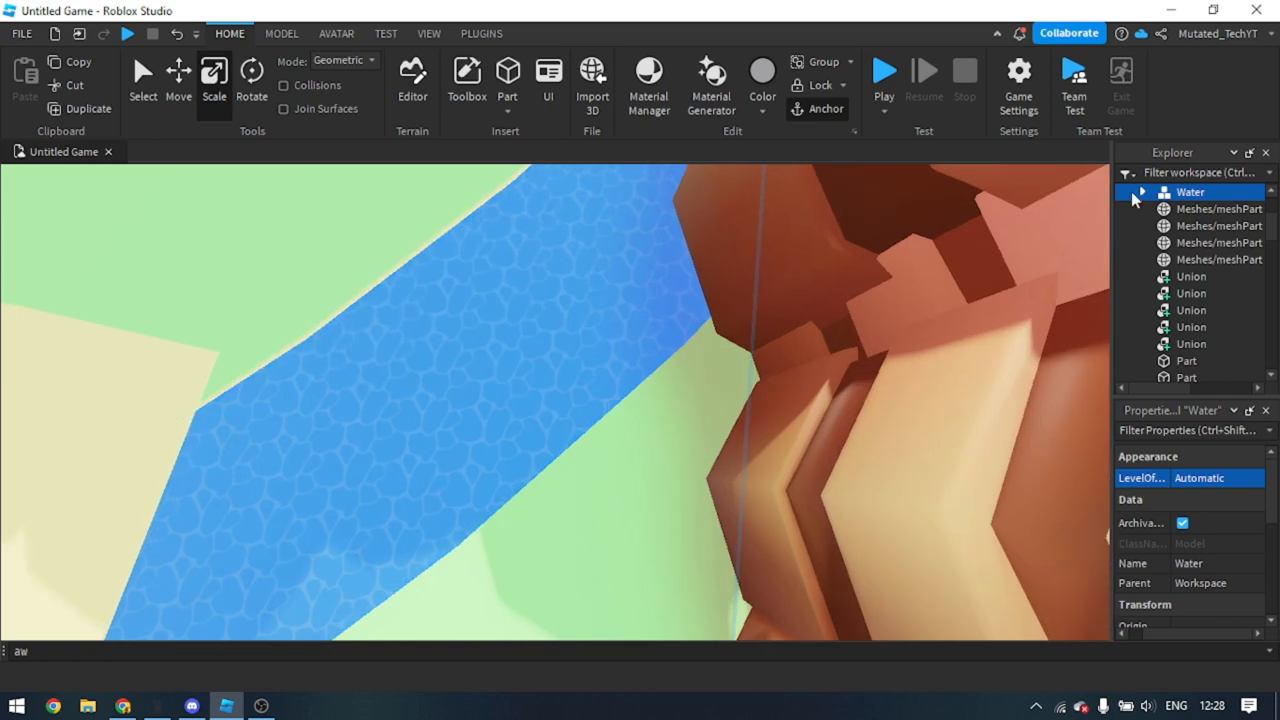
{"action": "left_click", "coordinate": [1142, 192]}
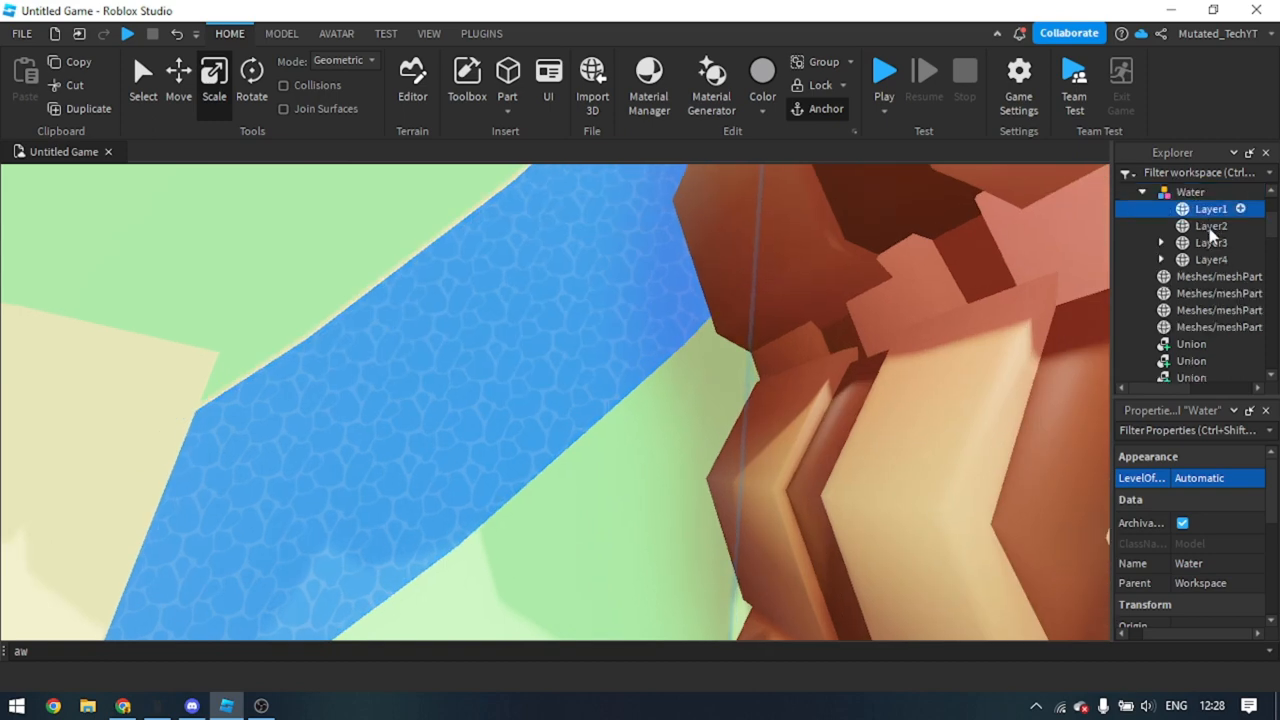
{"action": "left_click", "coordinate": [1212, 242]}
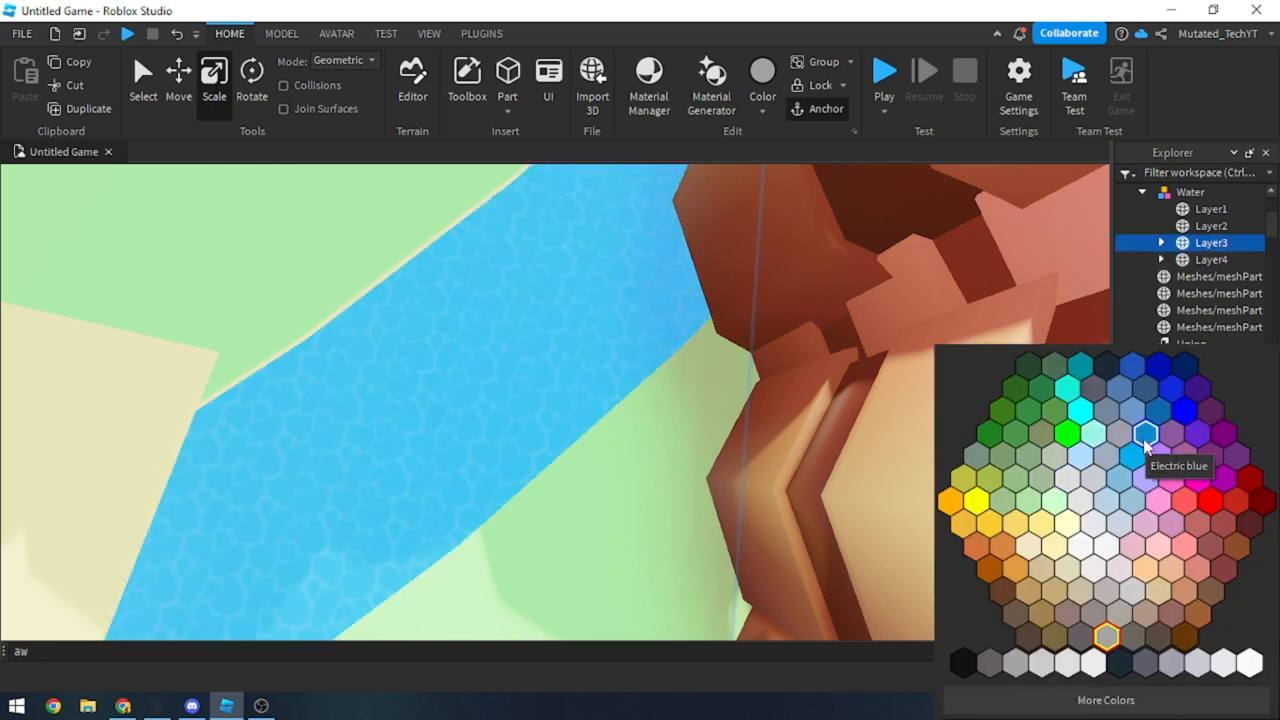
{"action": "left_click", "coordinate": [1146, 432]}
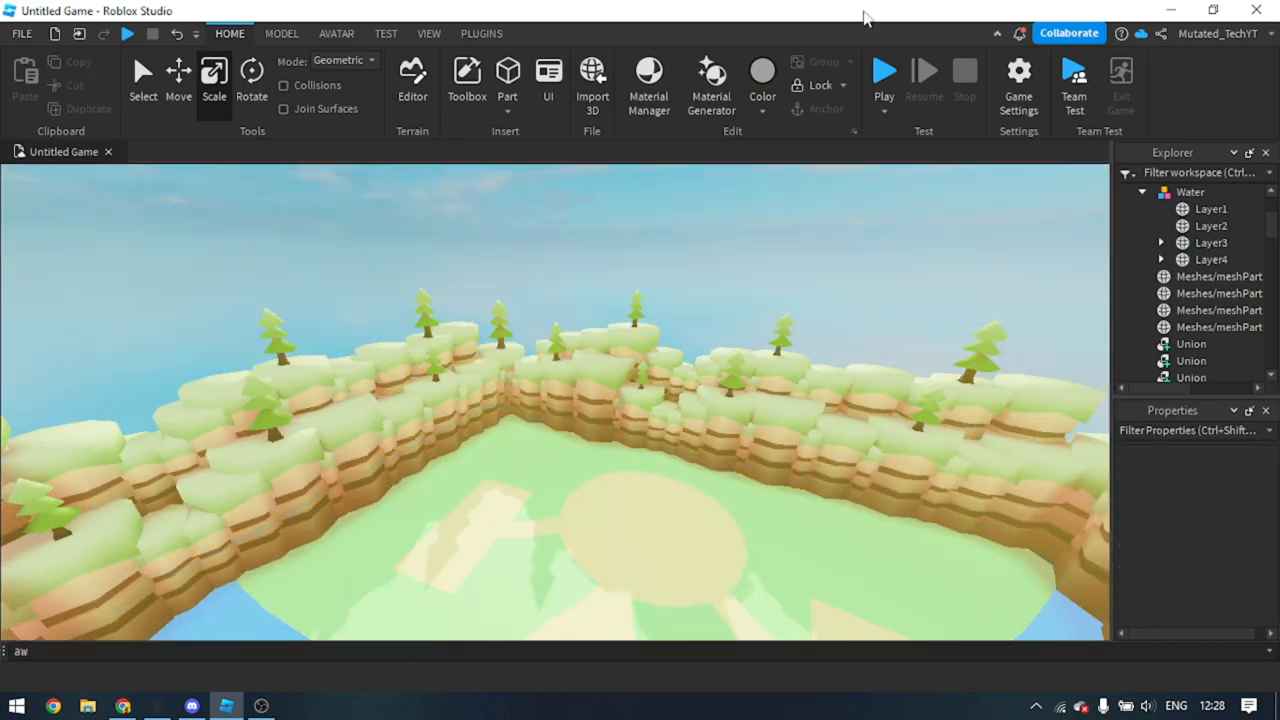
{"action": "left_click", "coordinate": [884, 76]}
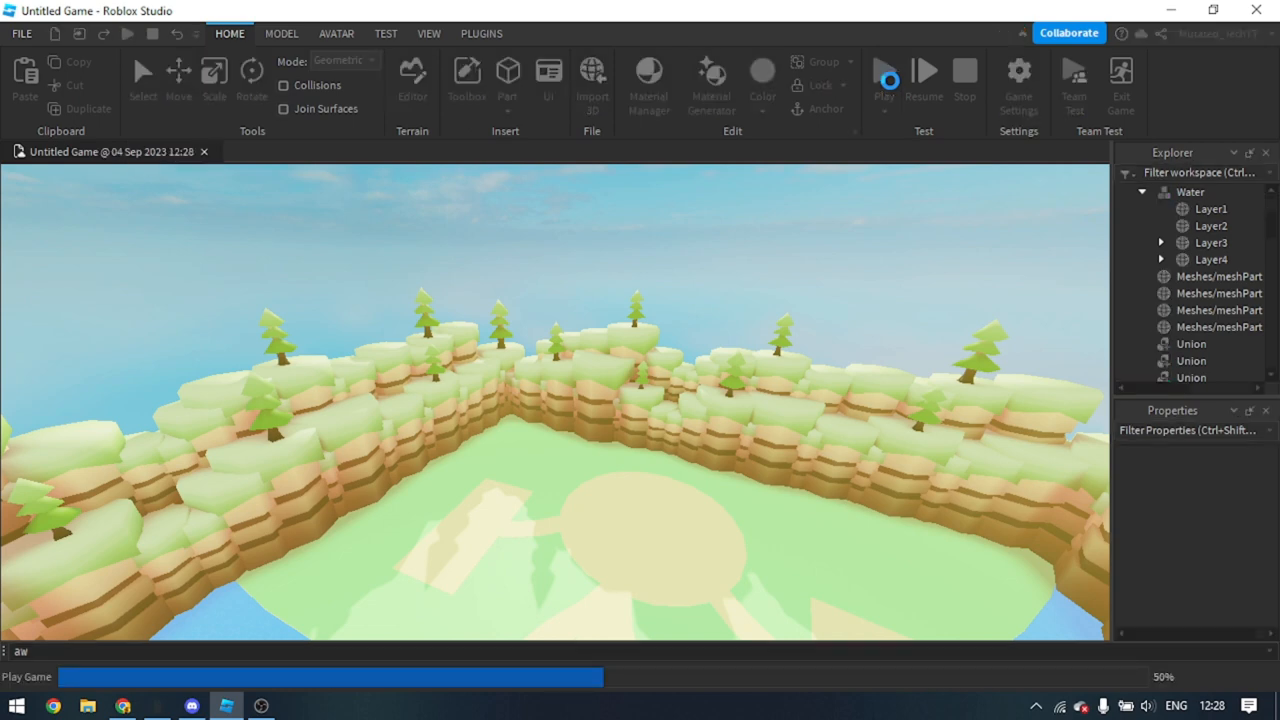
{"action": "left_click", "coordinate": [884, 76]}
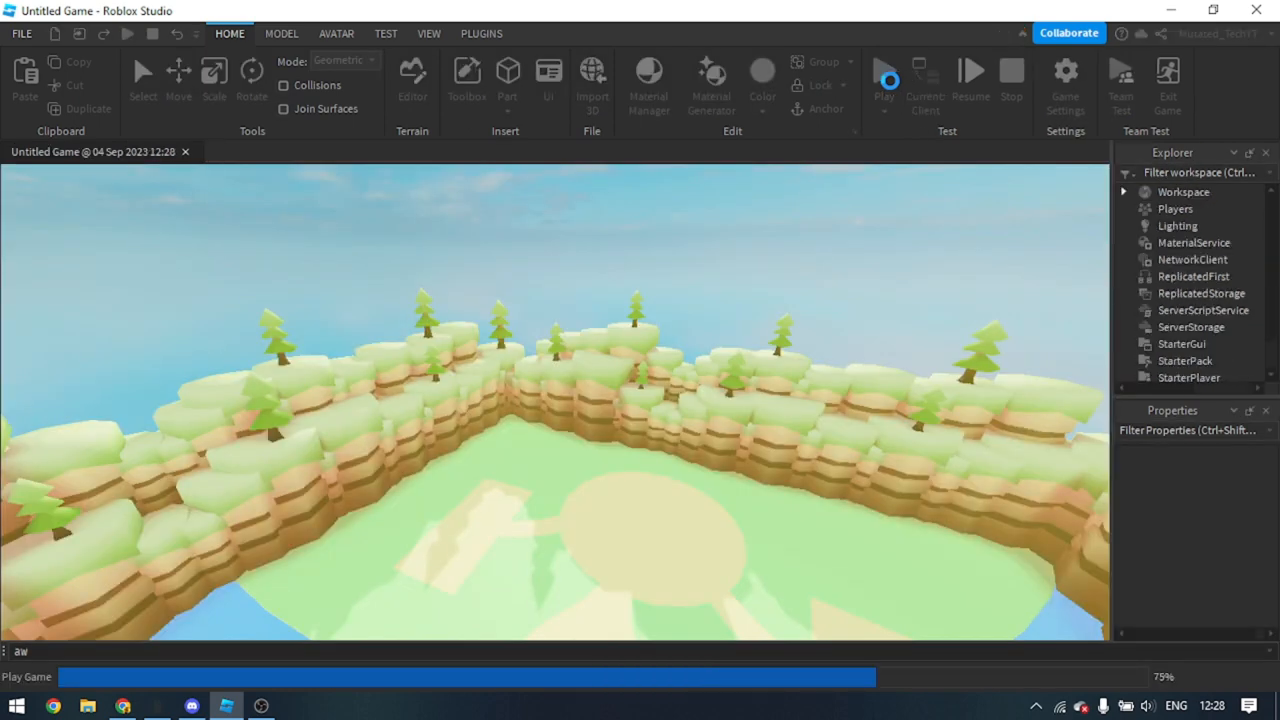
{"action": "left_click", "coordinate": [884, 70]}
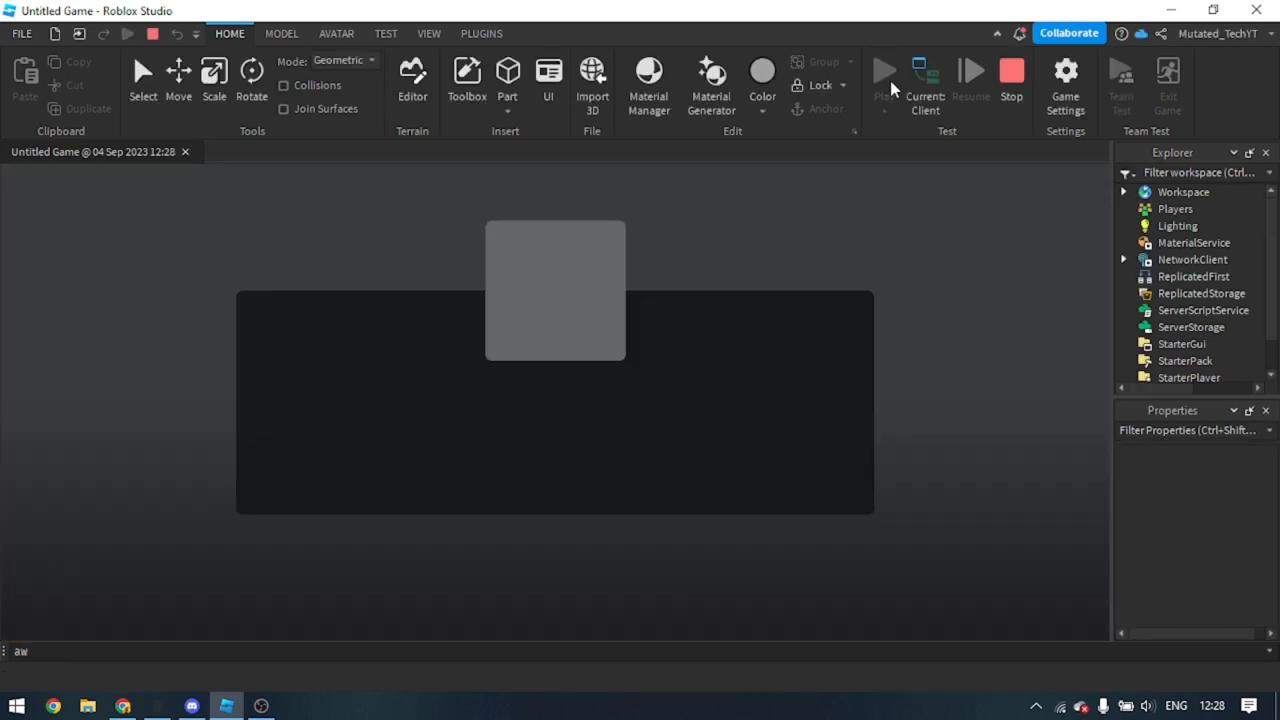
{"action": "left_click", "coordinate": [884, 72]}
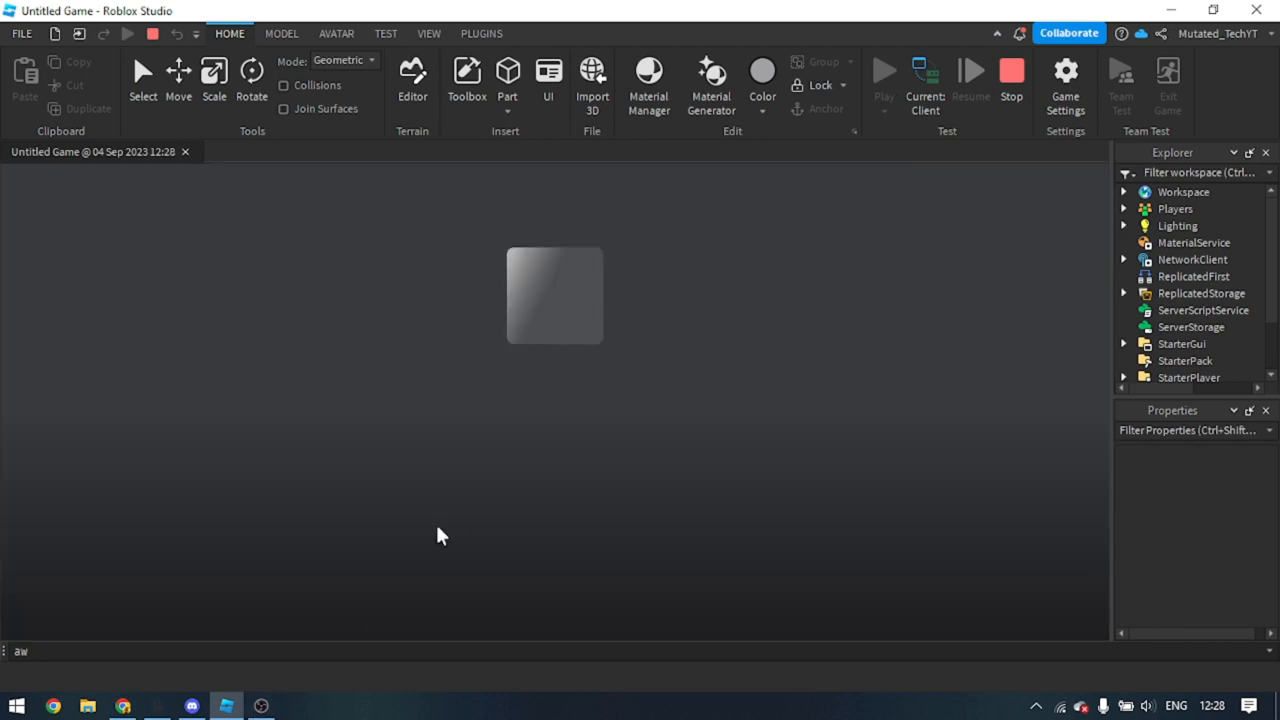
{"action": "left_click", "coordinate": [884, 72]}
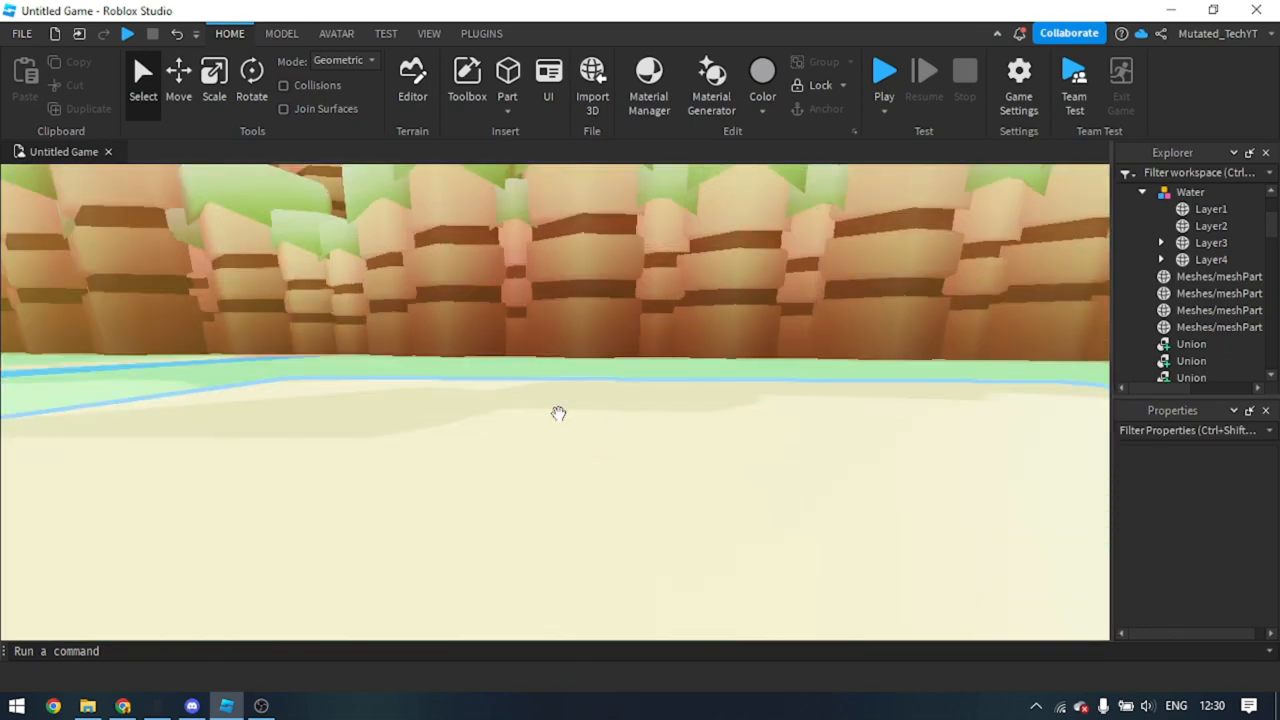
Swing the view toward the flat sand patch beside the river
{"action": "left_click_drag", "start_coordinate": [558, 412], "coordinate": [284, 420]}
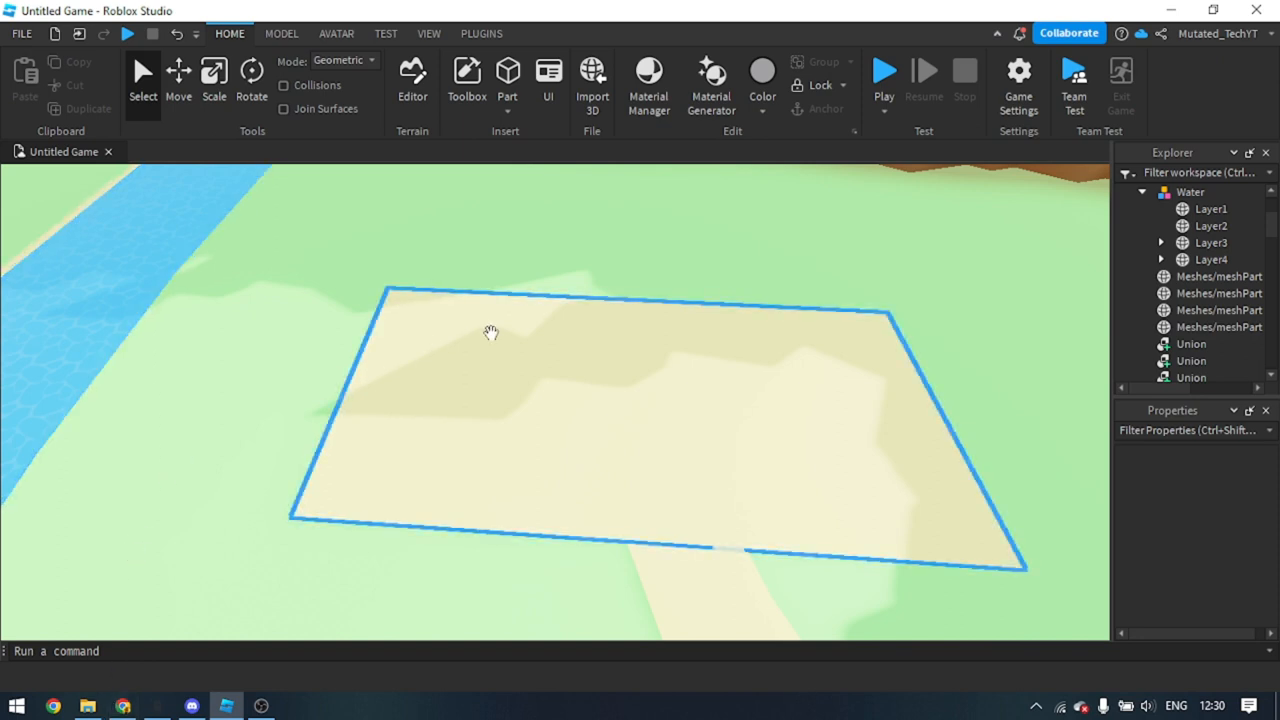
{"action": "mouse_move", "coordinate": [404, 290]}
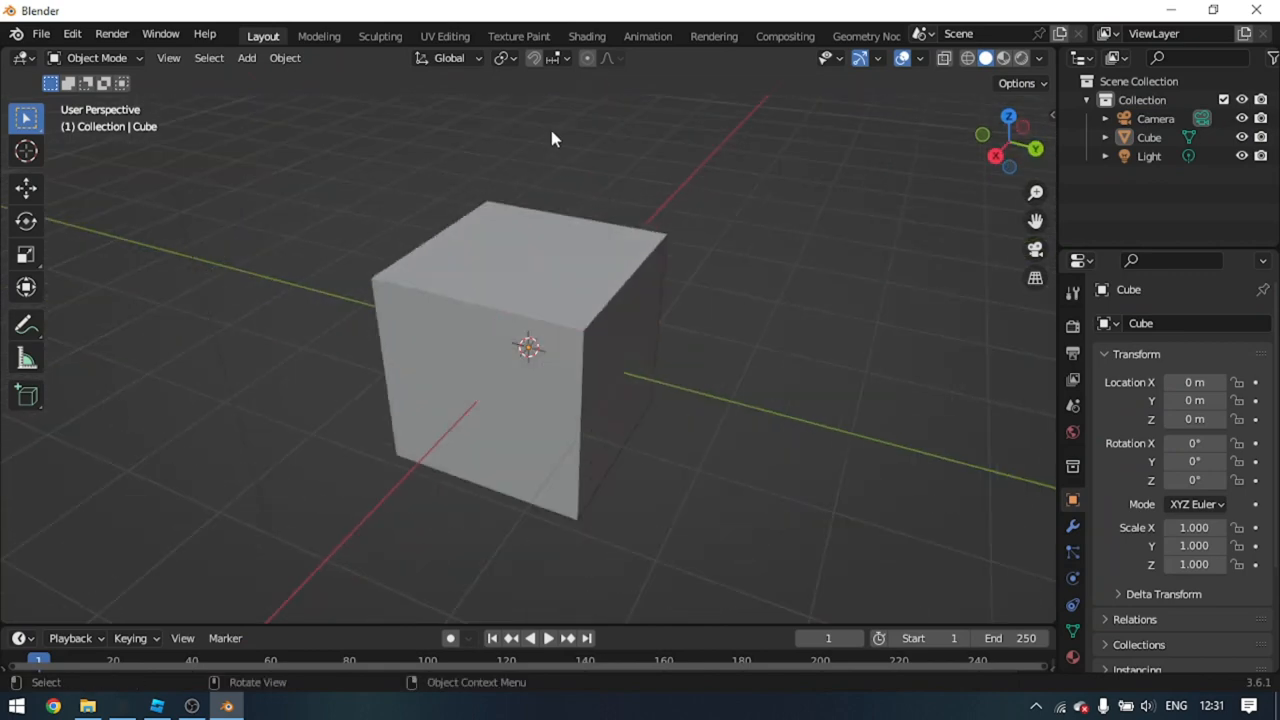
Extrude and scale a narrower base, then inset the top face into a raised rim
{"action": "left_click_drag", "start_coordinate": [556, 138], "coordinate": [472, 432]}
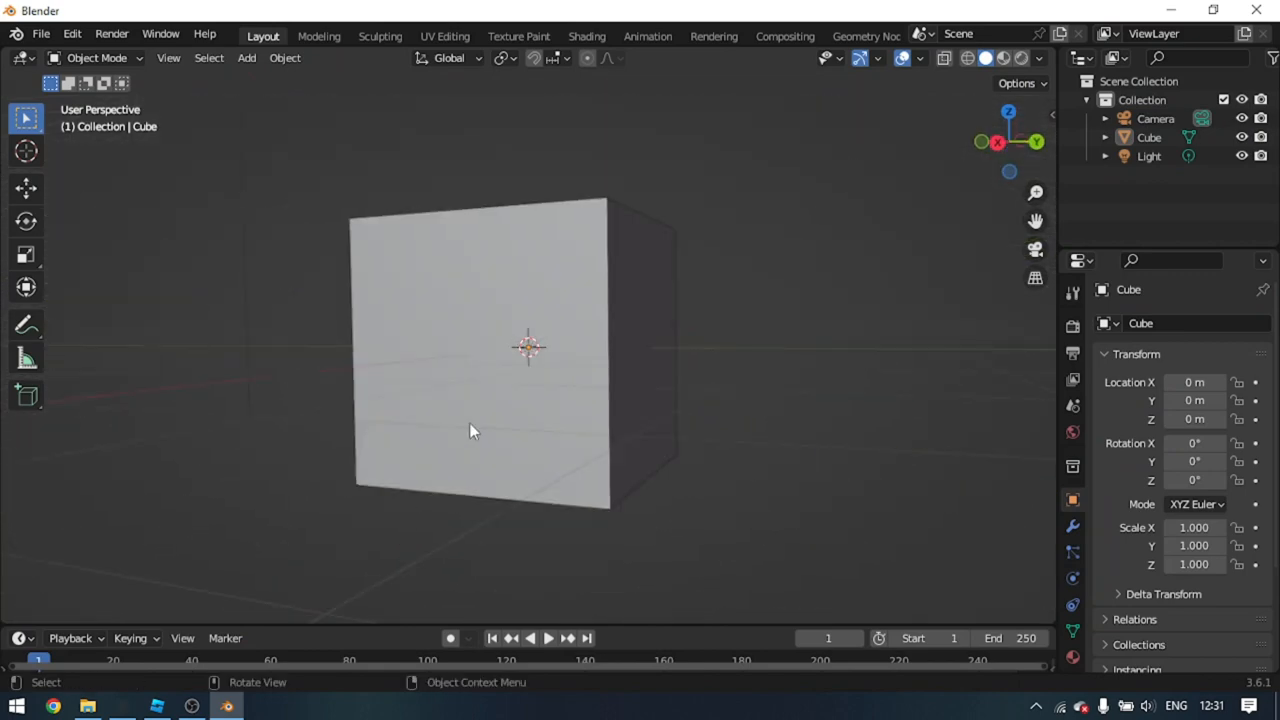
{"action": "key", "text": "Tab"}
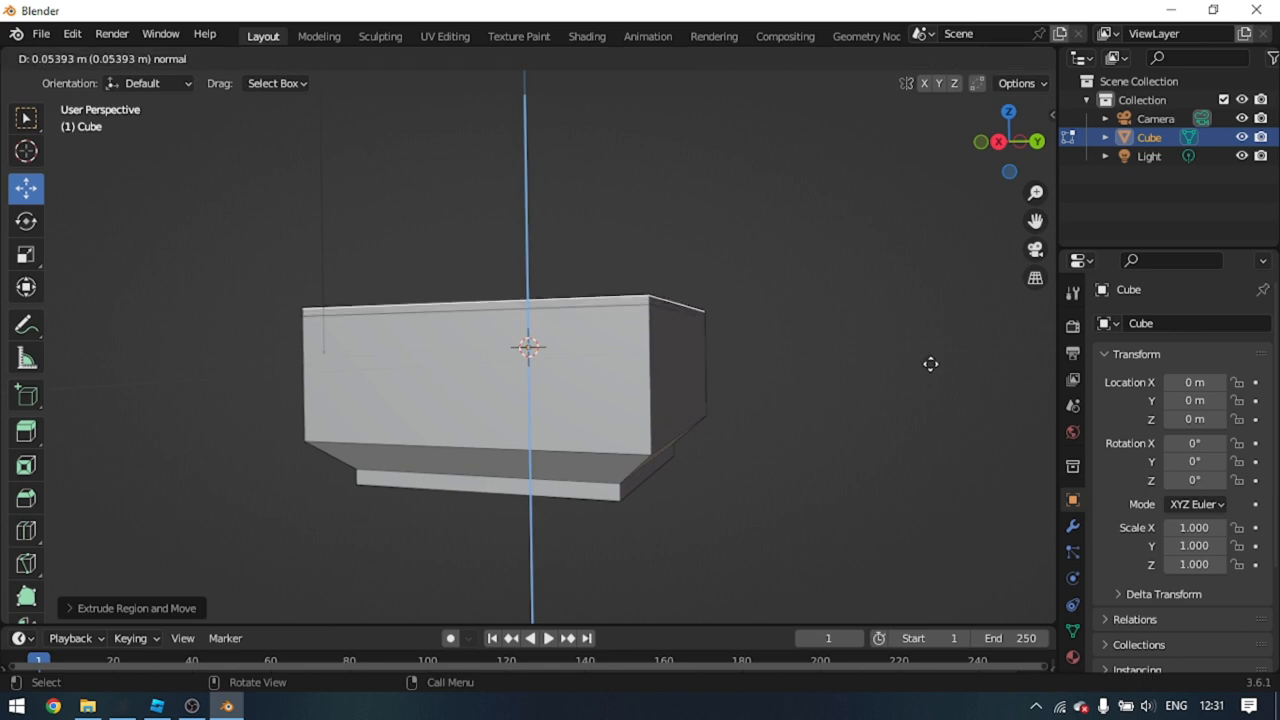
{"action": "key", "text": "s"}
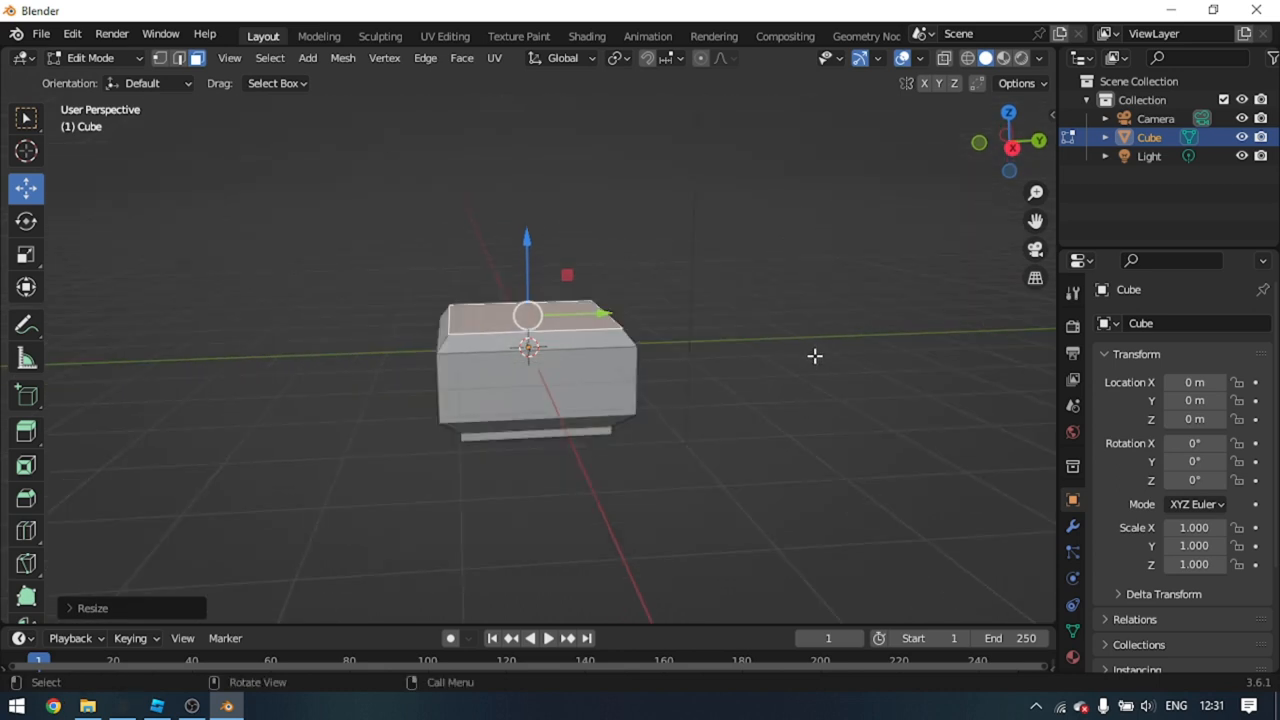
{"action": "key", "text": "i"}
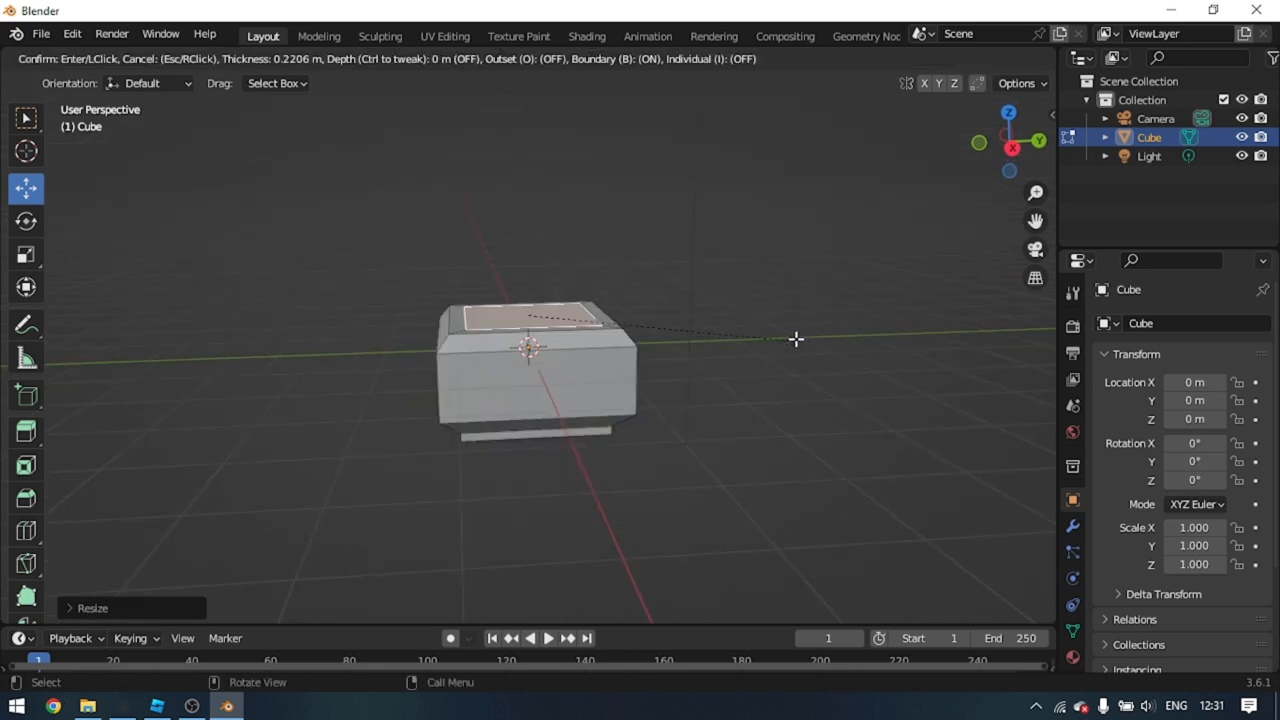
{"action": "mouse_move", "coordinate": [798, 336]}
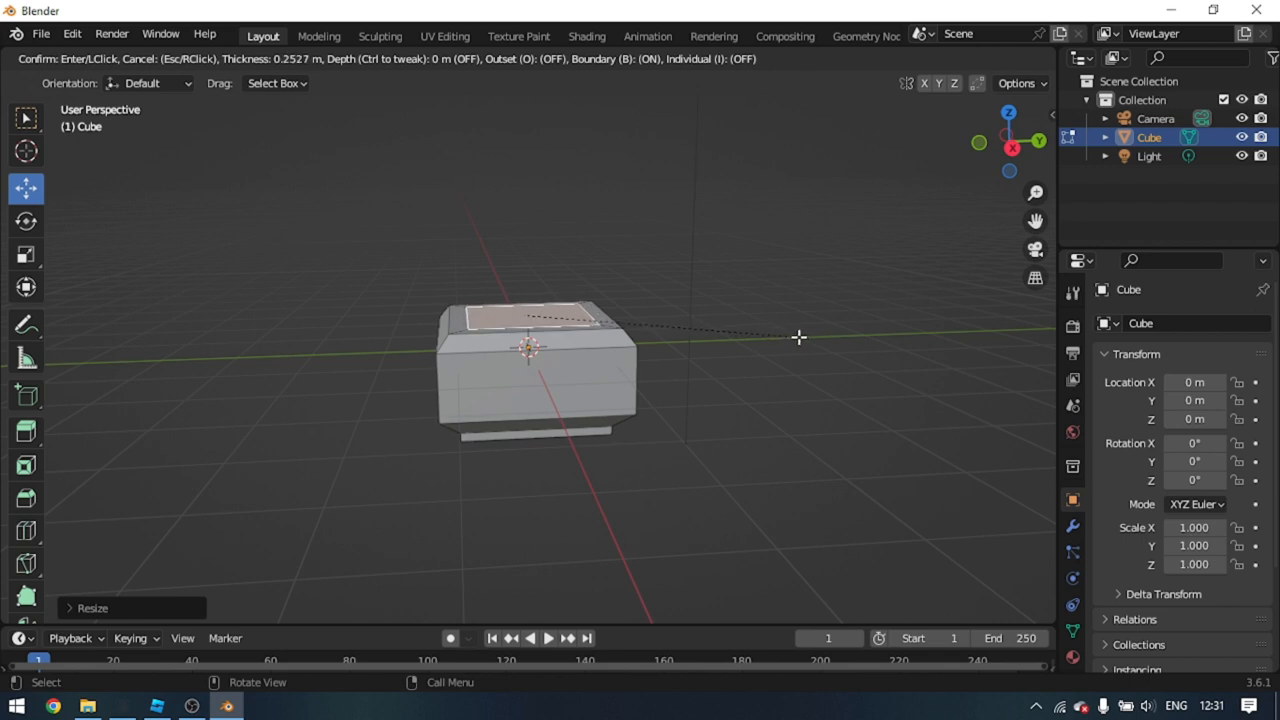
{"action": "mouse_move", "coordinate": [800, 320]}
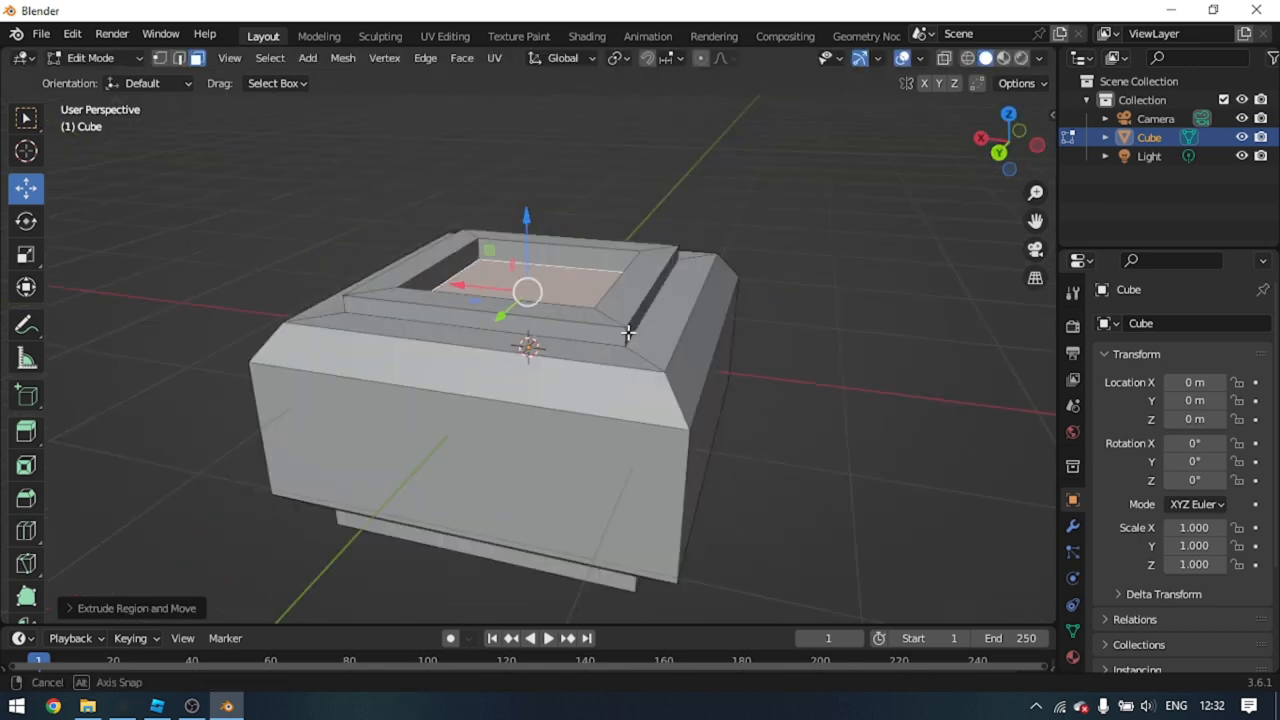
{"action": "key", "text": "Tab"}
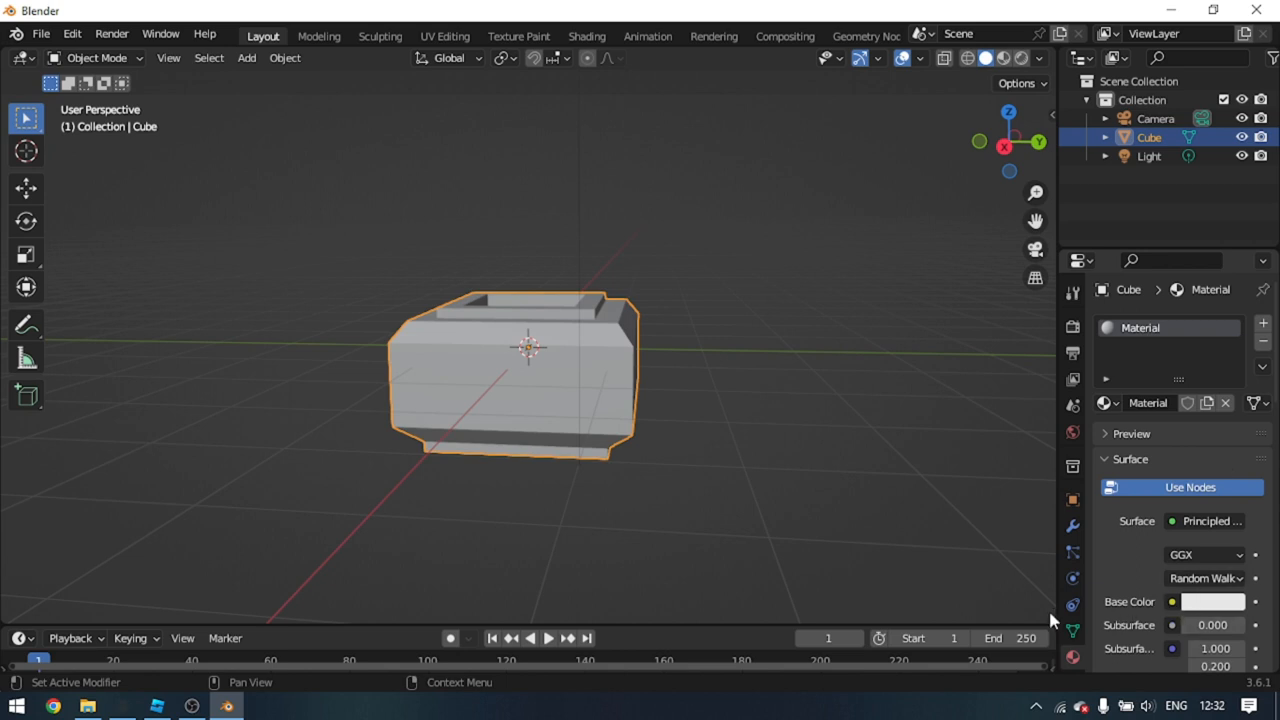
Apply a purple gradient material to the stand with white recessed top and front faces
{"action": "left_click", "coordinate": [1212, 600]}
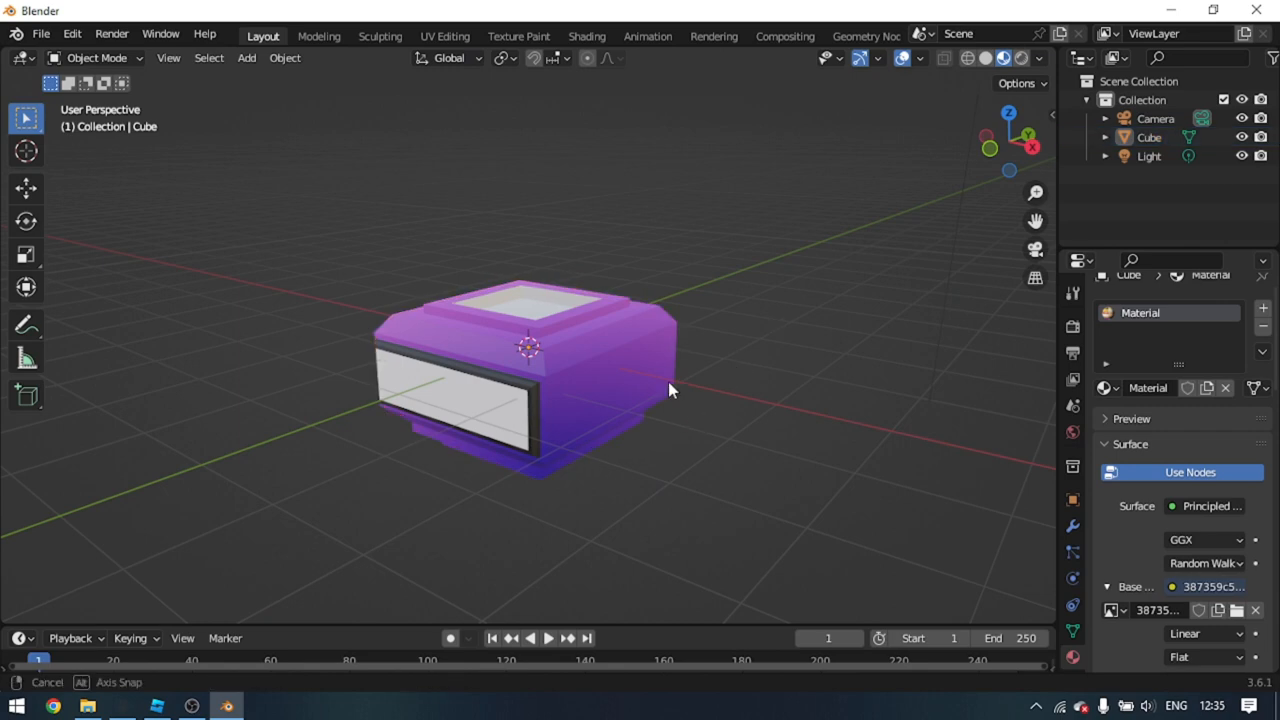
{"action": "left_click_drag", "start_coordinate": [670, 390], "coordinate": [540, 370]}
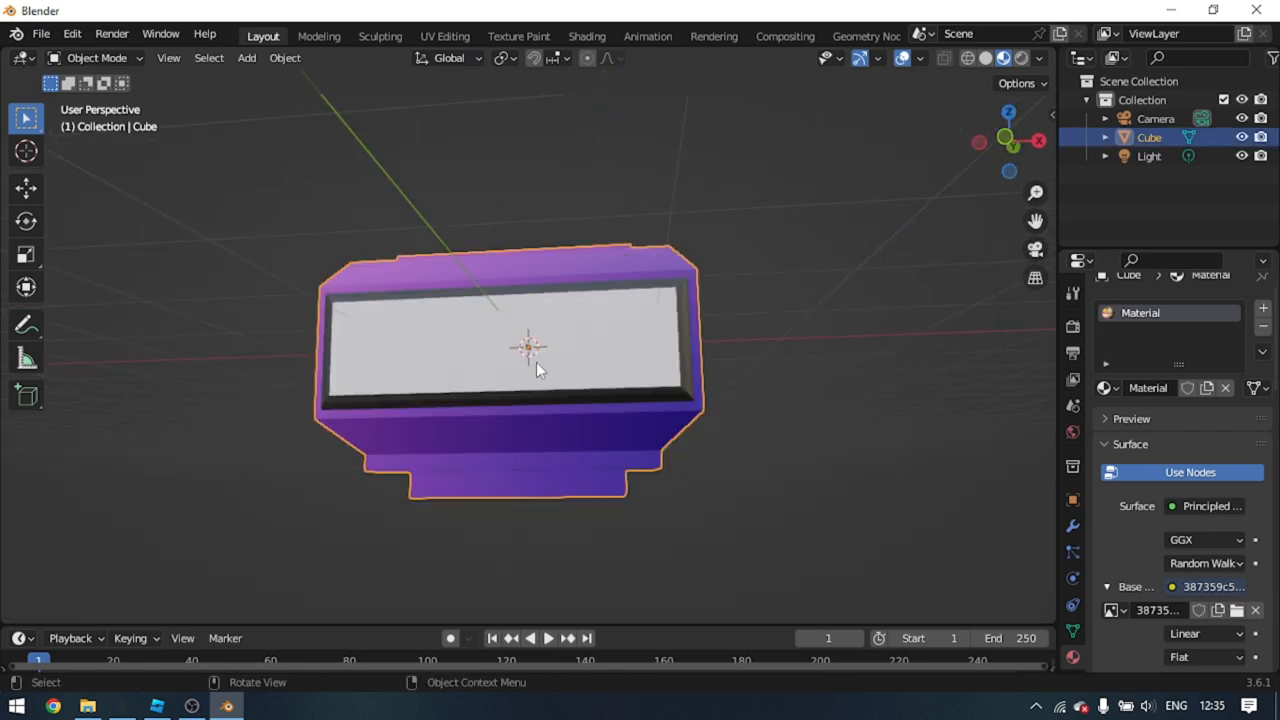
{"action": "mouse_move", "coordinate": [484, 378]}
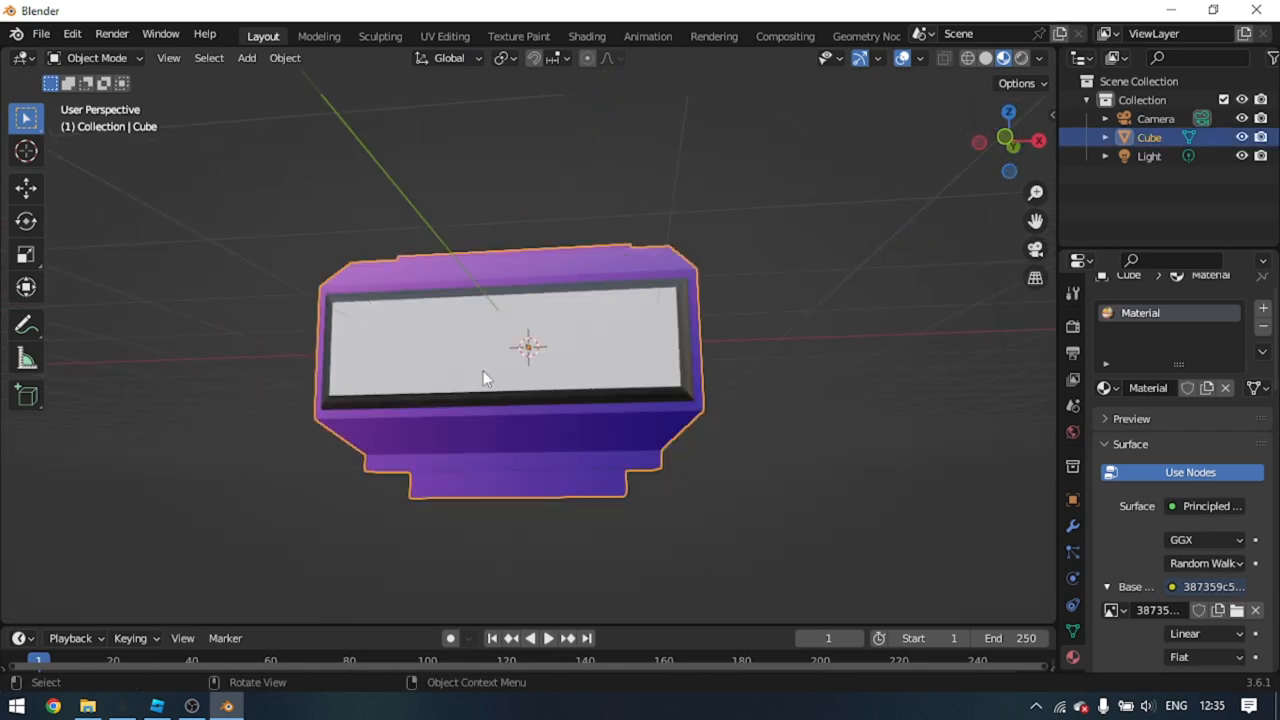
{"action": "left_click_drag", "start_coordinate": [484, 378], "coordinate": [484, 430]}
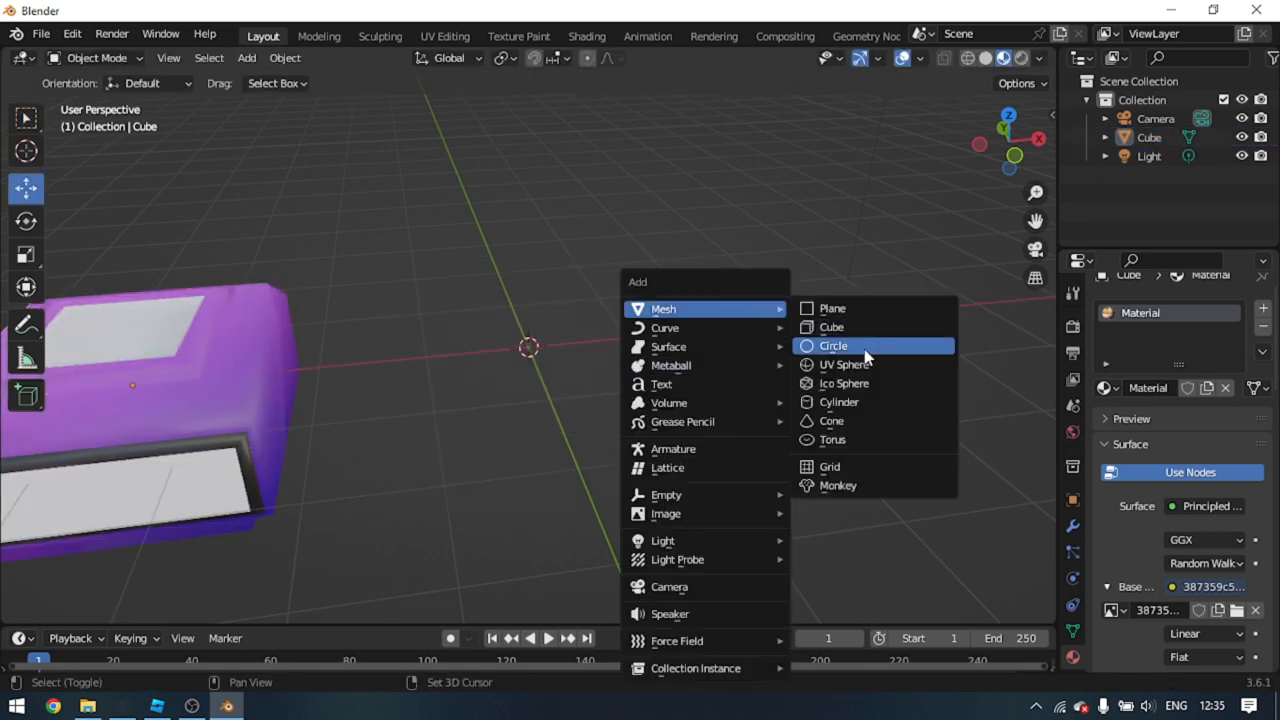
{"action": "mouse_move", "coordinate": [844, 364]}
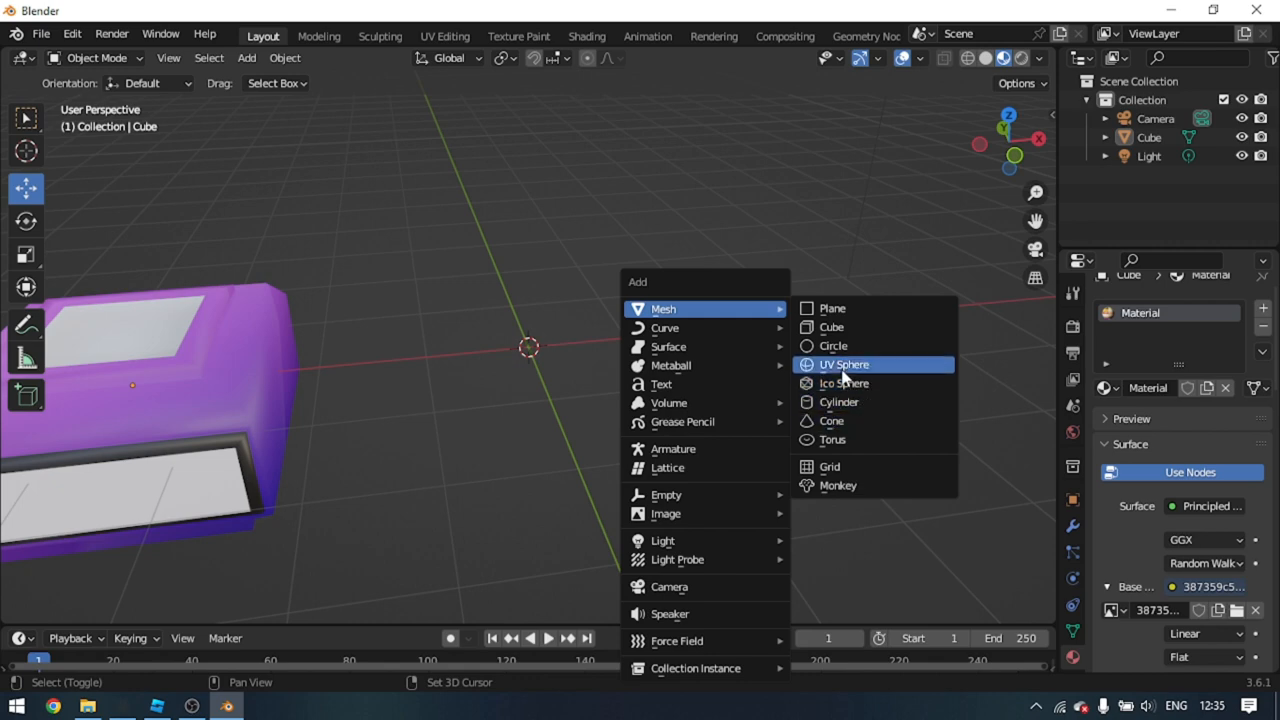
{"action": "mouse_move", "coordinate": [422, 384]}
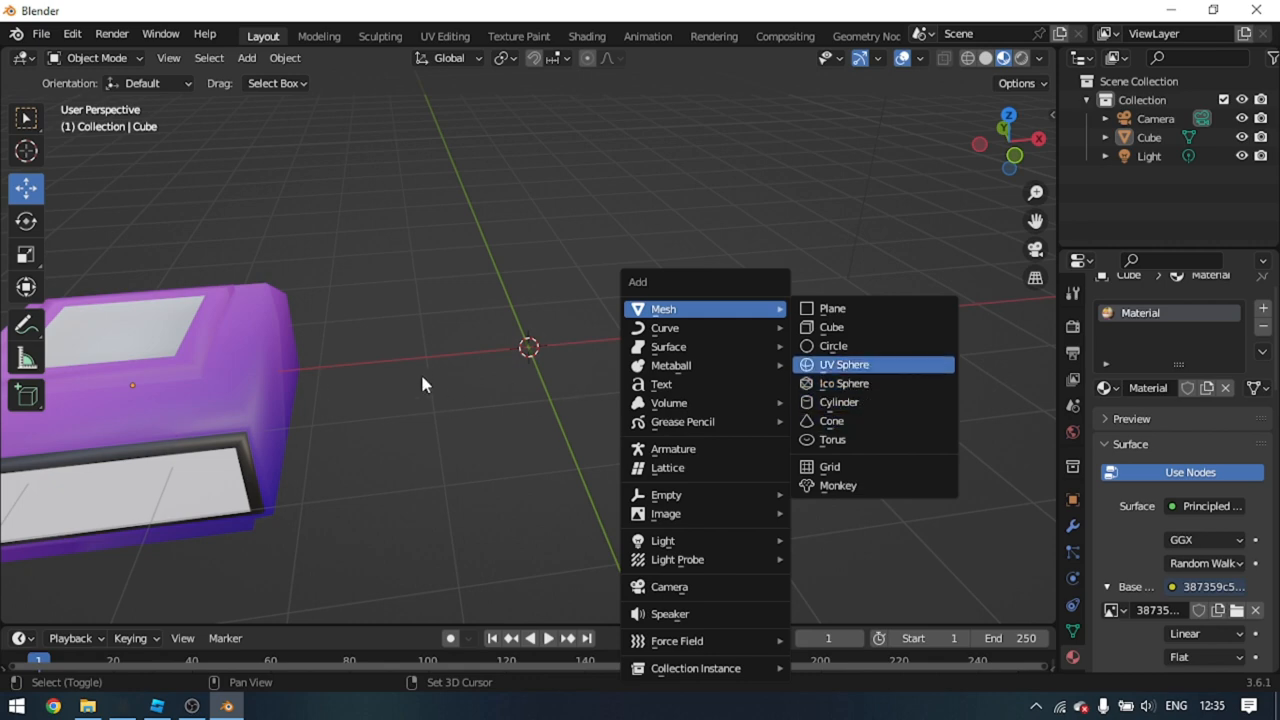
Add a UV sphere at the origin with 12 segments, 8 rings and 1 m radius
{"action": "left_click", "coordinate": [844, 364]}
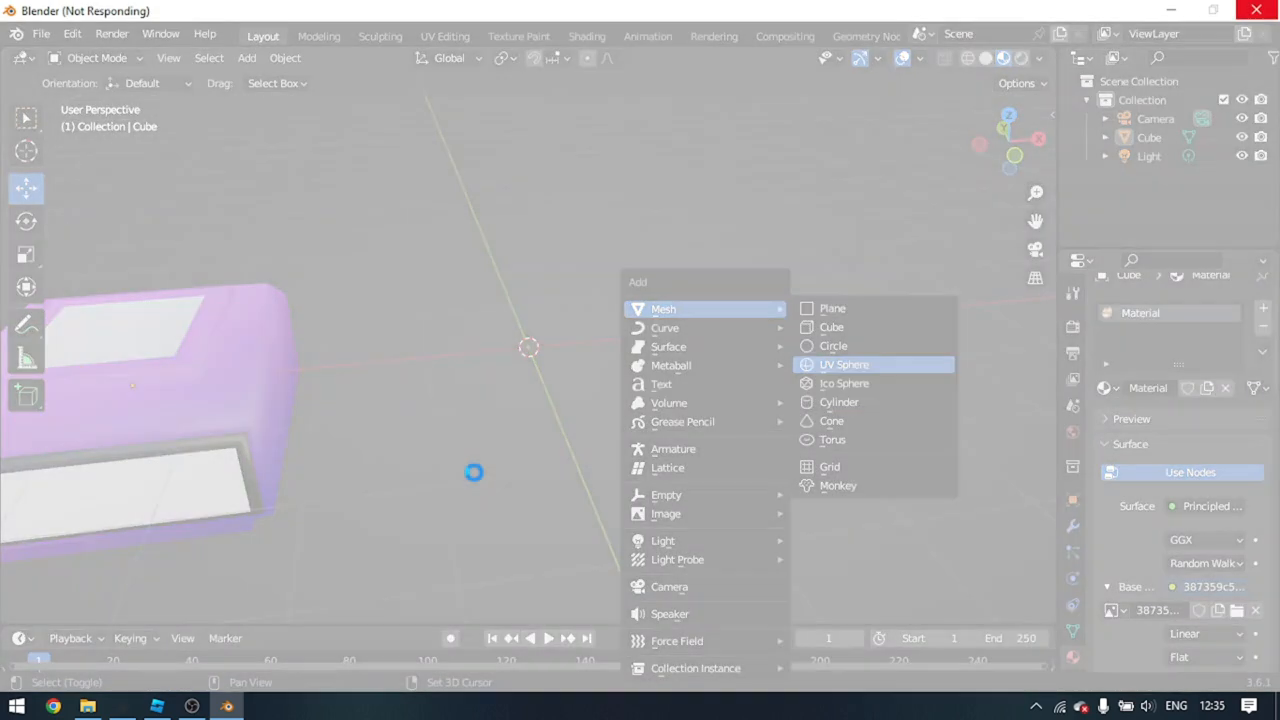
{"action": "left_click", "coordinate": [844, 364]}
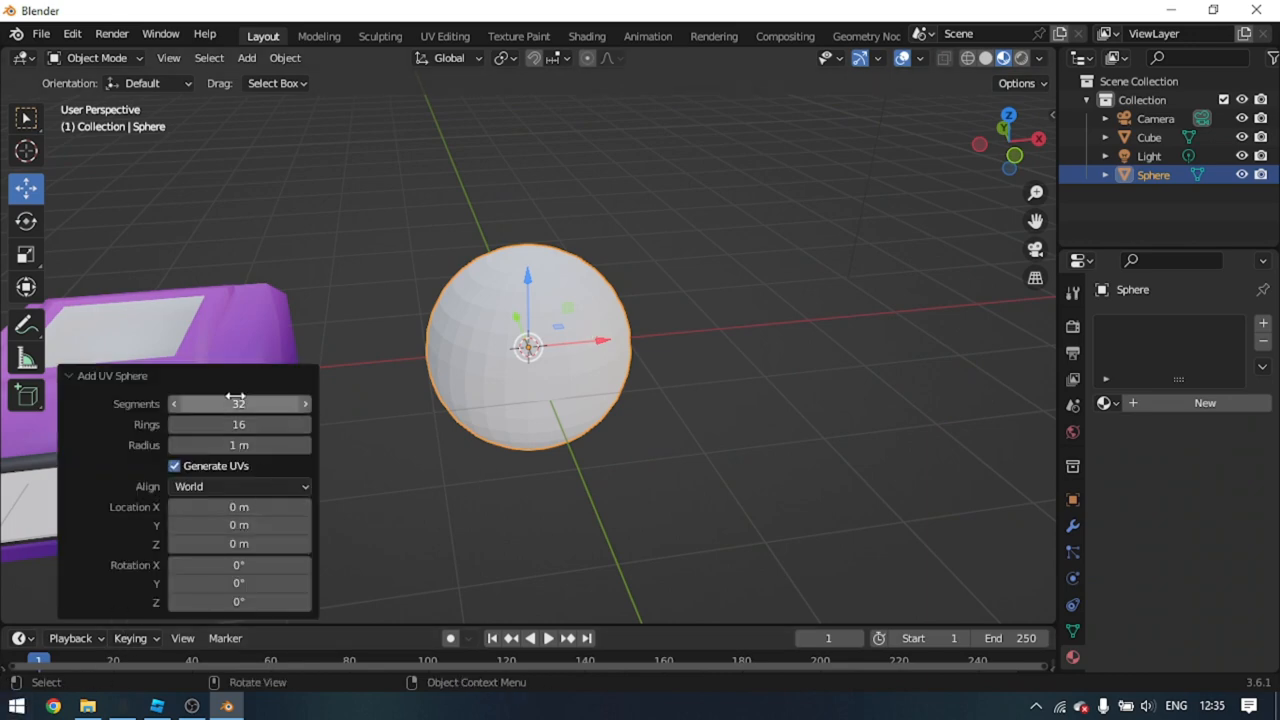
{"action": "double_click", "coordinate": [238, 404]}
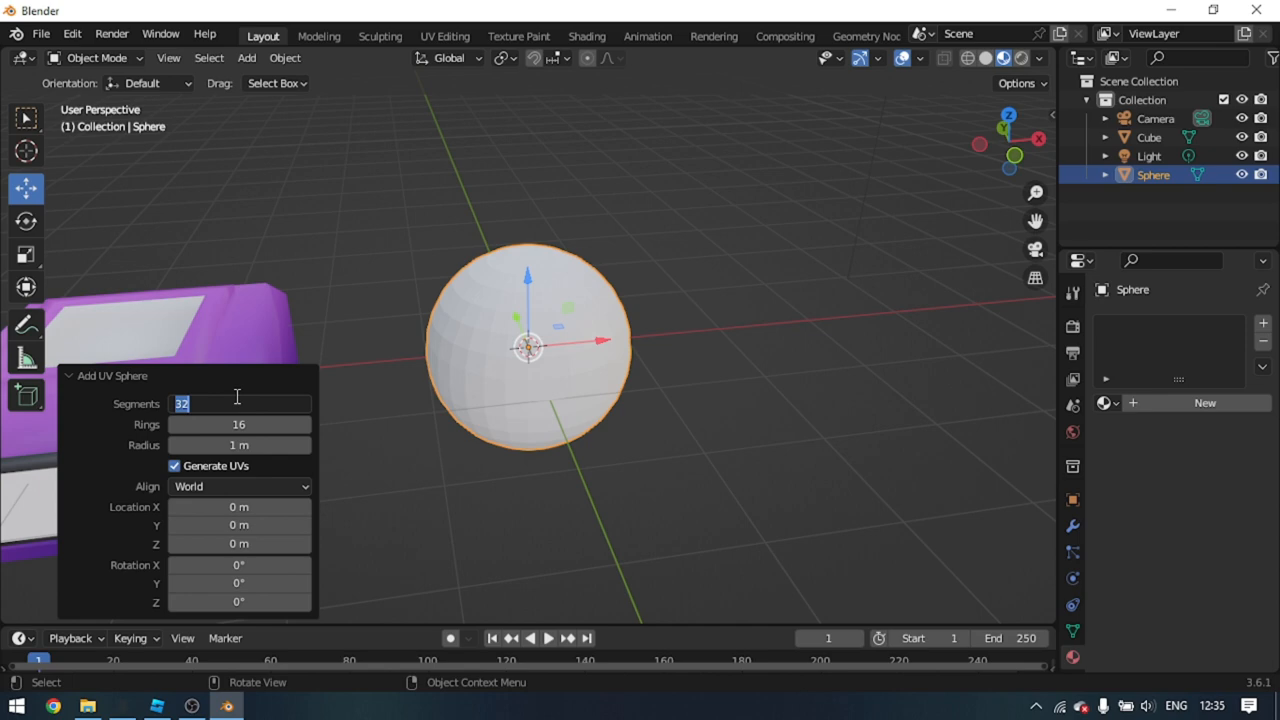
{"action": "type", "text": "12"}
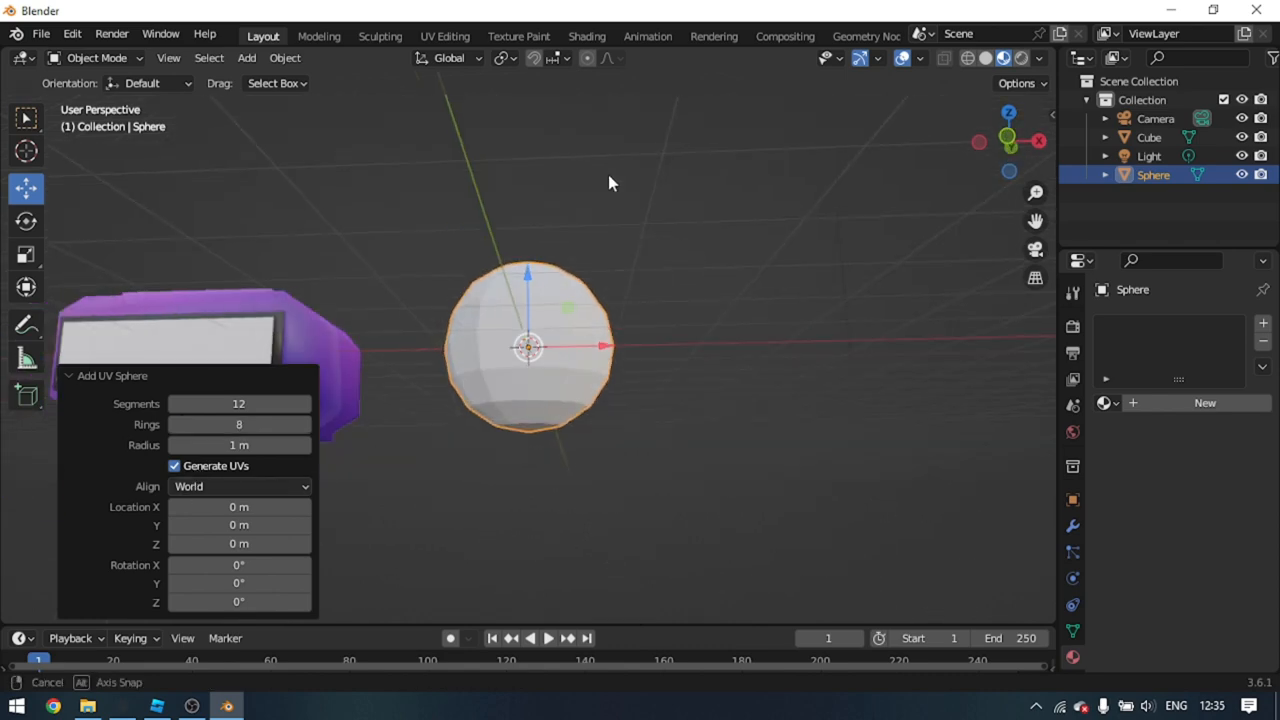
{"action": "key", "text": "Tab"}
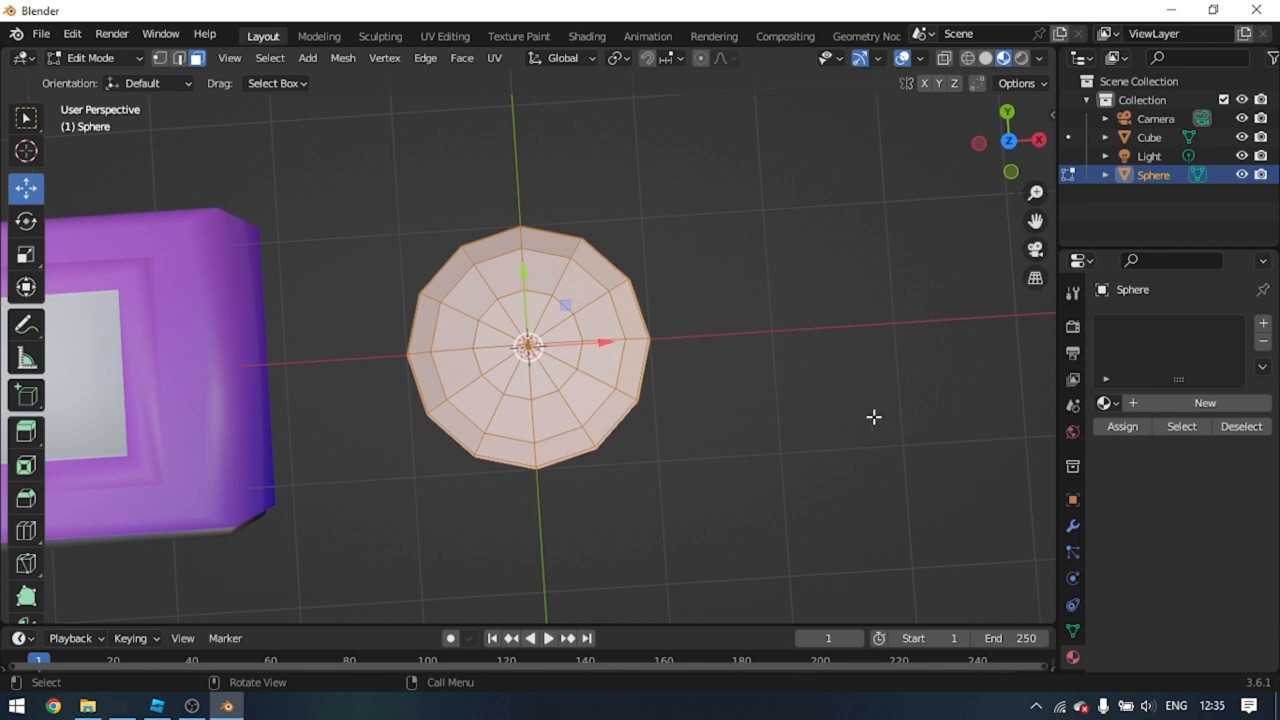
{"action": "mouse_move", "coordinate": [1008, 140]}
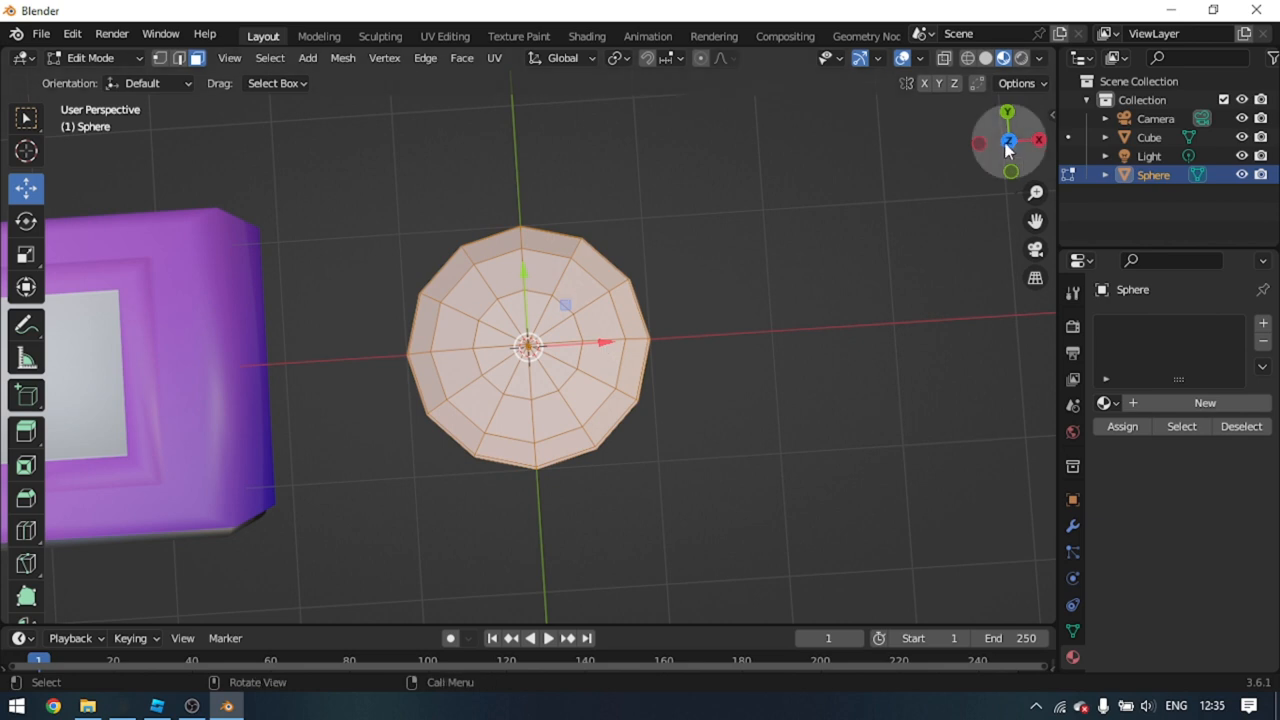
From top view, move and scale the sphere's vertices into an egg shape
{"action": "left_click", "coordinate": [1008, 140]}
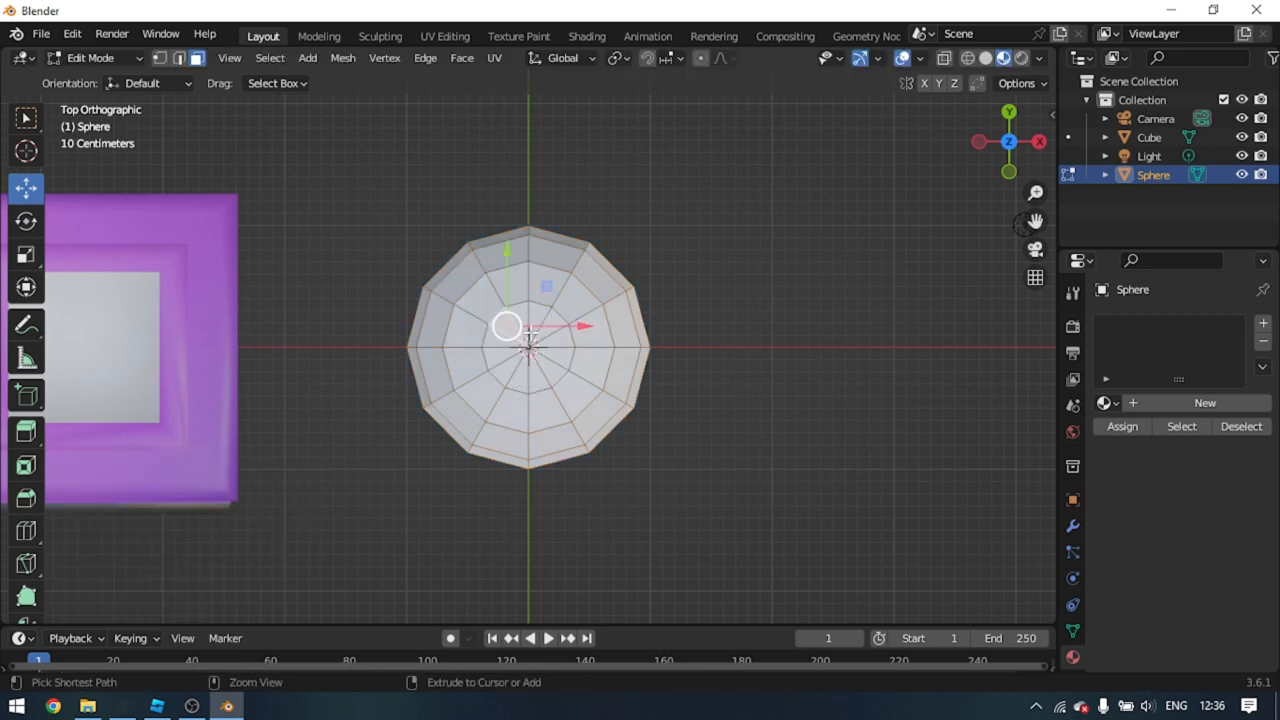
{"action": "mouse_move", "coordinate": [508, 372]}
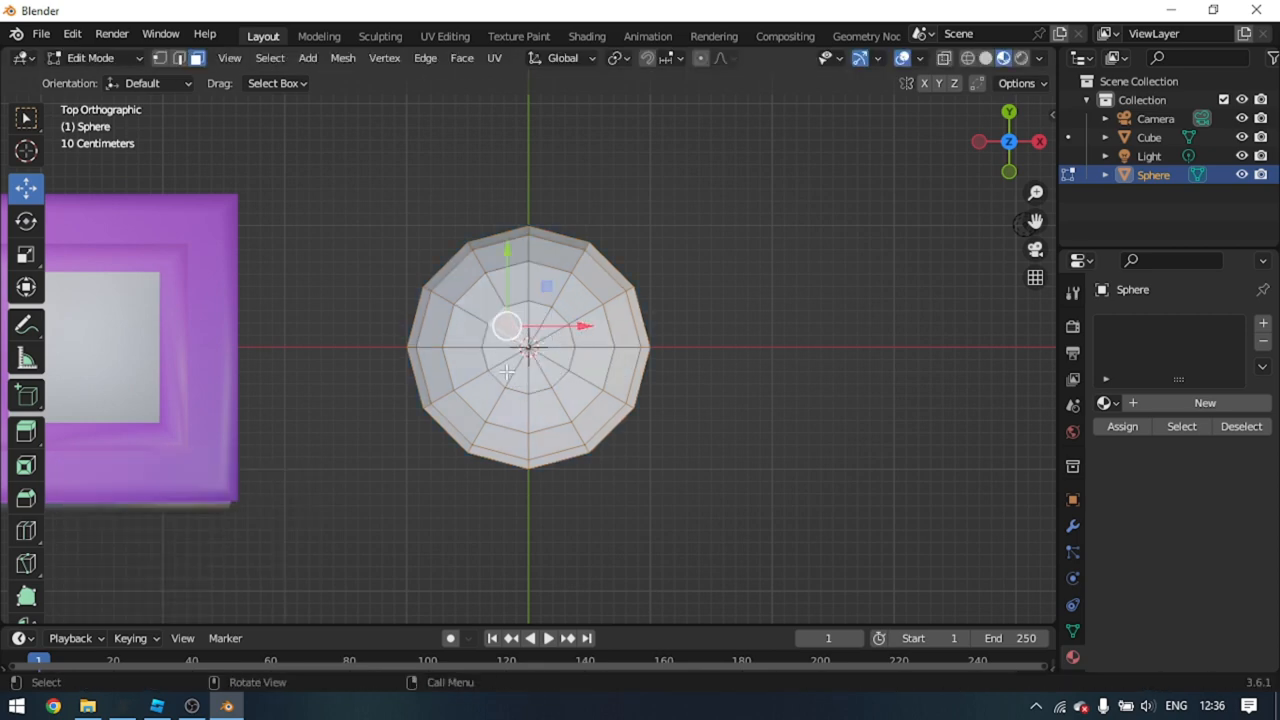
{"action": "key", "text": "g"}
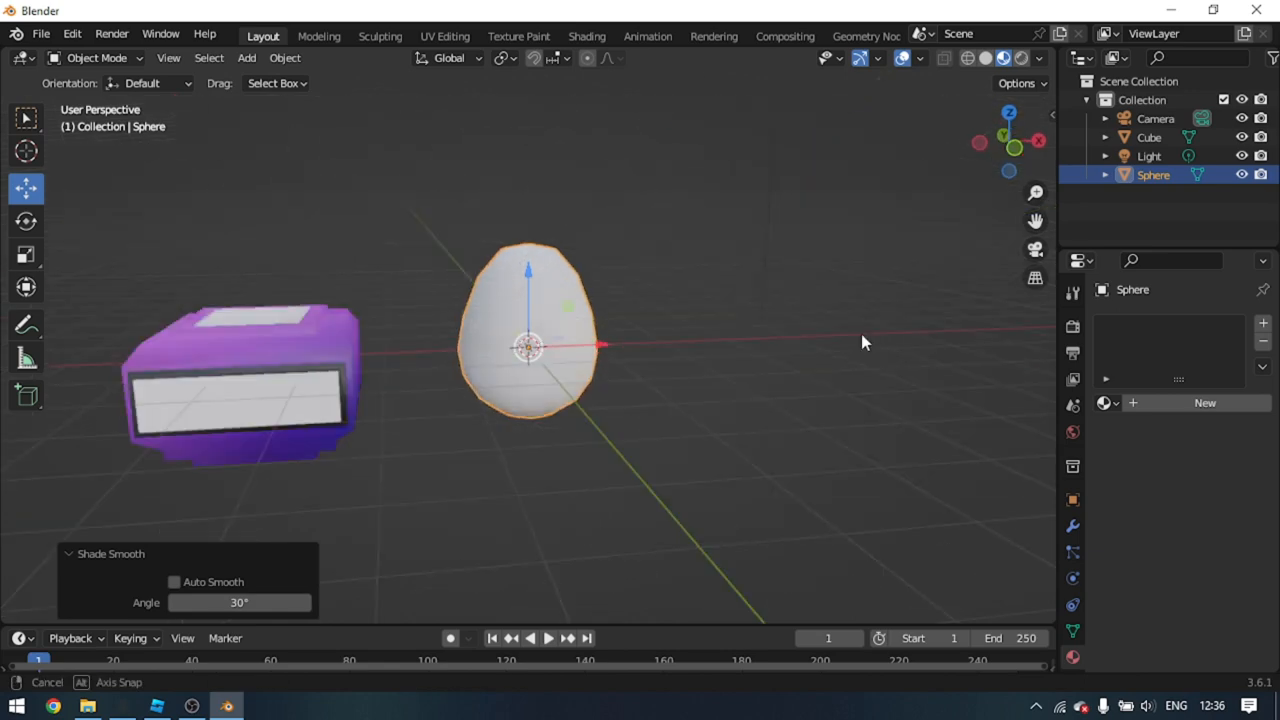
{"action": "key", "text": "s"}
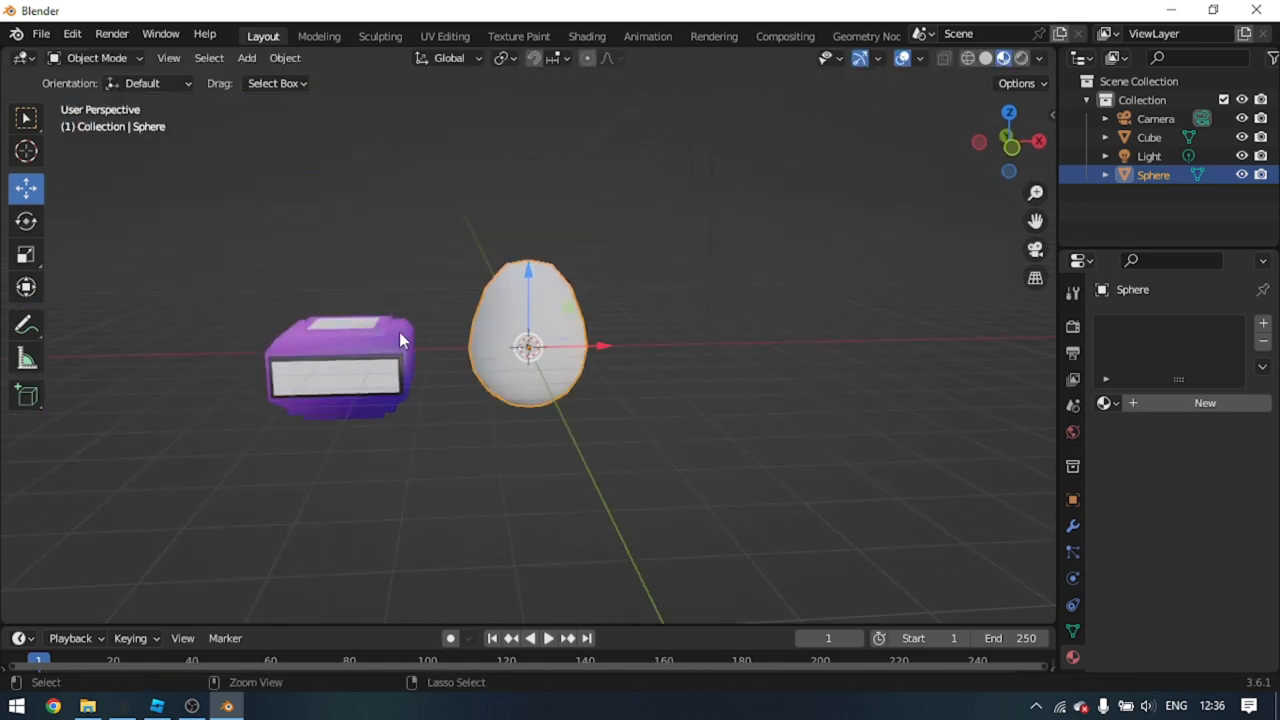
Export the selected purple stand as EggStand.obj, then export the egg as its own OBJ
{"action": "left_click", "coordinate": [40, 32]}
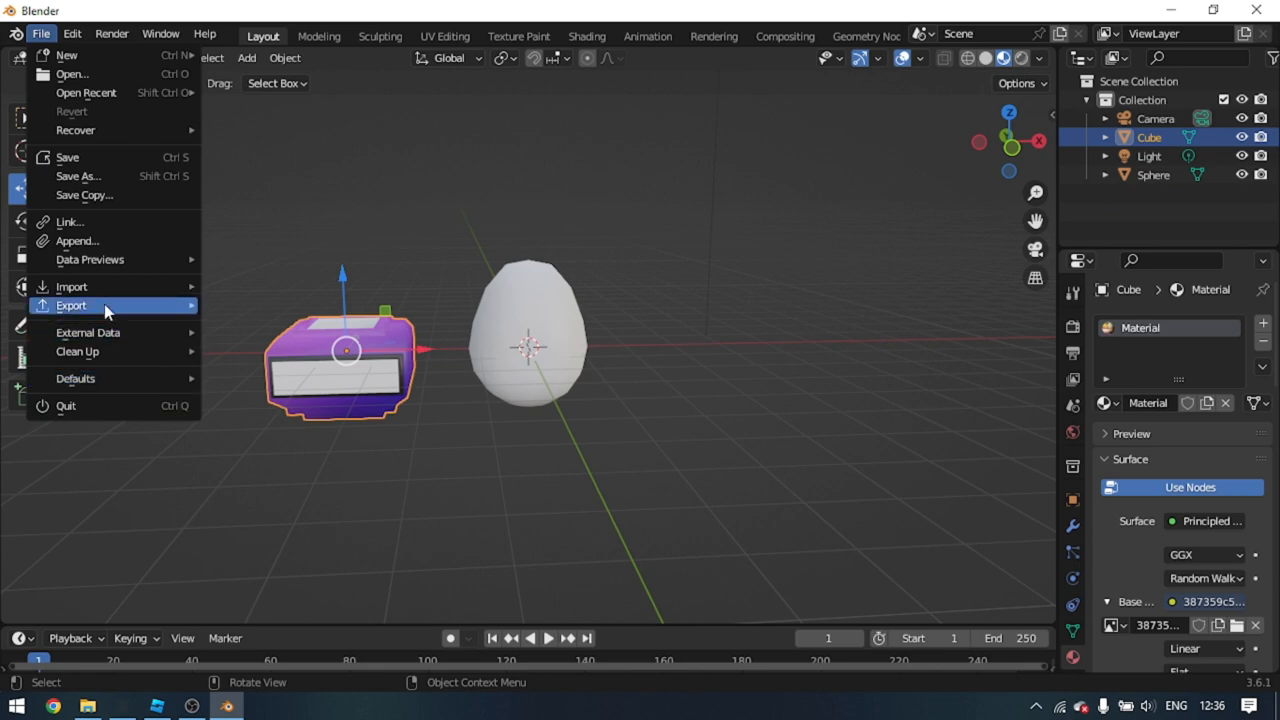
{"action": "left_click", "coordinate": [72, 304]}
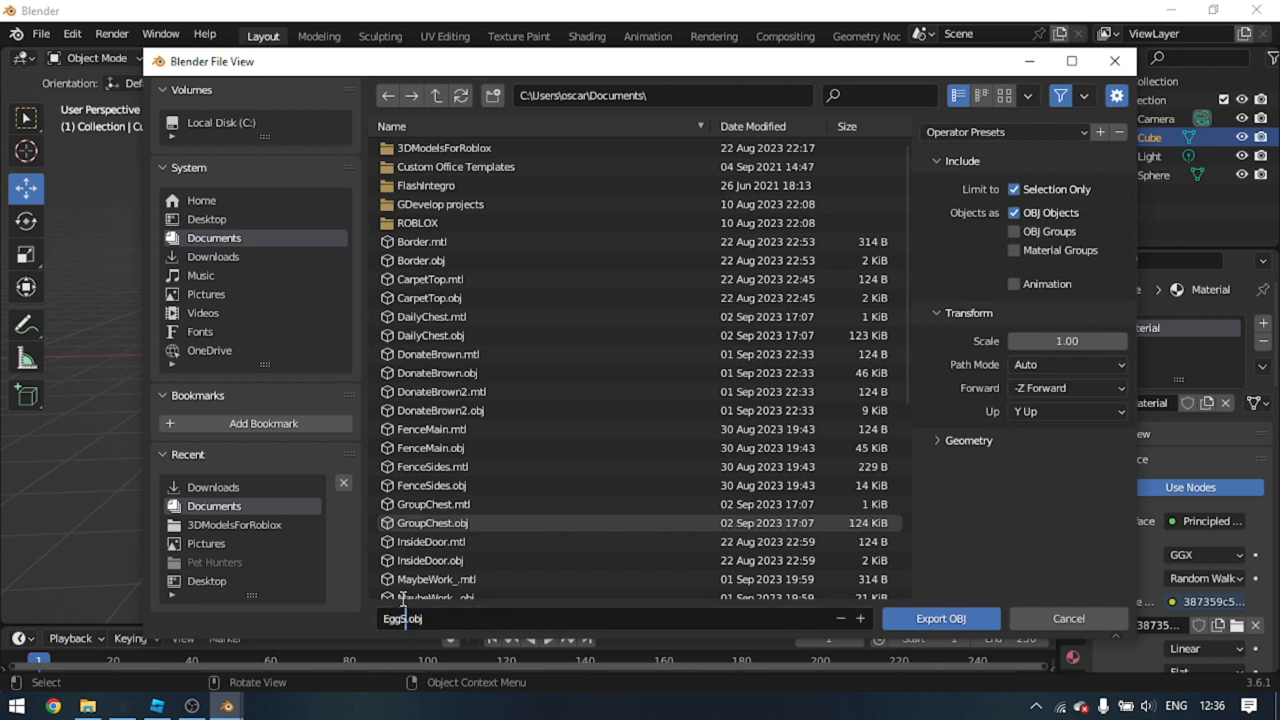
{"action": "type", "text": "Stand"}
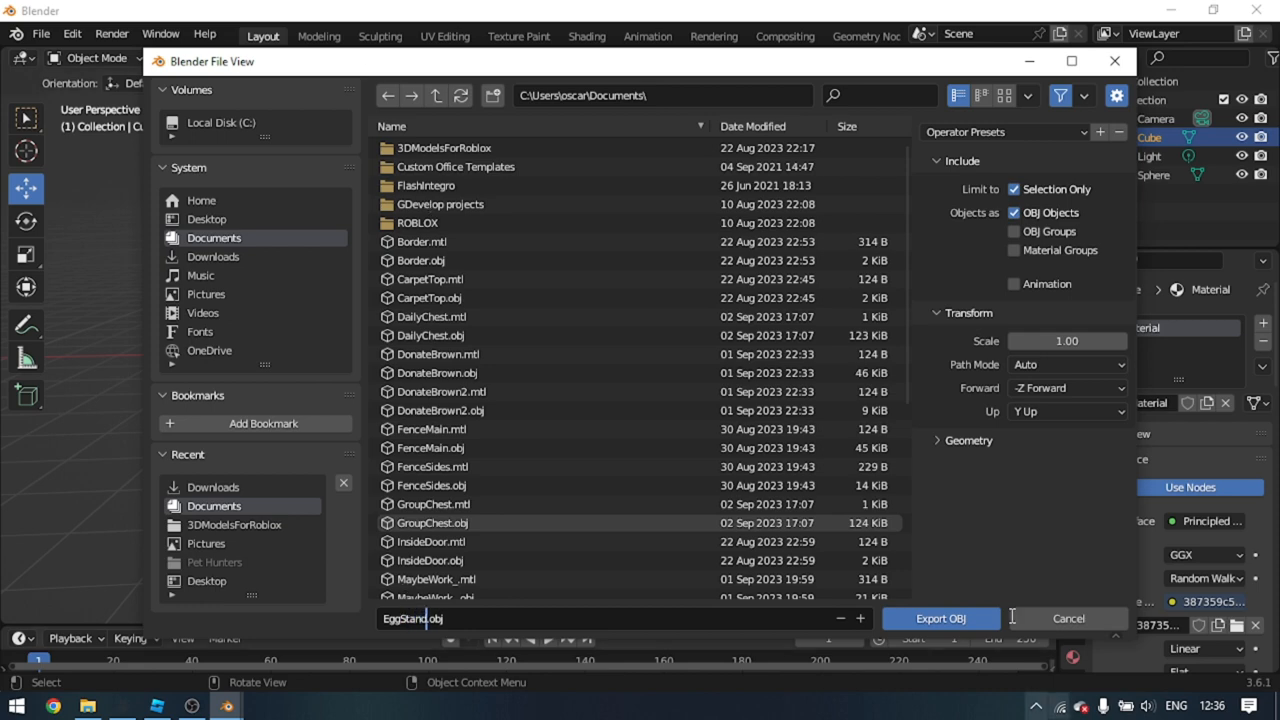
{"action": "left_click", "coordinate": [940, 618]}
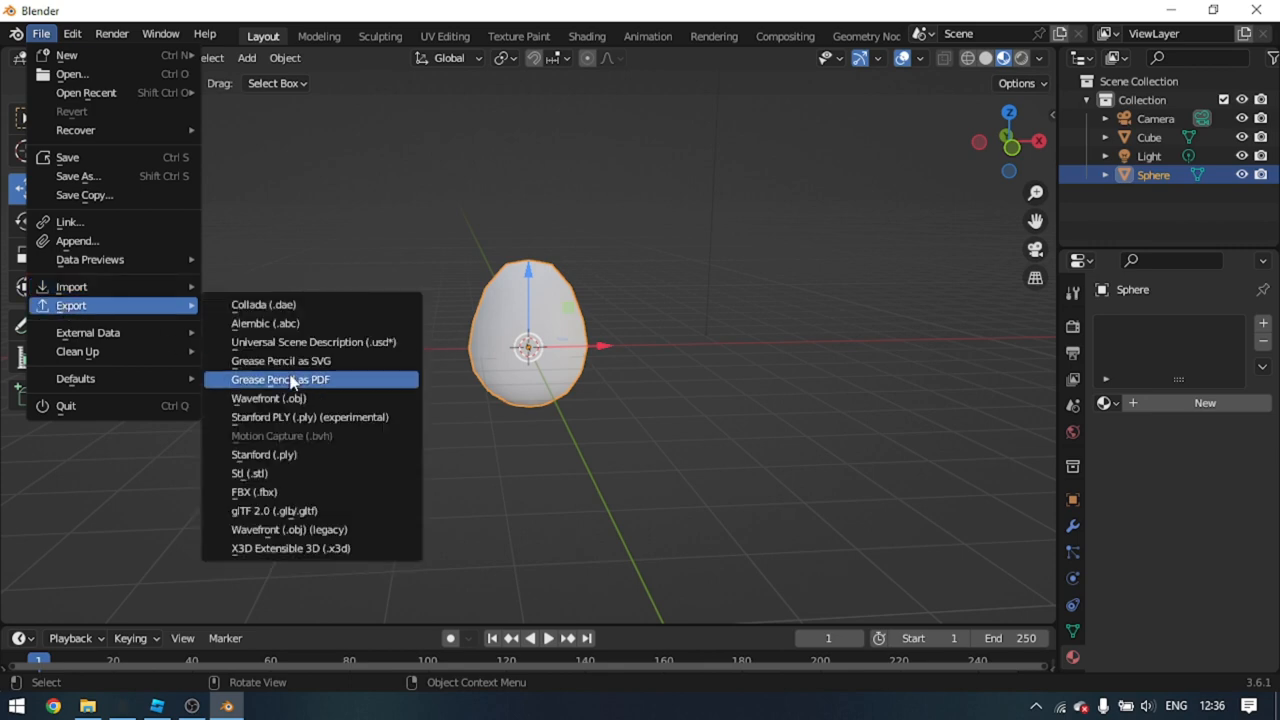
{"action": "left_click", "coordinate": [268, 398]}
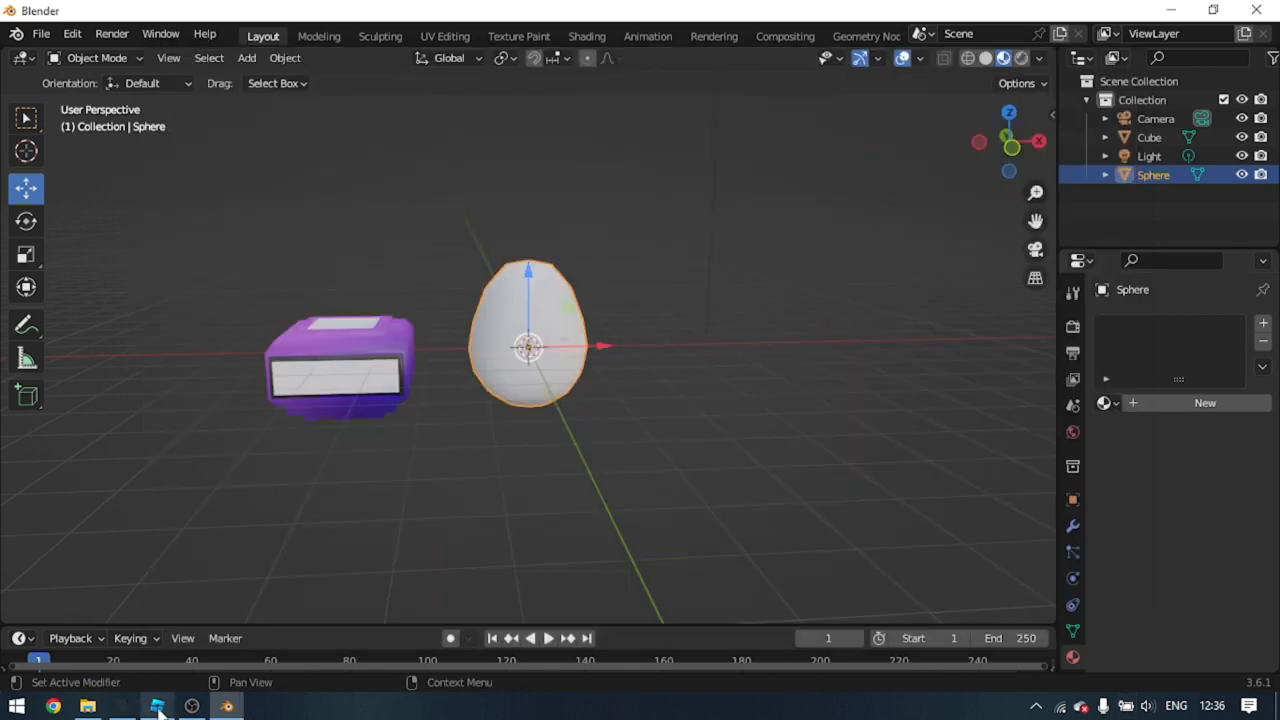
In the Asset Manager's Bulk Import, choose EggMesh.obj and EggStand.obj for import
{"action": "left_click", "coordinate": [156, 708]}
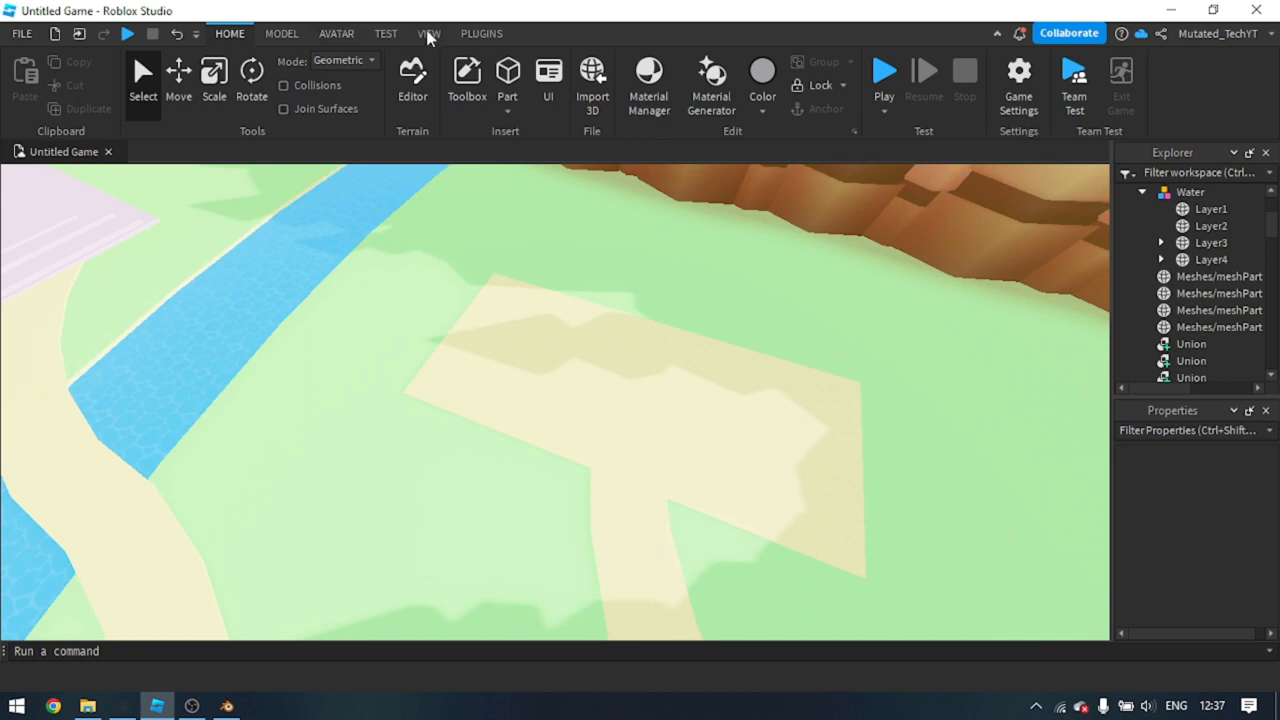
{"action": "left_click", "coordinate": [428, 32]}
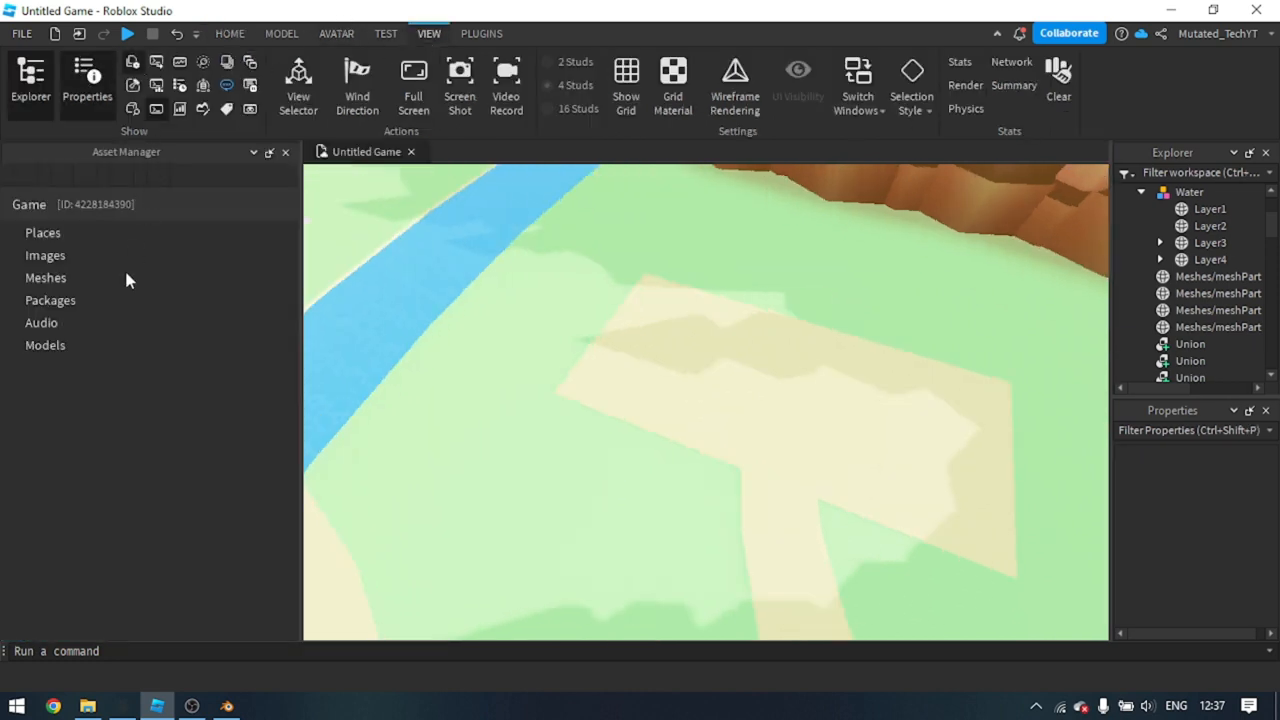
{"action": "left_click", "coordinate": [44, 276]}
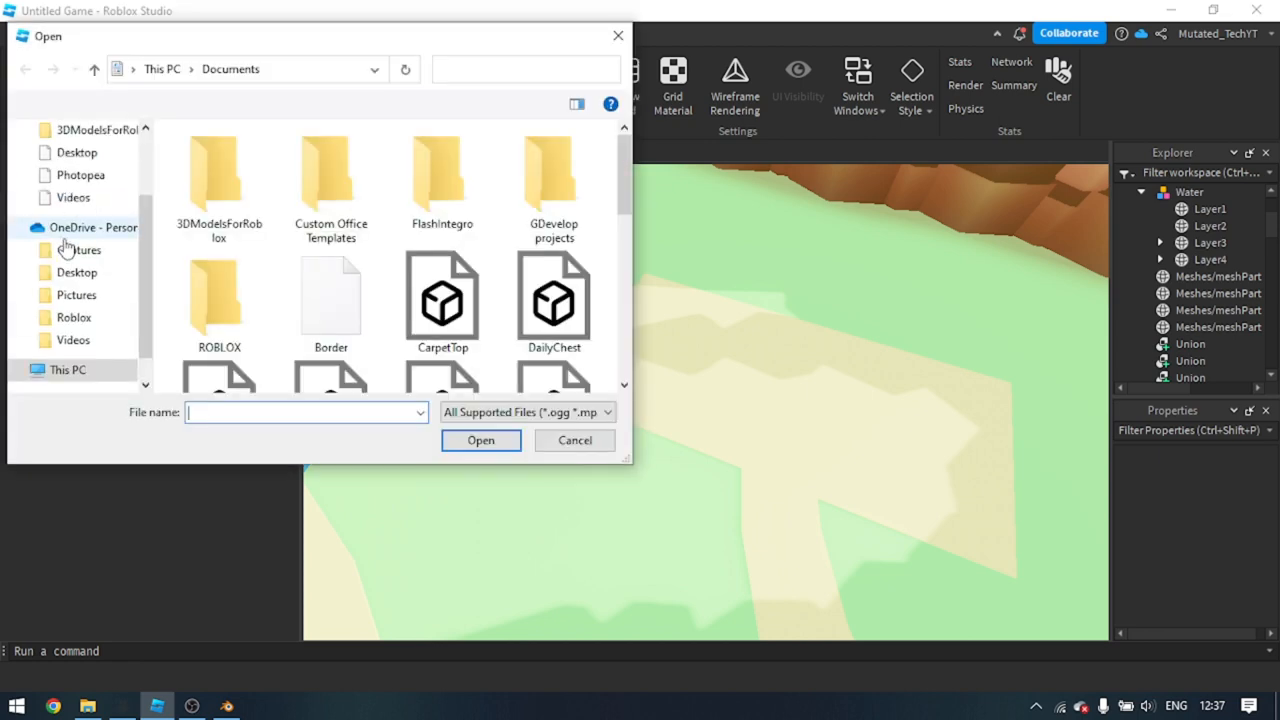
{"action": "scroll", "scroll_direction": "down", "scroll_amount": 3}
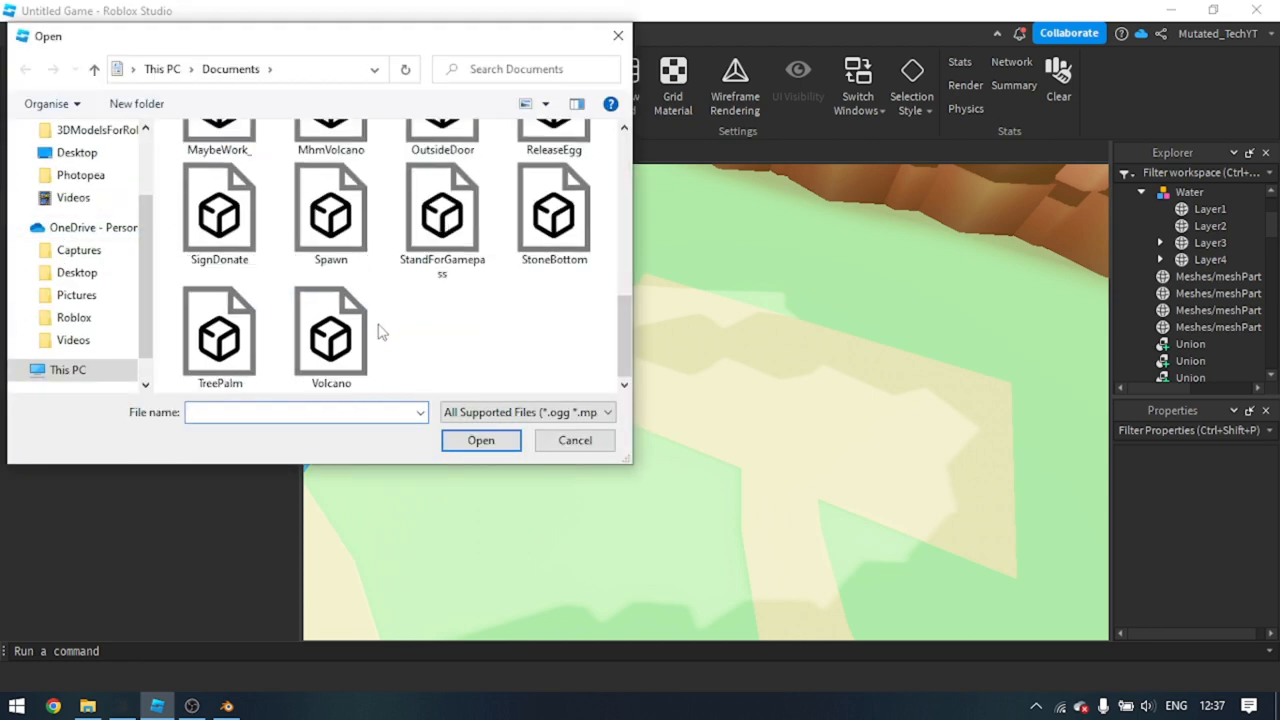
{"action": "scroll", "scroll_direction": "up", "scroll_amount": 3}
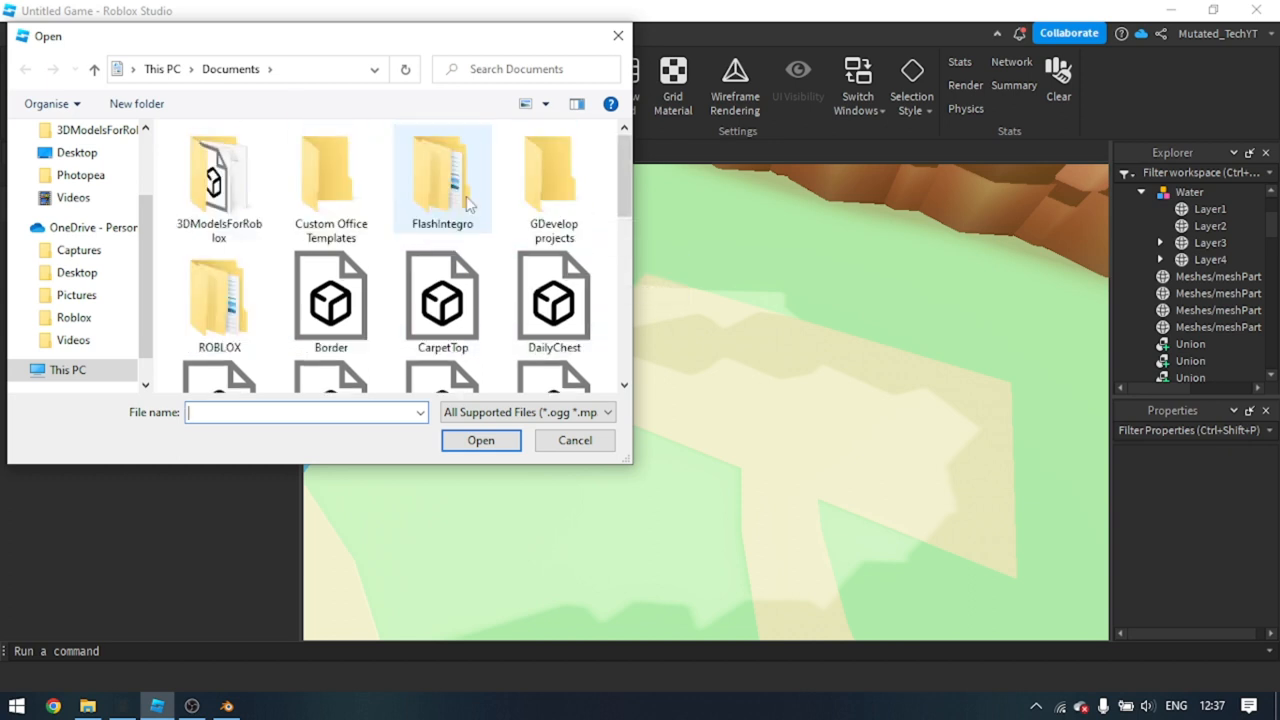
{"action": "scroll", "scroll_direction": "down", "scroll_amount": 3}
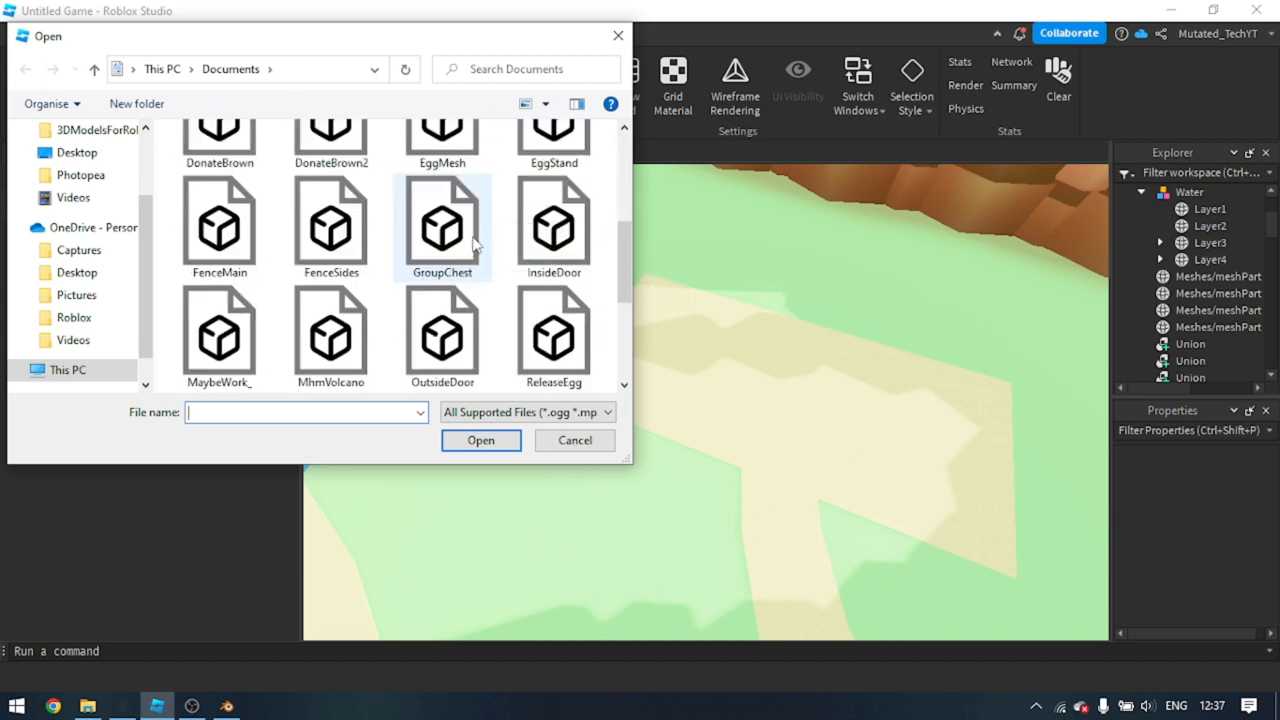
{"action": "left_click", "coordinate": [552, 170]}
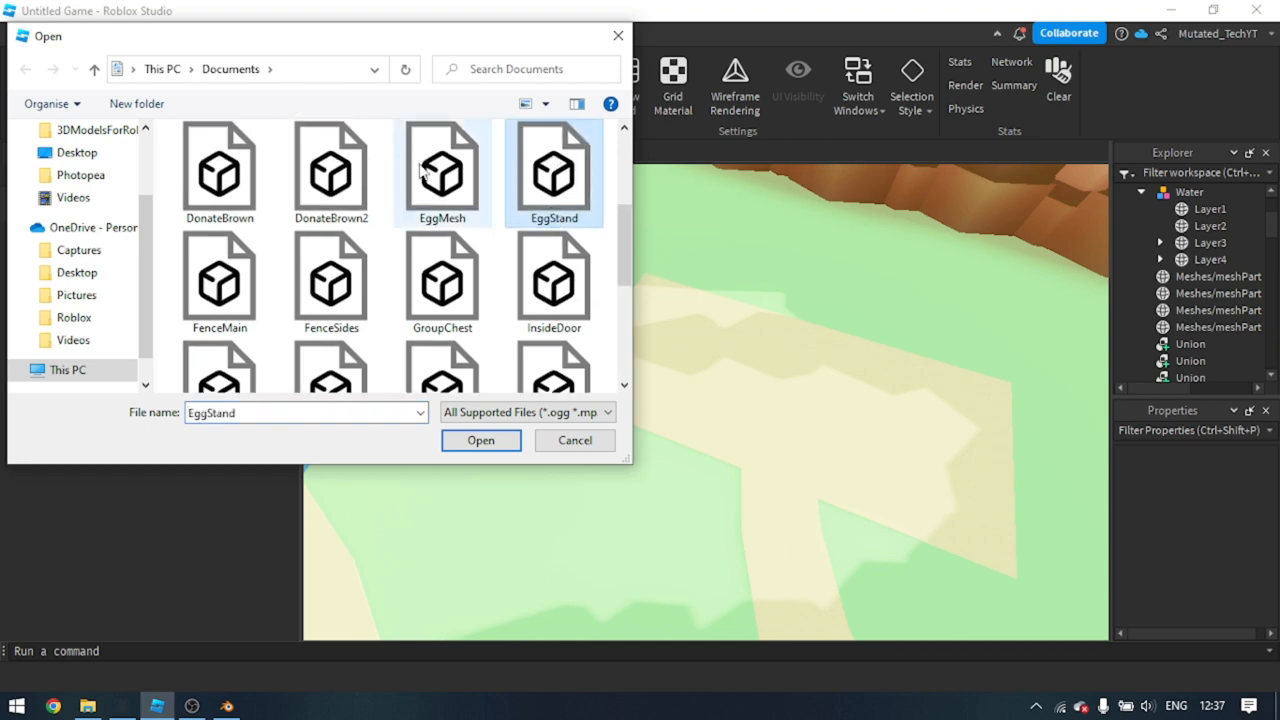
{"action": "left_click", "coordinate": [480, 440]}
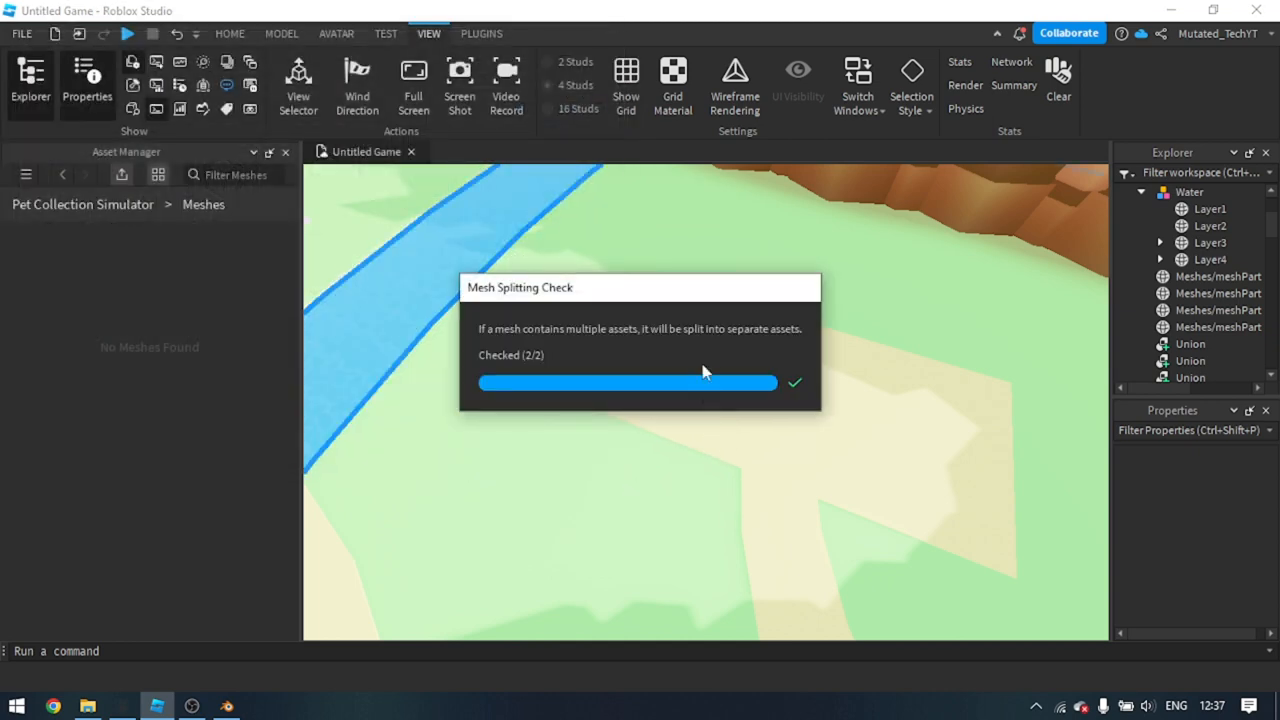
Import both mesh files and insert the EggStand and EggMesh meshes into the map
{"action": "left_click", "coordinate": [794, 382]}
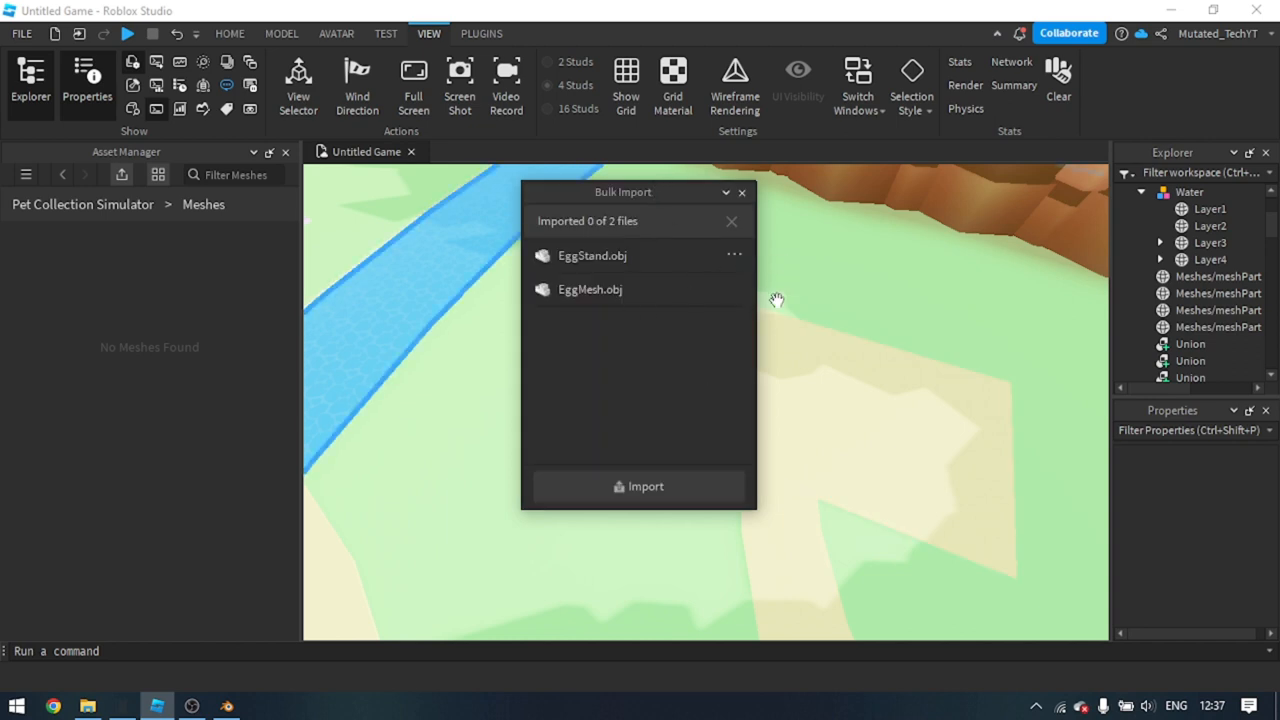
{"action": "left_click", "coordinate": [638, 486]}
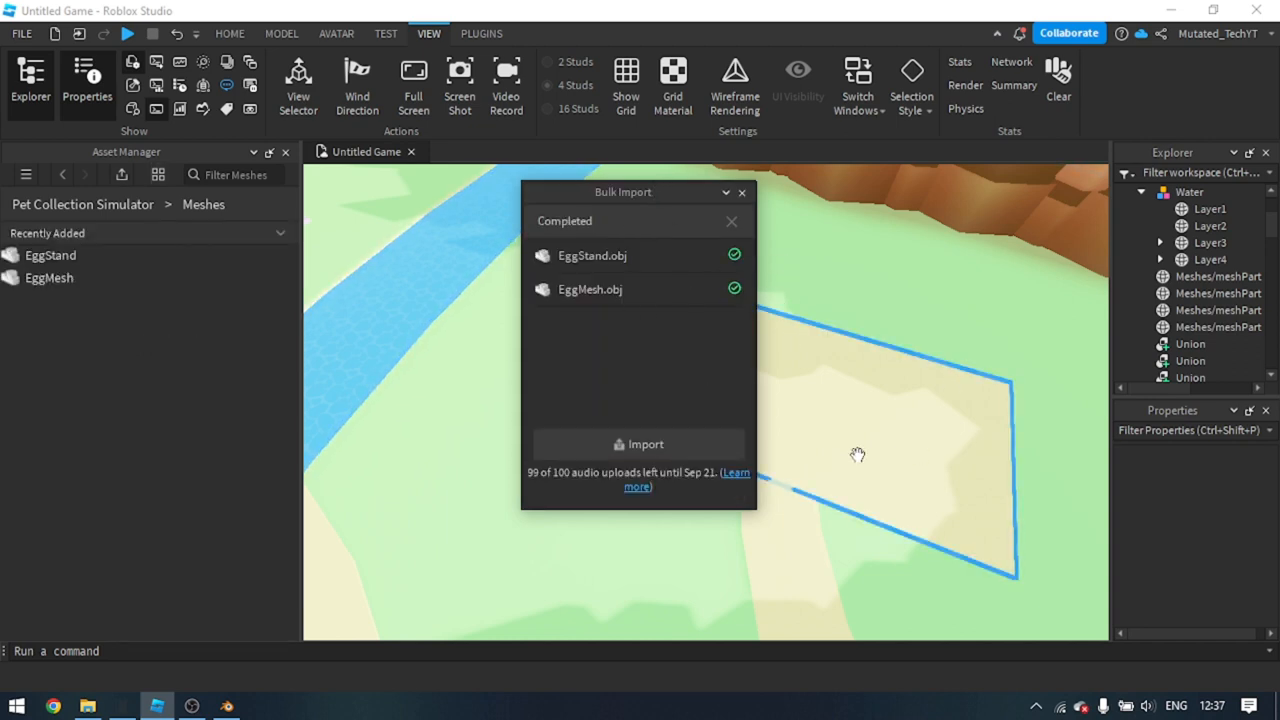
{"action": "left_click", "coordinate": [742, 192]}
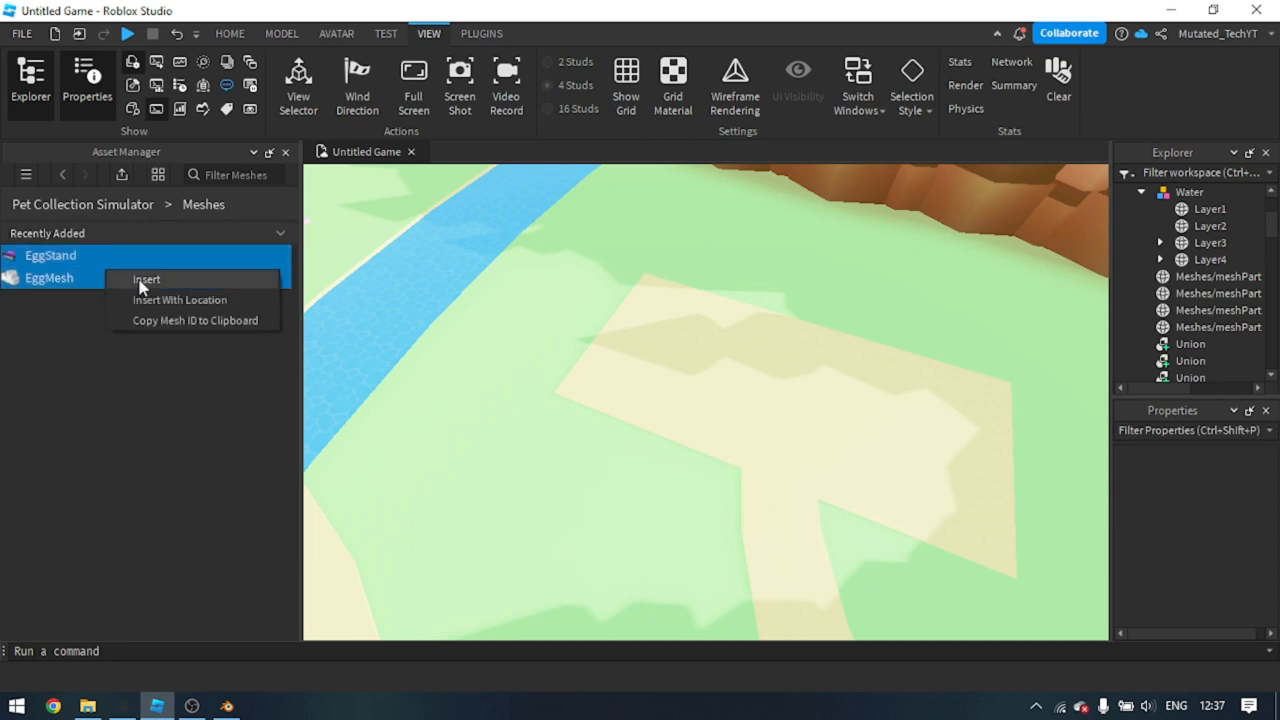
{"action": "left_click", "coordinate": [146, 280]}
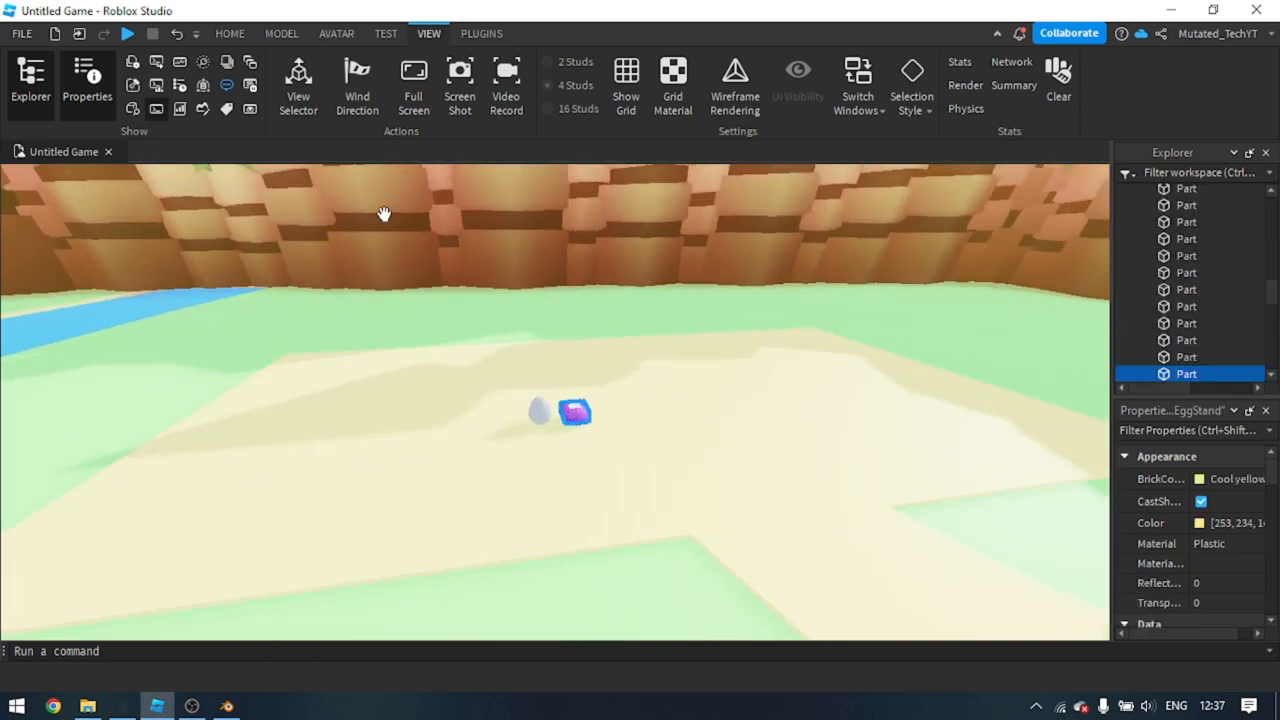
Select the EggMesh part to move it onto the purple EggStand
{"action": "left_click", "coordinate": [228, 32]}
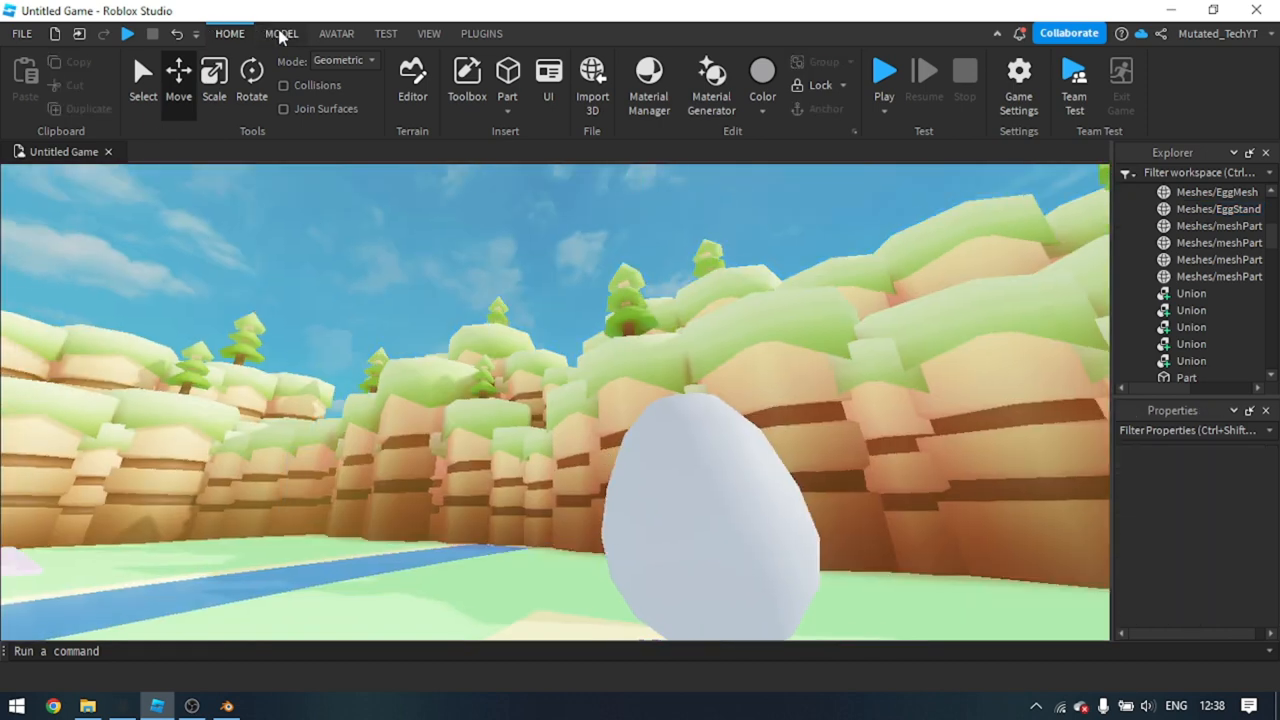
Generate an R15 Rthro rig with Rig Builder and move it onto the path near the egg stand
{"action": "left_click", "coordinate": [336, 32]}
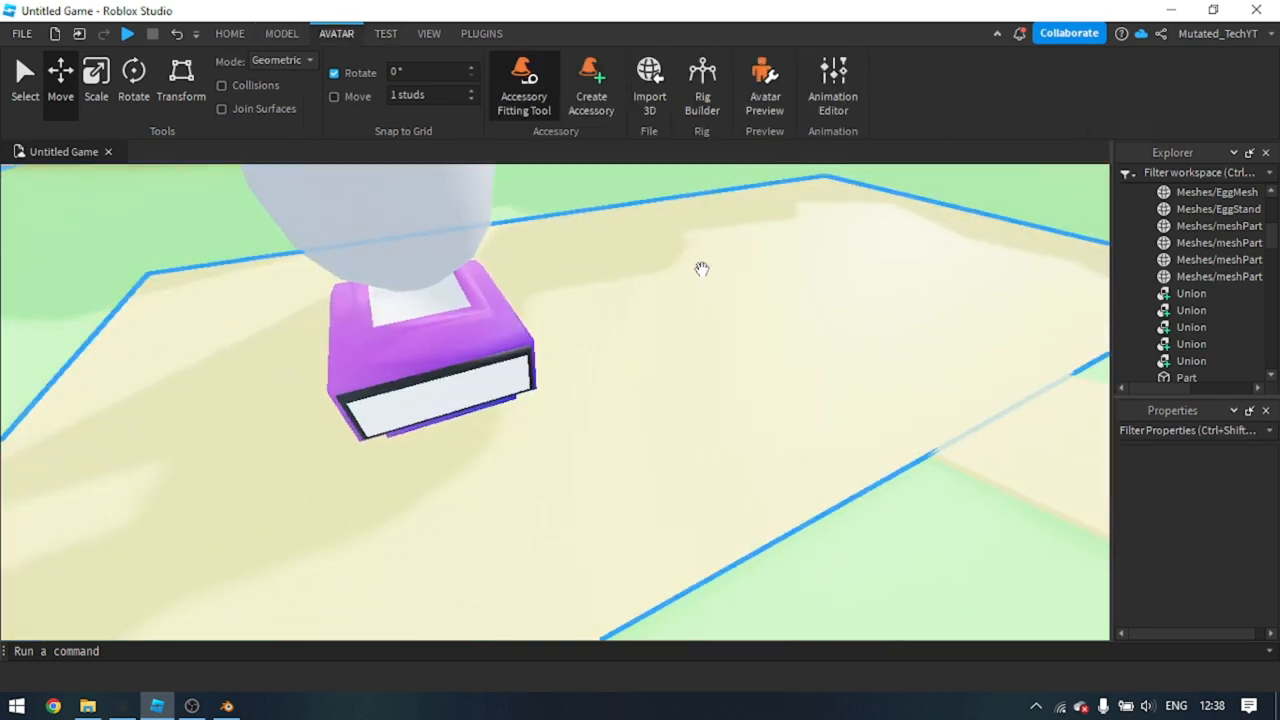
{"action": "left_click", "coordinate": [700, 84]}
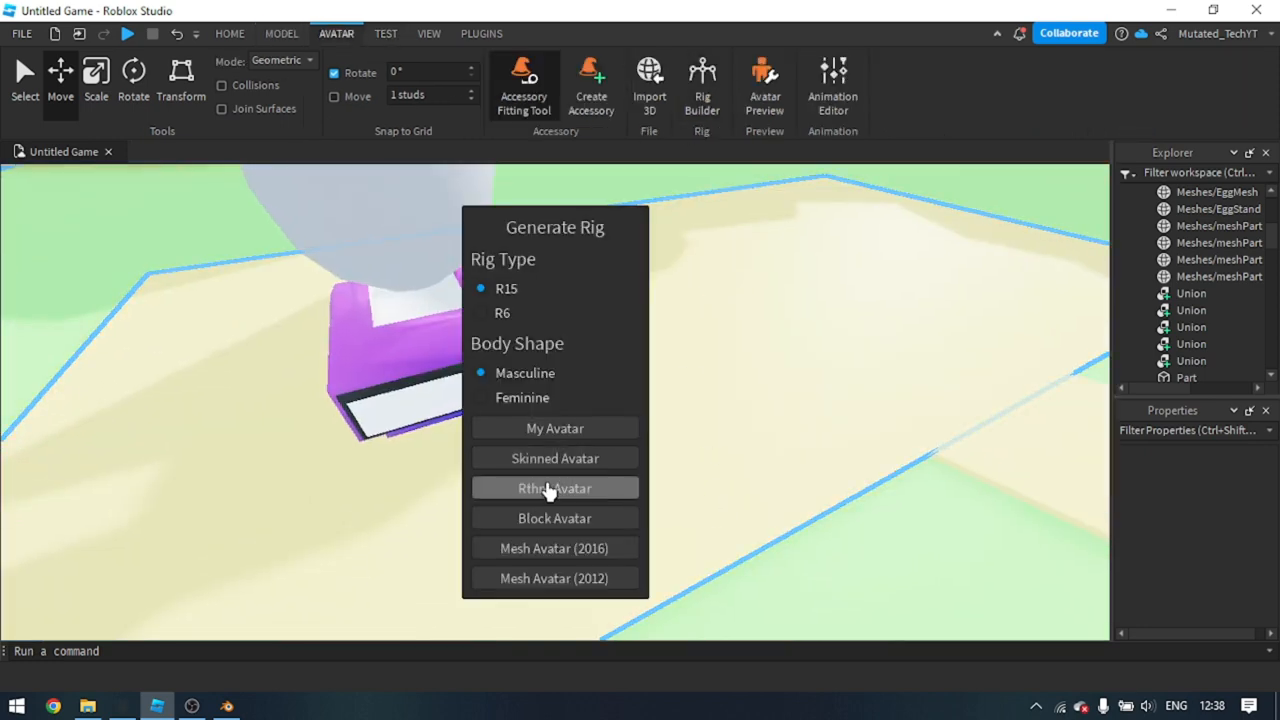
{"action": "left_click", "coordinate": [554, 488]}
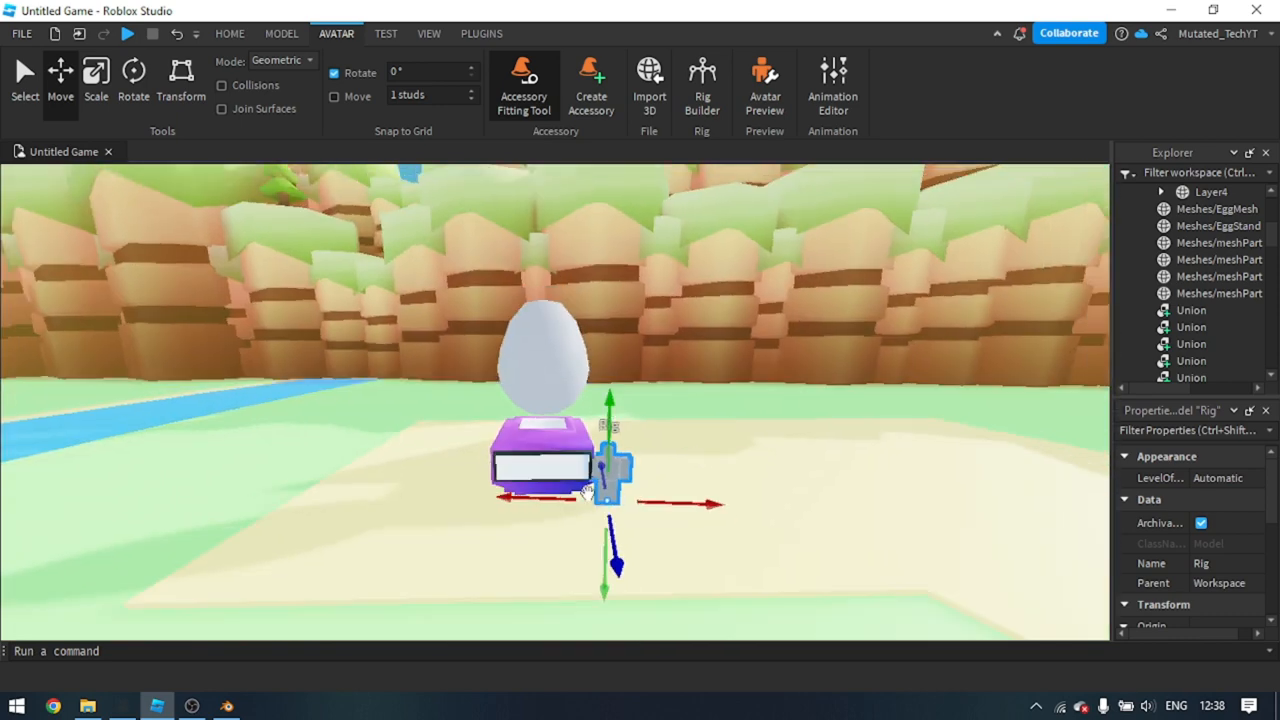
{"action": "left_click_drag", "start_coordinate": [590, 470], "coordinate": [300, 510]}
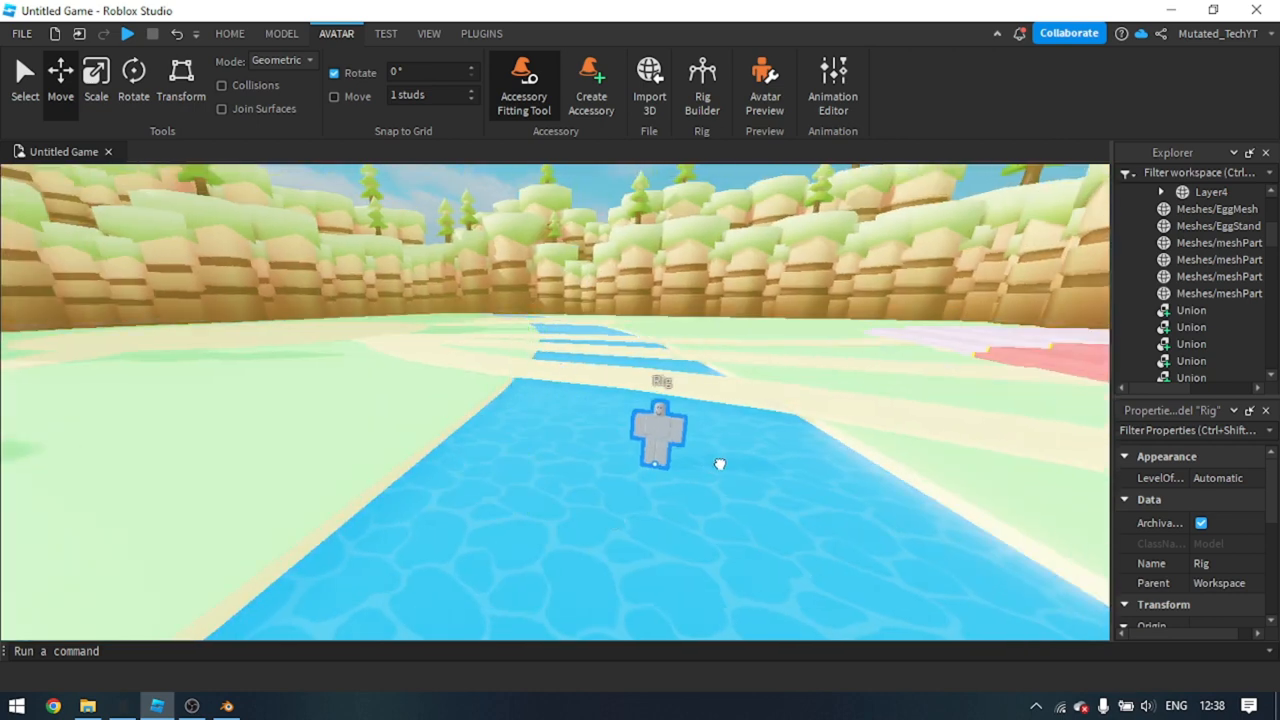
{"action": "left_click_drag", "start_coordinate": [660, 430], "coordinate": [944, 378]}
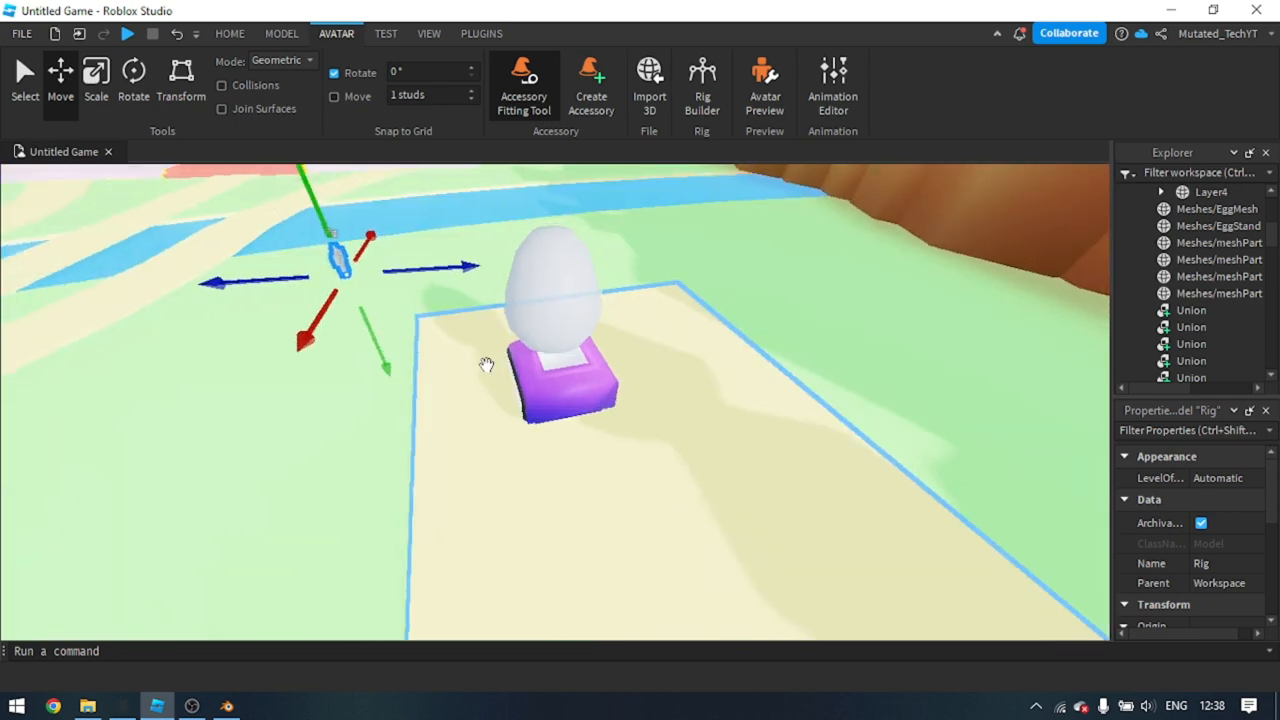
Check the egg and stand positions, then move the Egg1 model next to the rig
{"action": "left_click", "coordinate": [1218, 224]}
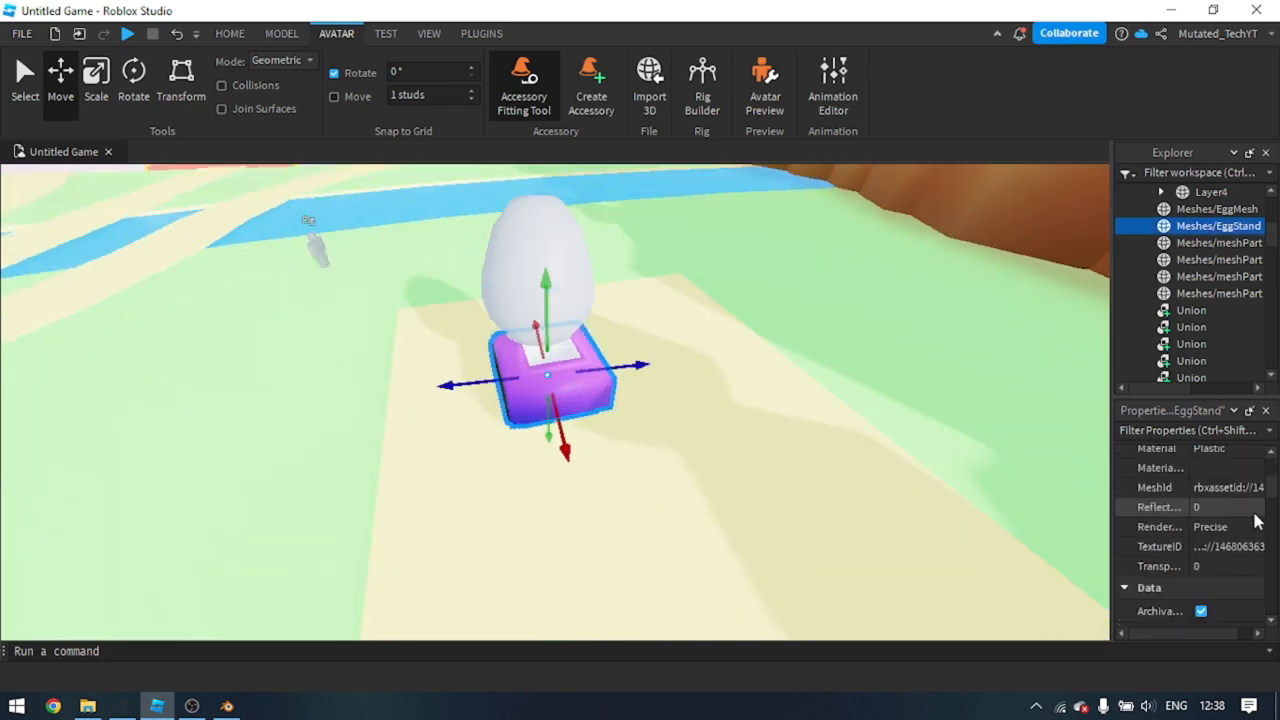
{"action": "scroll", "scroll_direction": "up", "scroll_amount": 3}
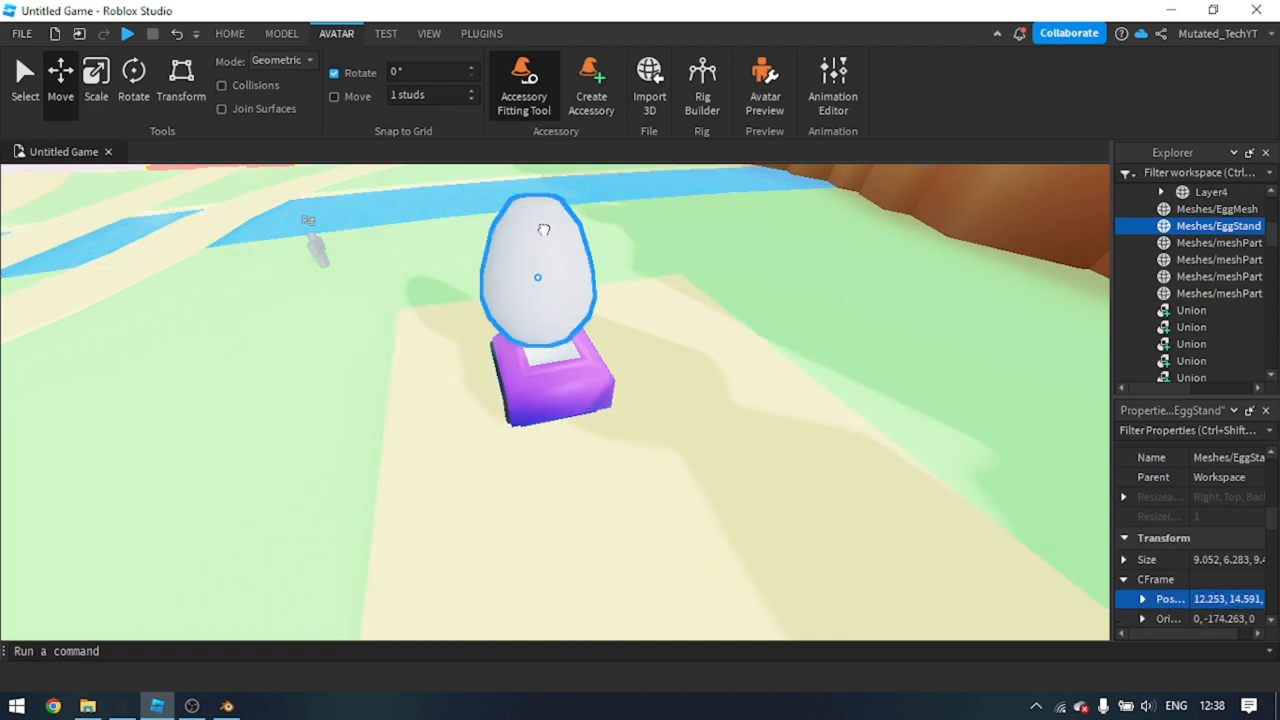
{"action": "left_click", "coordinate": [1216, 208]}
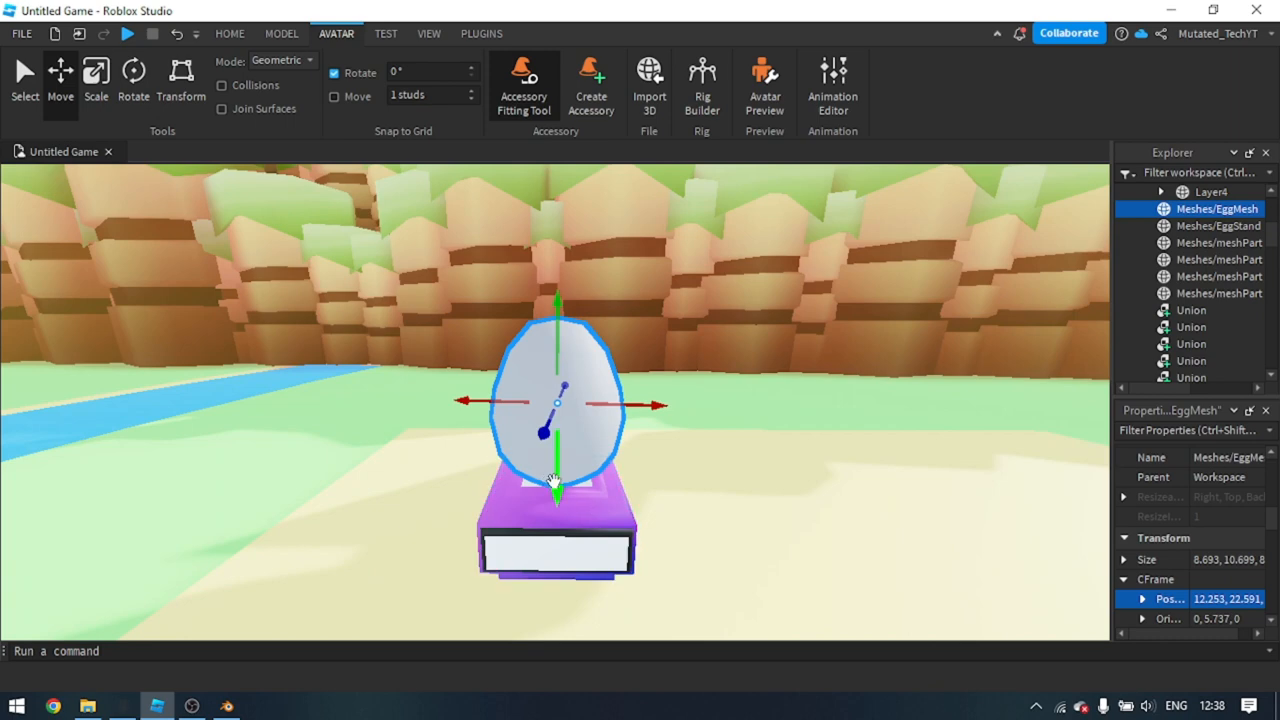
{"action": "left_click", "coordinate": [1220, 224]}
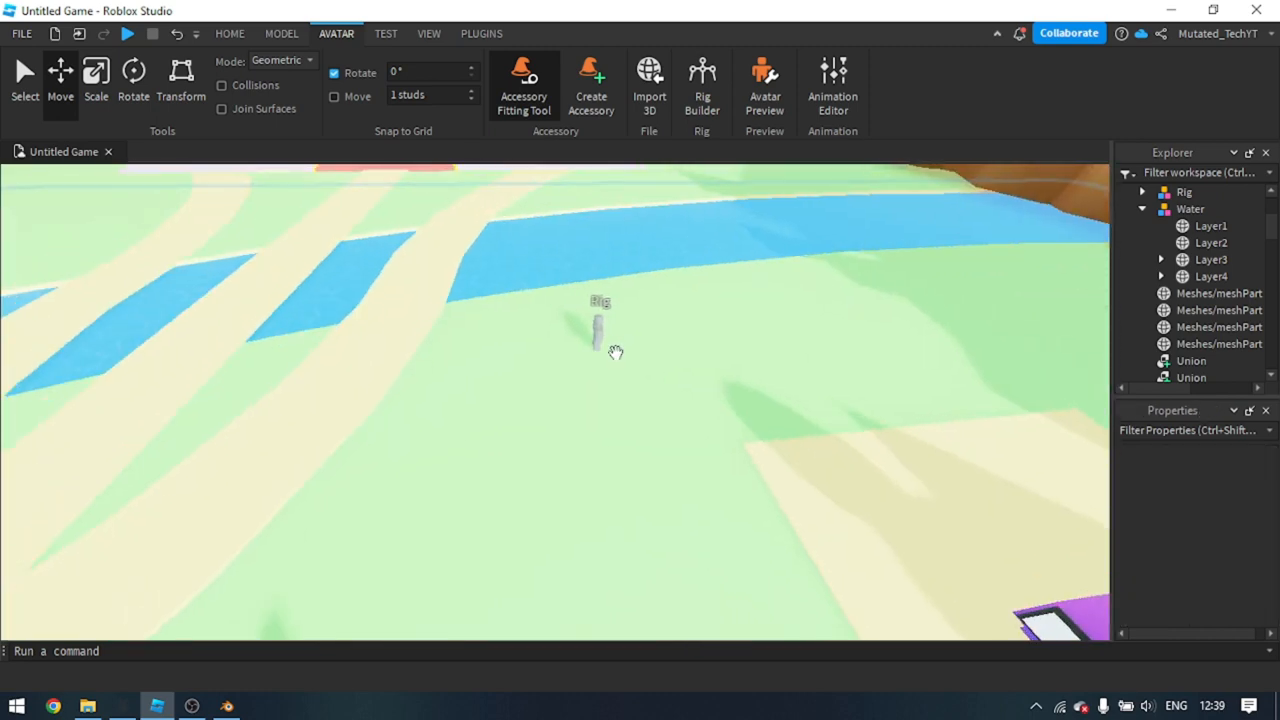
{"action": "left_click", "coordinate": [598, 330]}
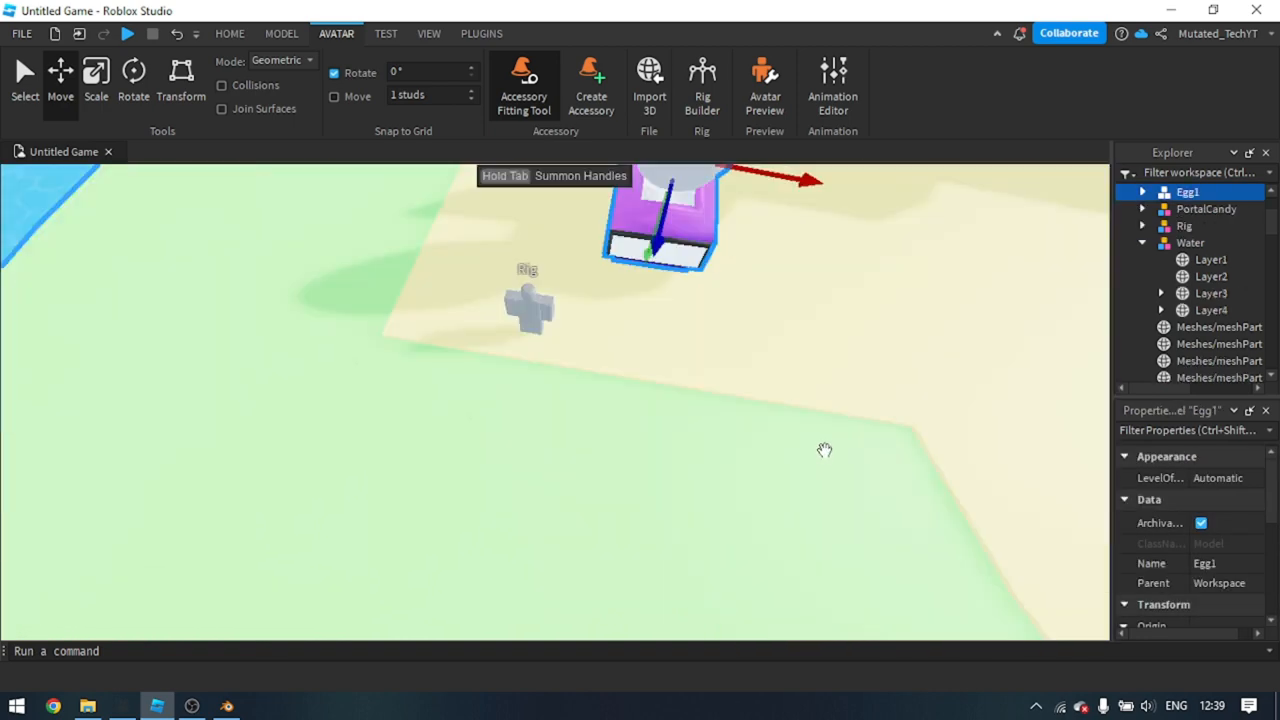
{"action": "left_click", "coordinate": [228, 32]}
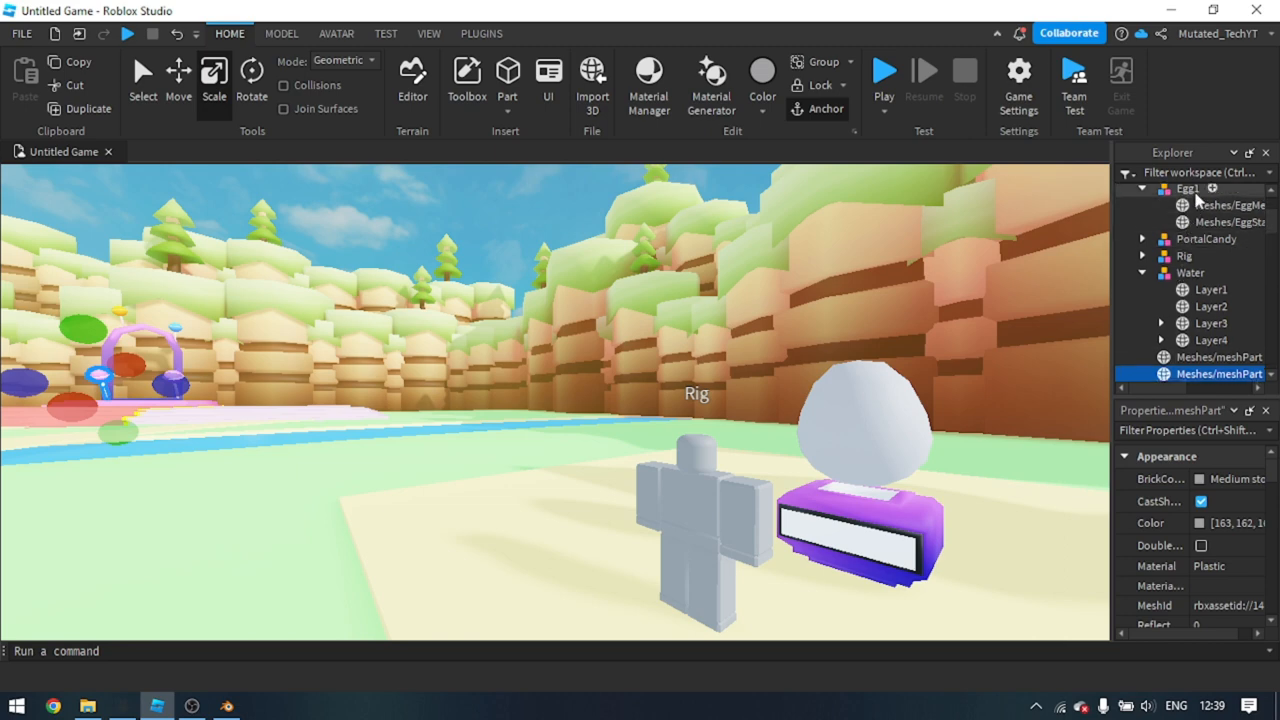
Duplicate the egg as Sphere.001 with flipped normals, show Face Orientation, and export it as OBJ
{"action": "left_click", "coordinate": [1224, 204]}
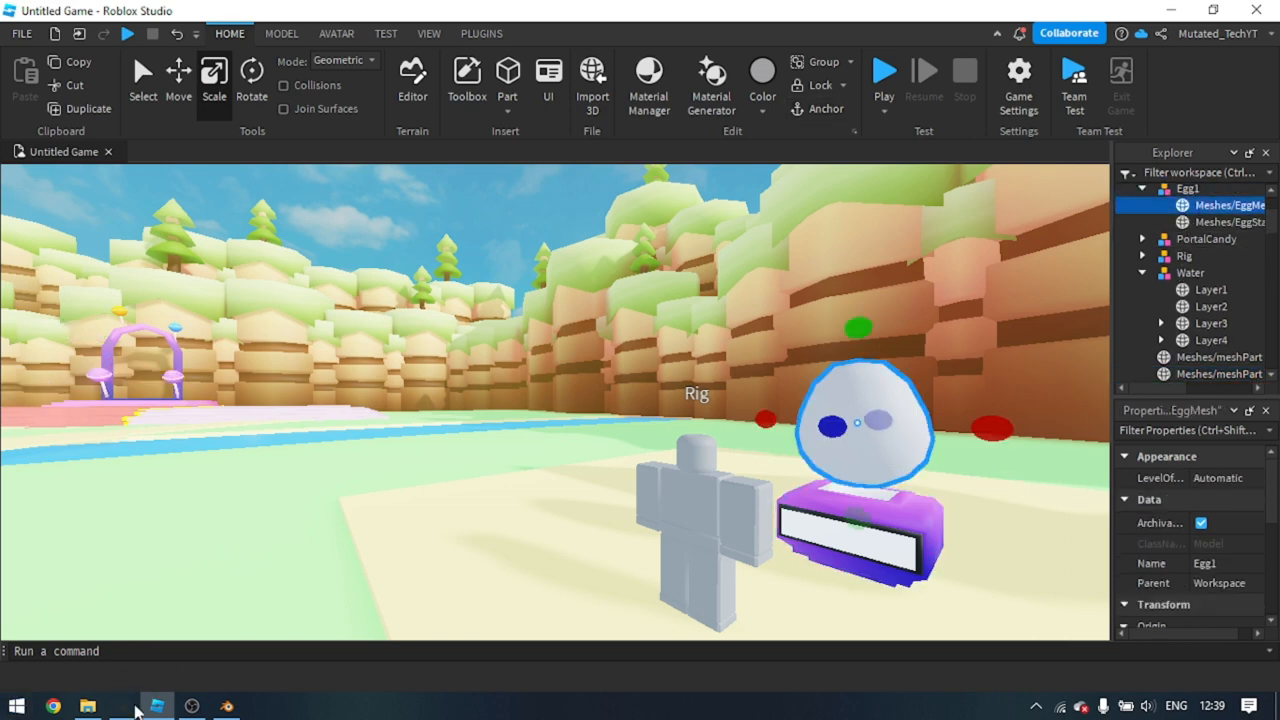
{"action": "left_click", "coordinate": [224, 706]}
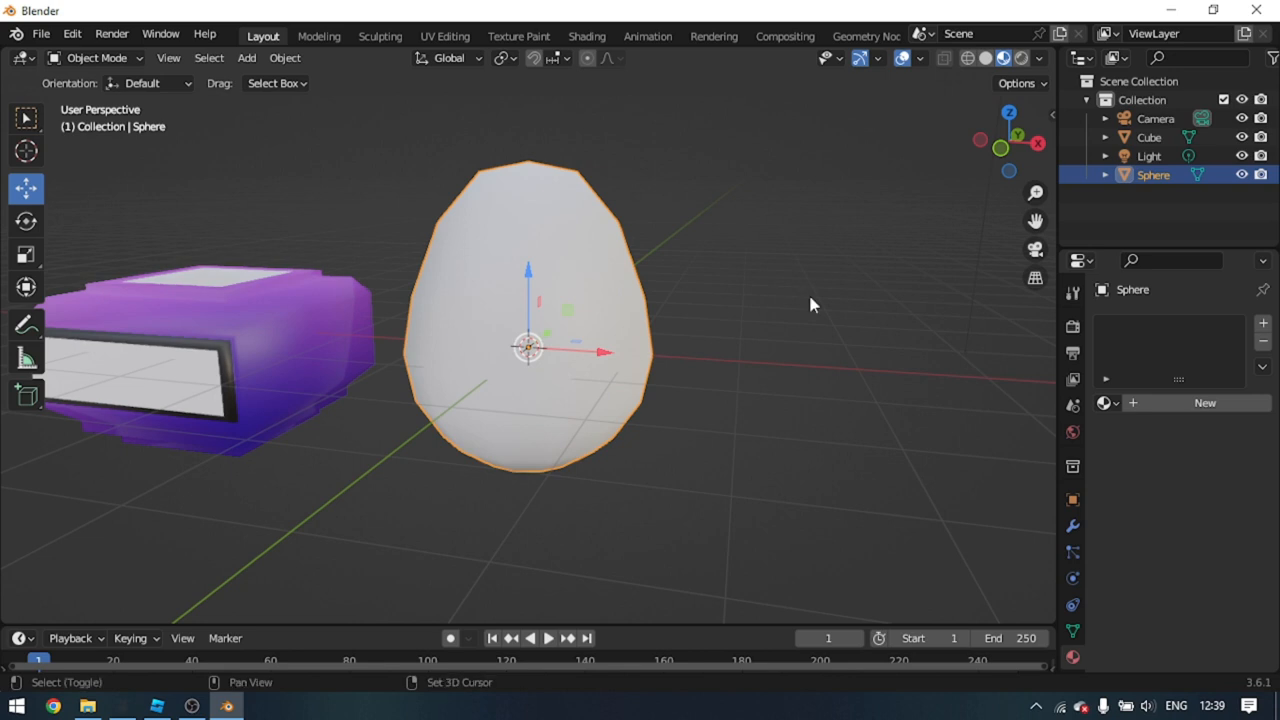
{"action": "key", "text": "shift+d"}
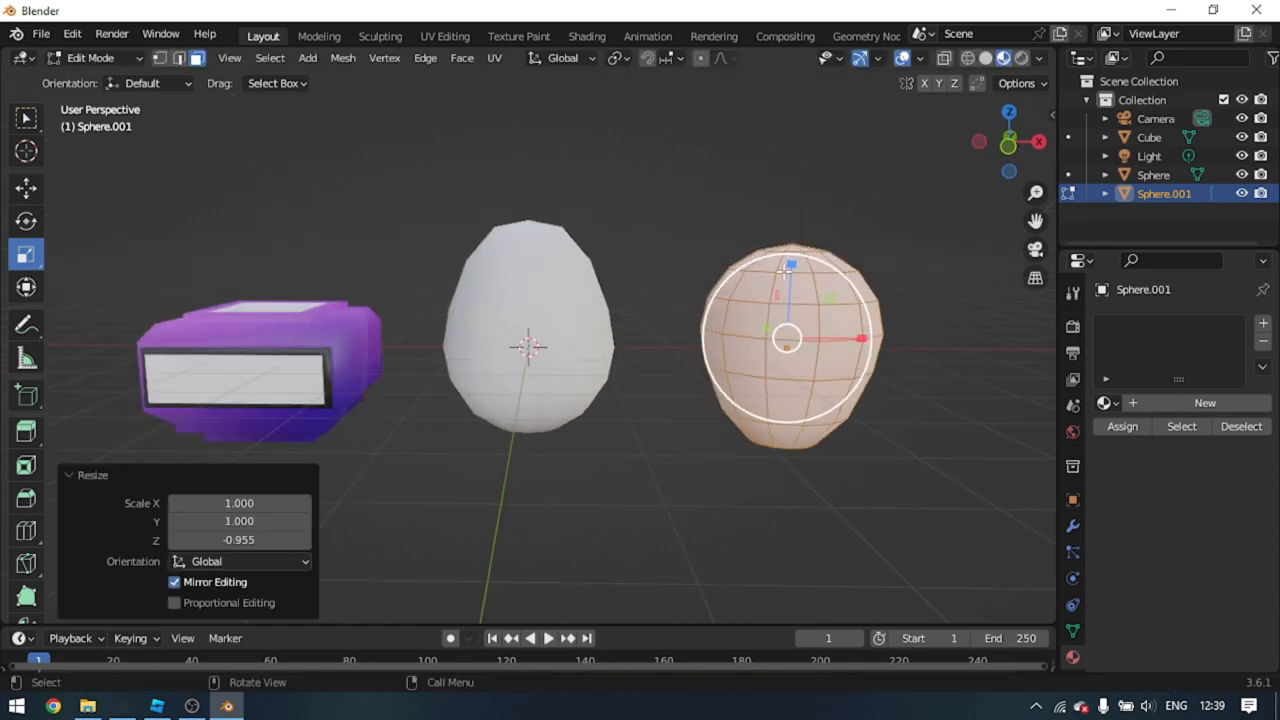
{"action": "left_click", "coordinate": [904, 56]}
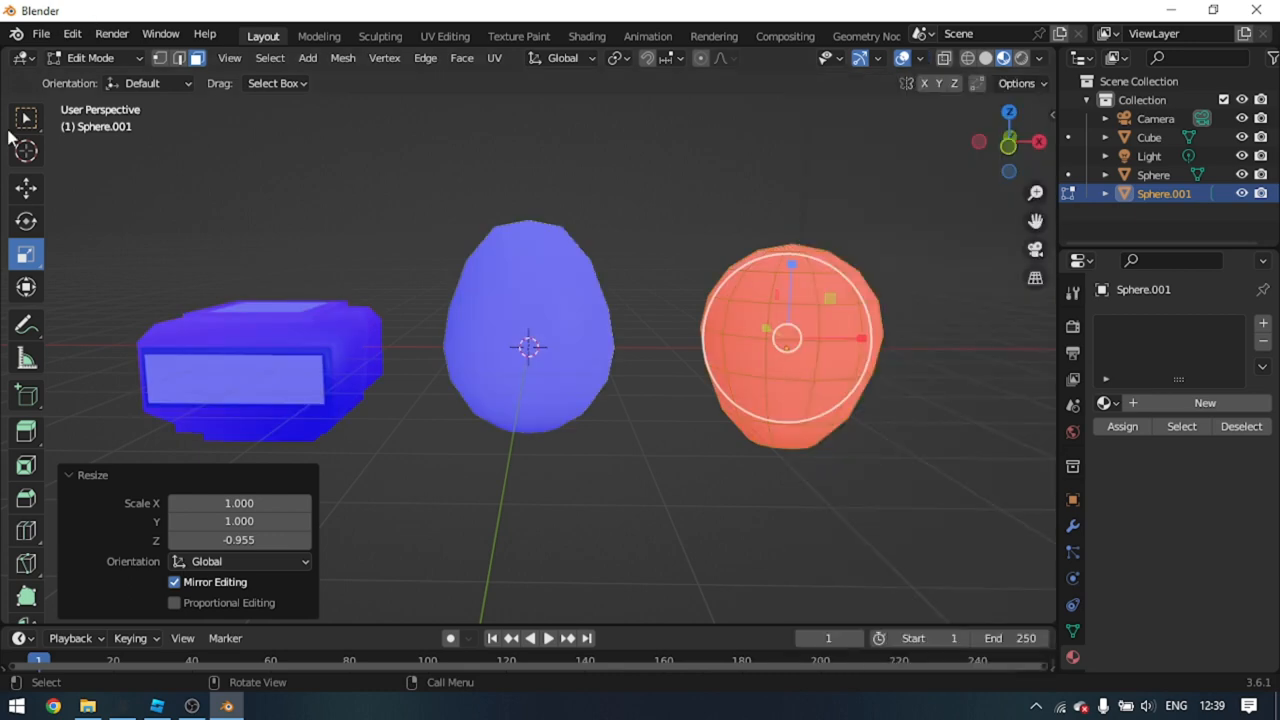
{"action": "left_click", "coordinate": [40, 32]}
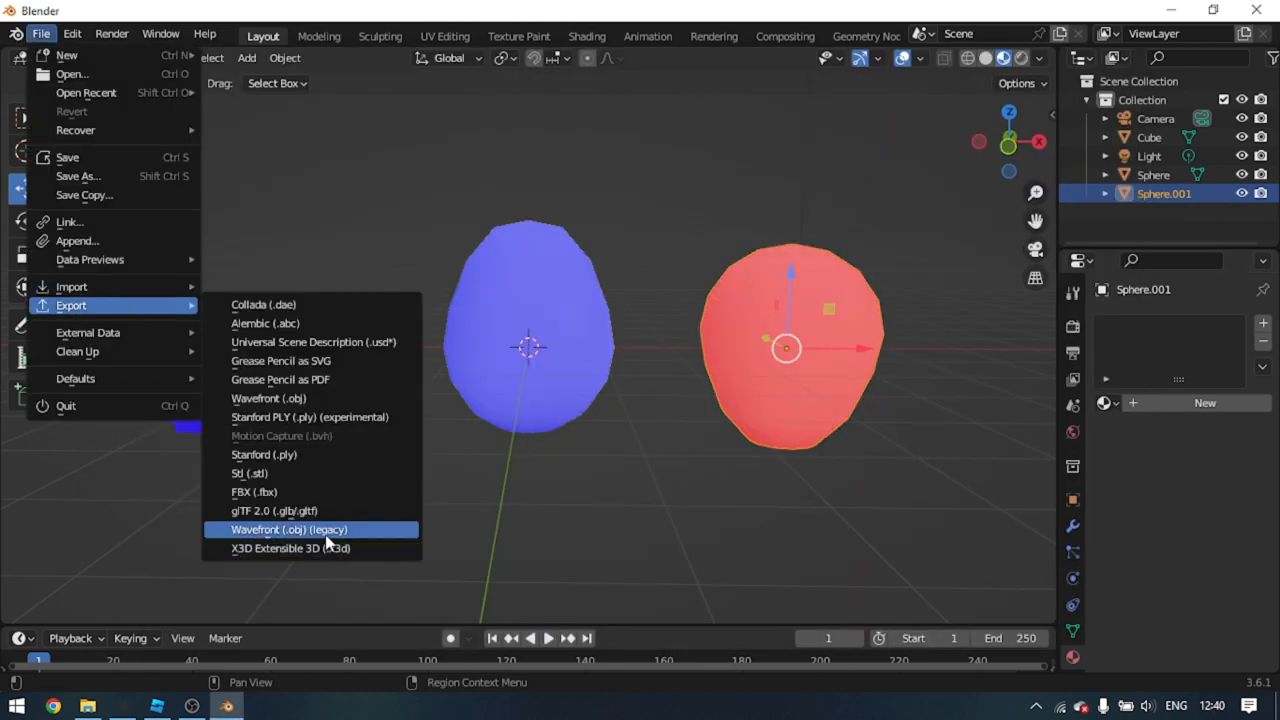
{"action": "left_click", "coordinate": [288, 528]}
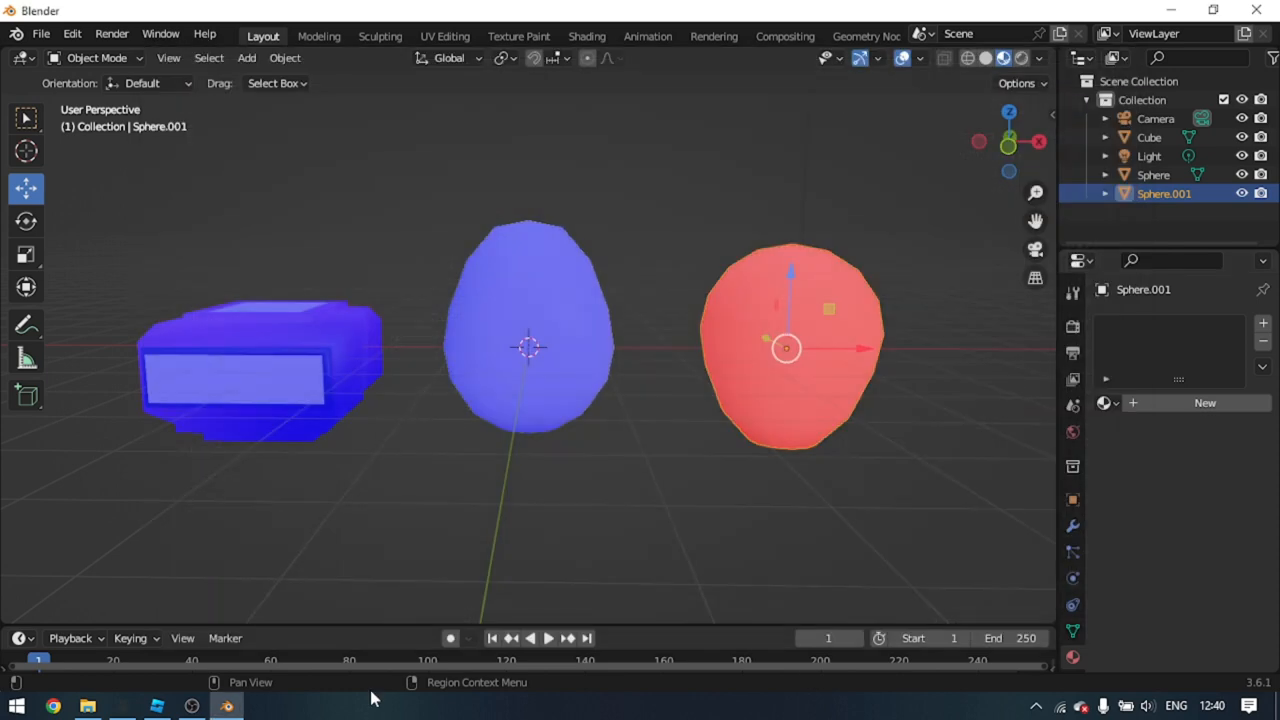
Import FlippedEggMesh.obj through Import 3D and dismiss the success dialog
{"action": "left_click", "coordinate": [156, 706]}
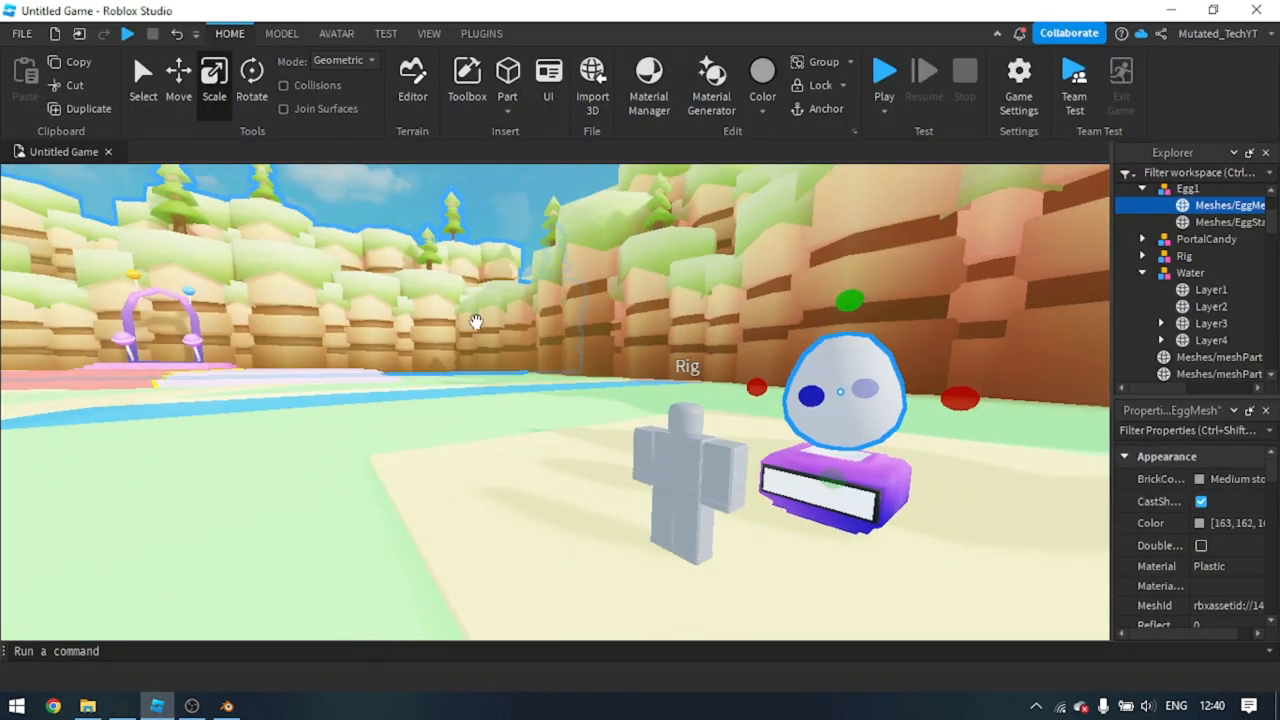
{"action": "left_click", "coordinate": [592, 84]}
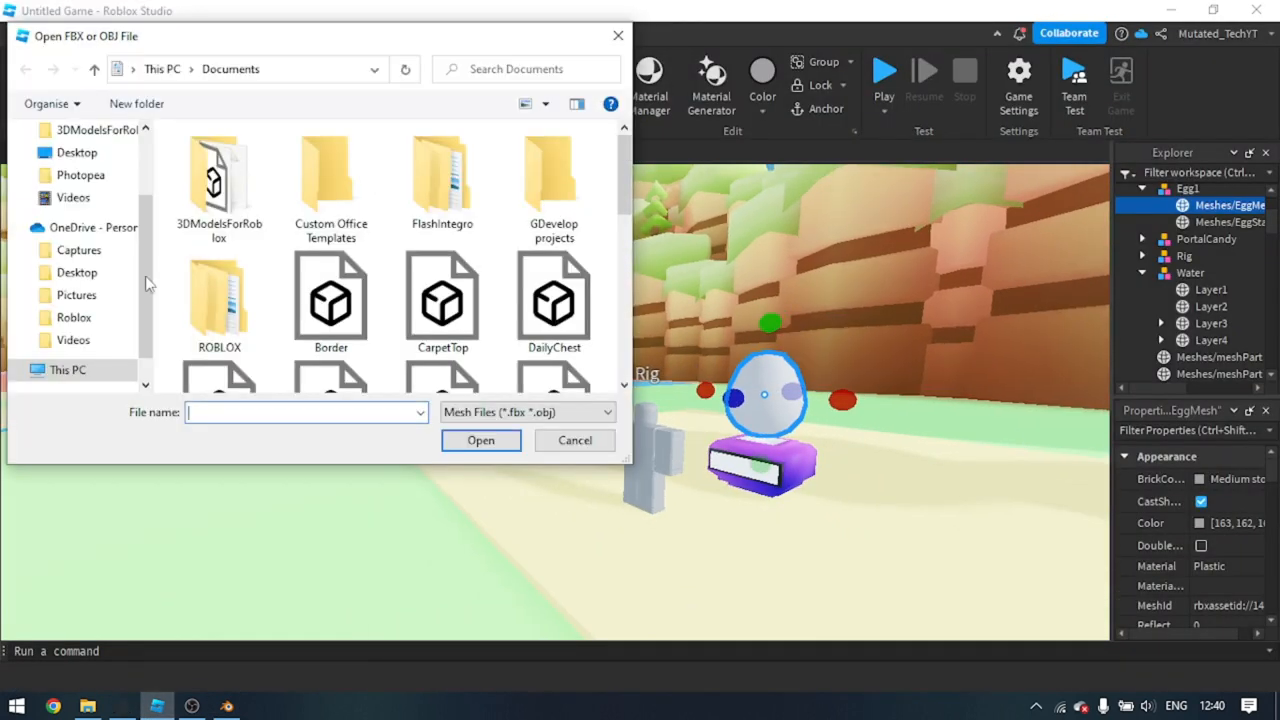
{"action": "scroll", "scroll_direction": "down", "scroll_amount": 3}
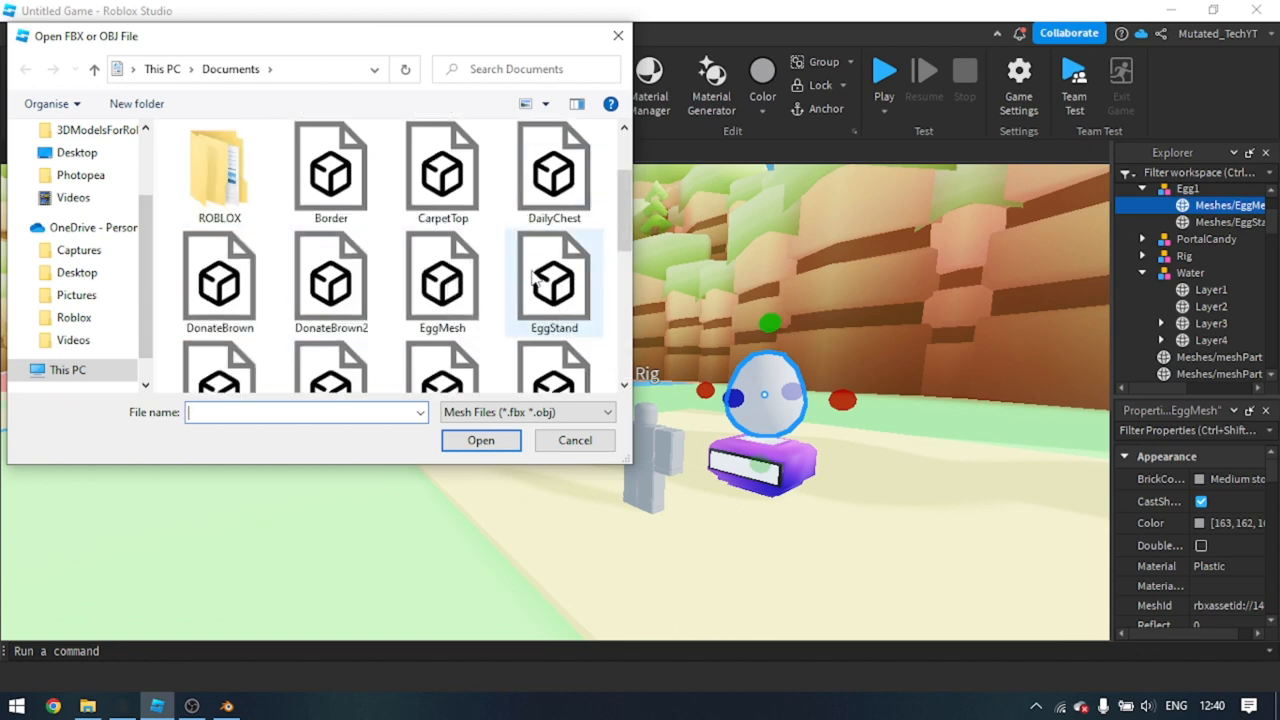
{"action": "left_click", "coordinate": [574, 440]}
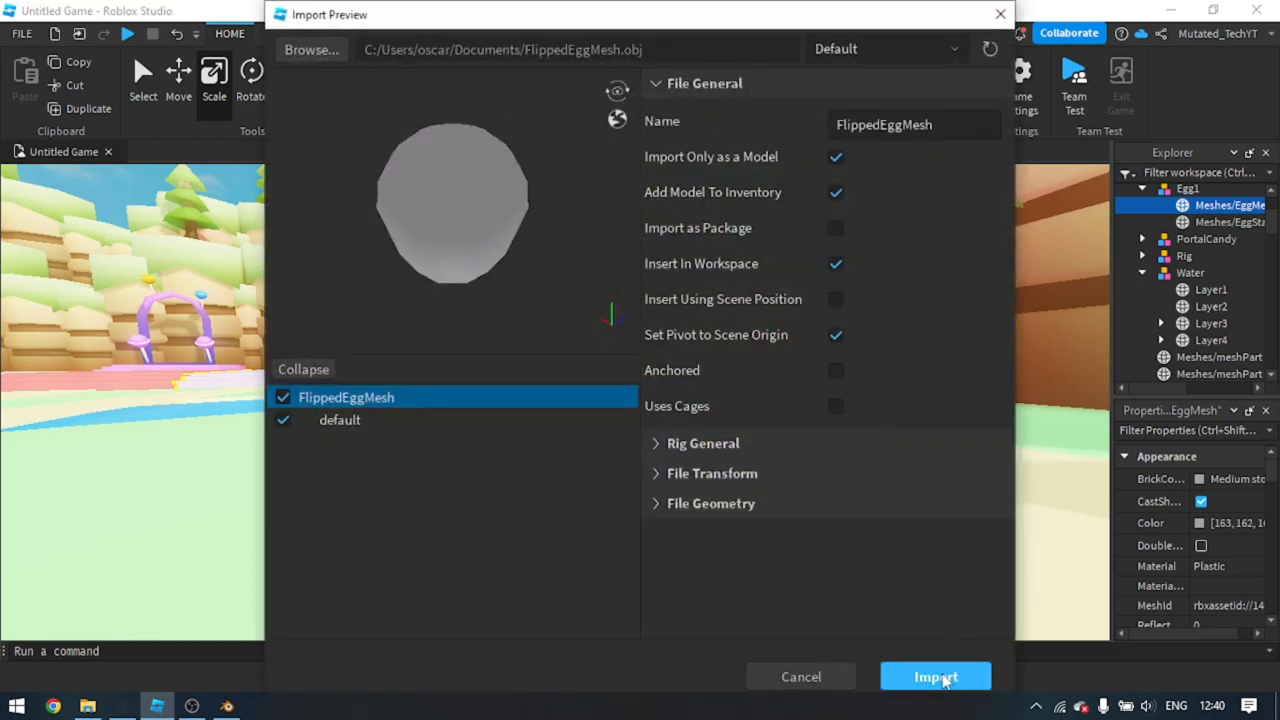
{"action": "left_click", "coordinate": [936, 676]}
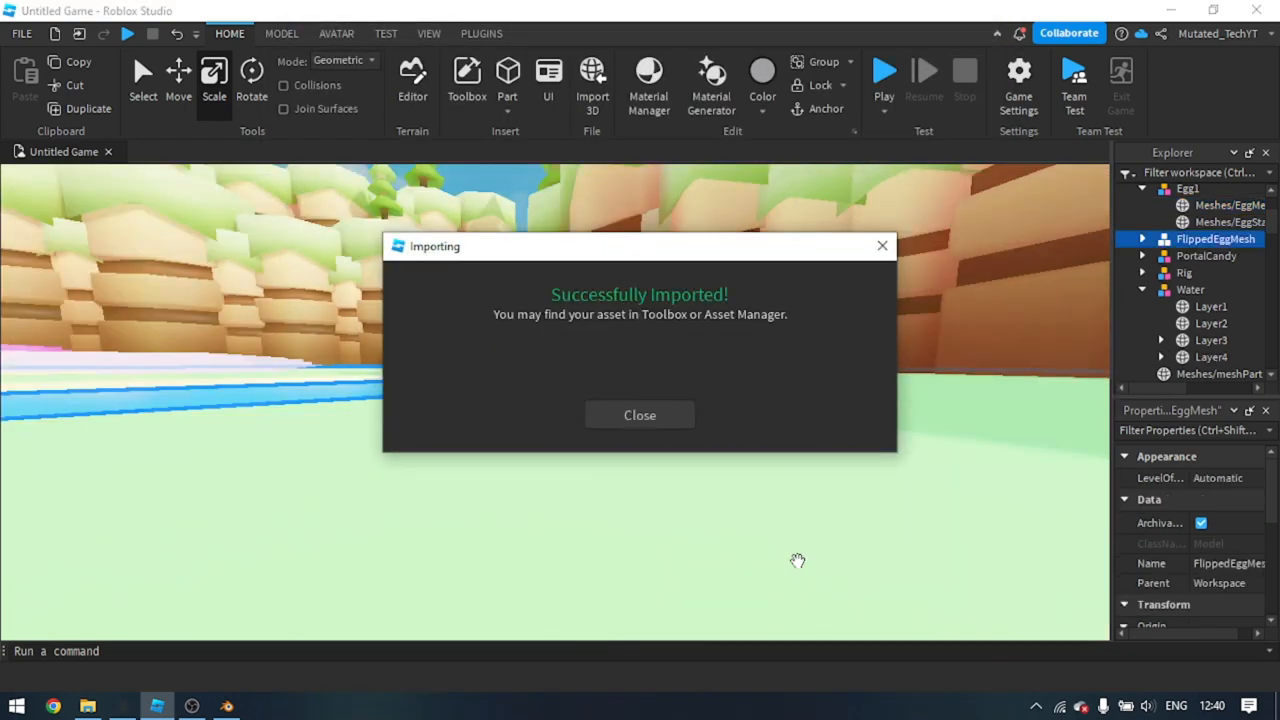
{"action": "left_click", "coordinate": [640, 414]}
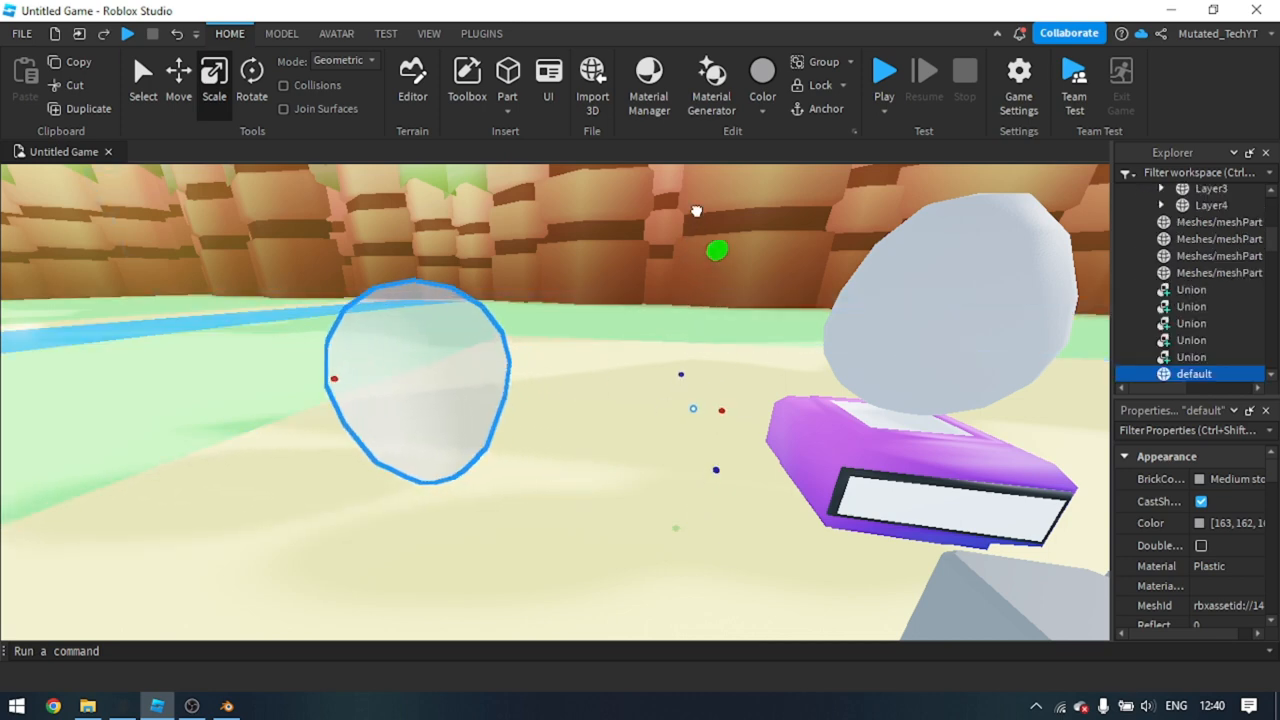
Colour the flipped egg shell black
{"action": "left_click", "coordinate": [762, 76]}
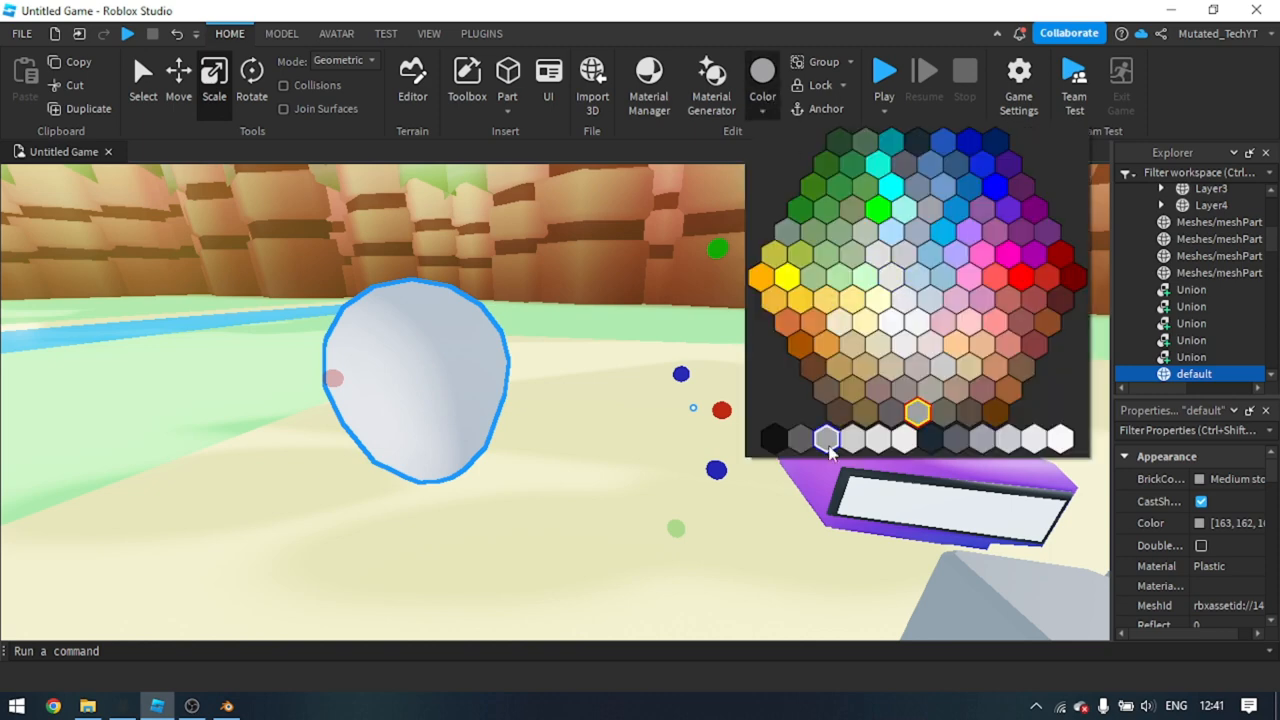
{"action": "left_click", "coordinate": [770, 438]}
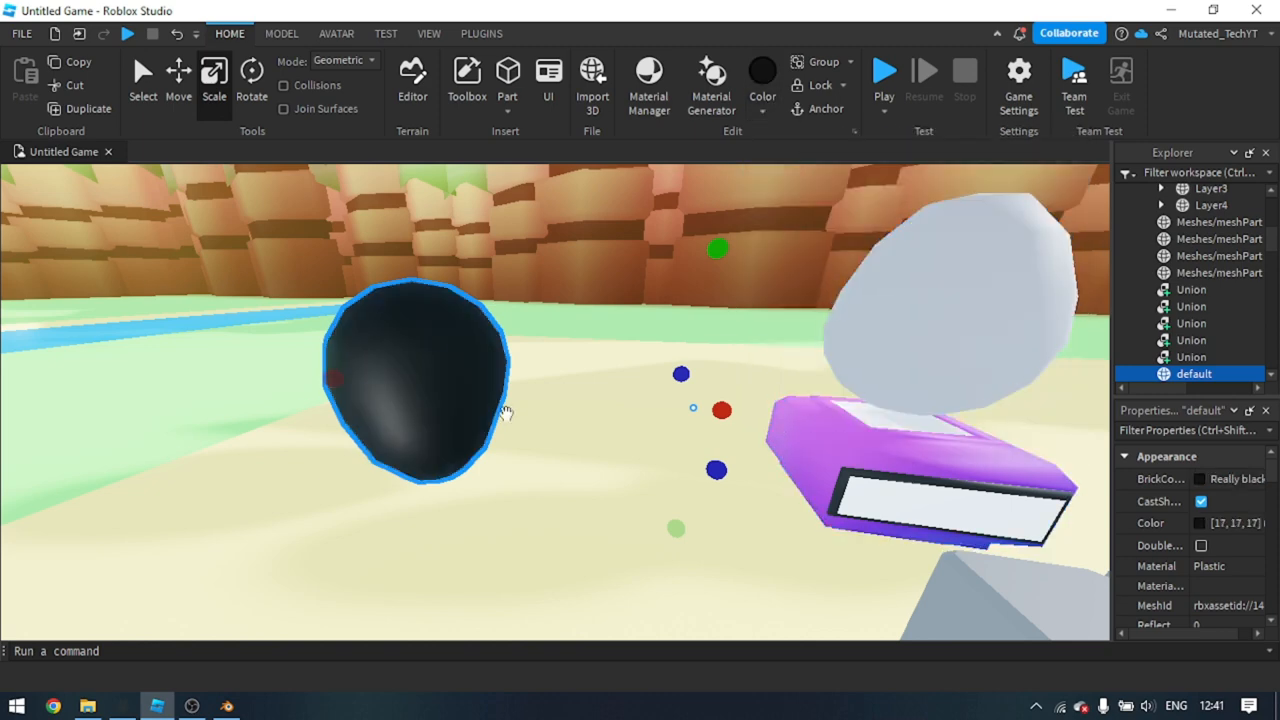
{"action": "left_click", "coordinate": [178, 80]}
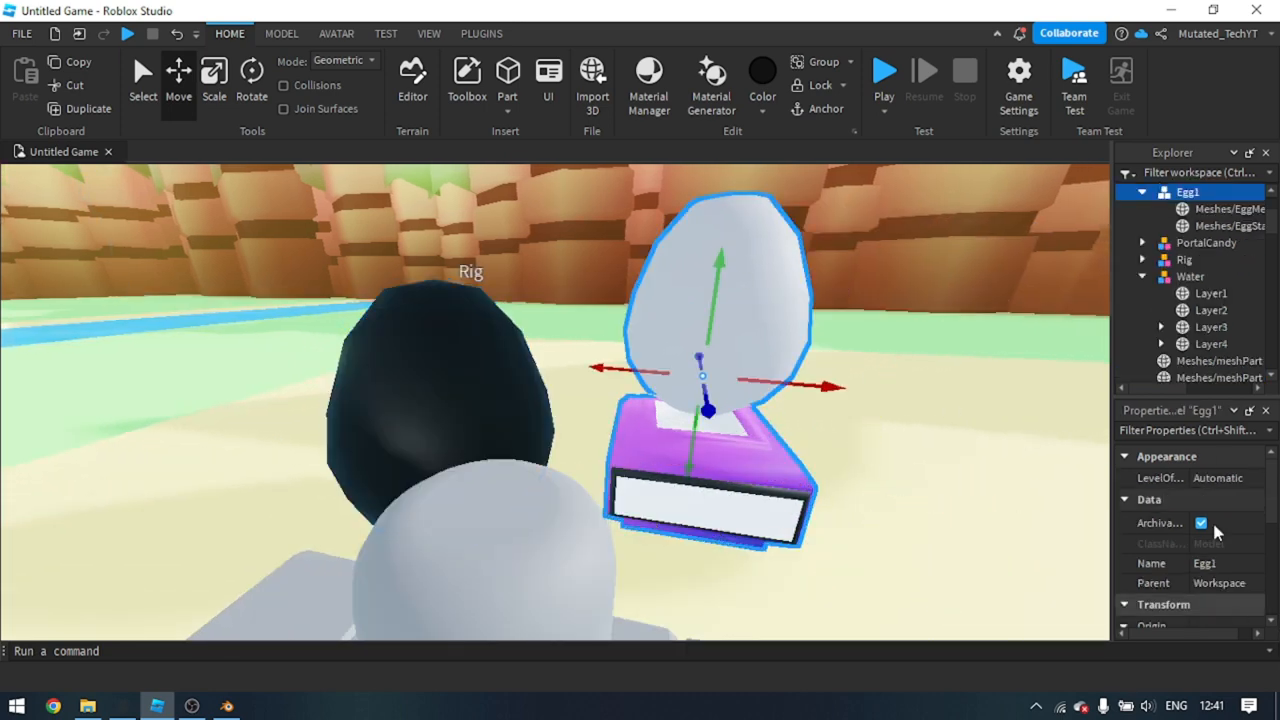
Copy the EggMesh Position from Properties to fit the shell around the egg in Egg1
{"action": "left_click", "coordinate": [1228, 208]}
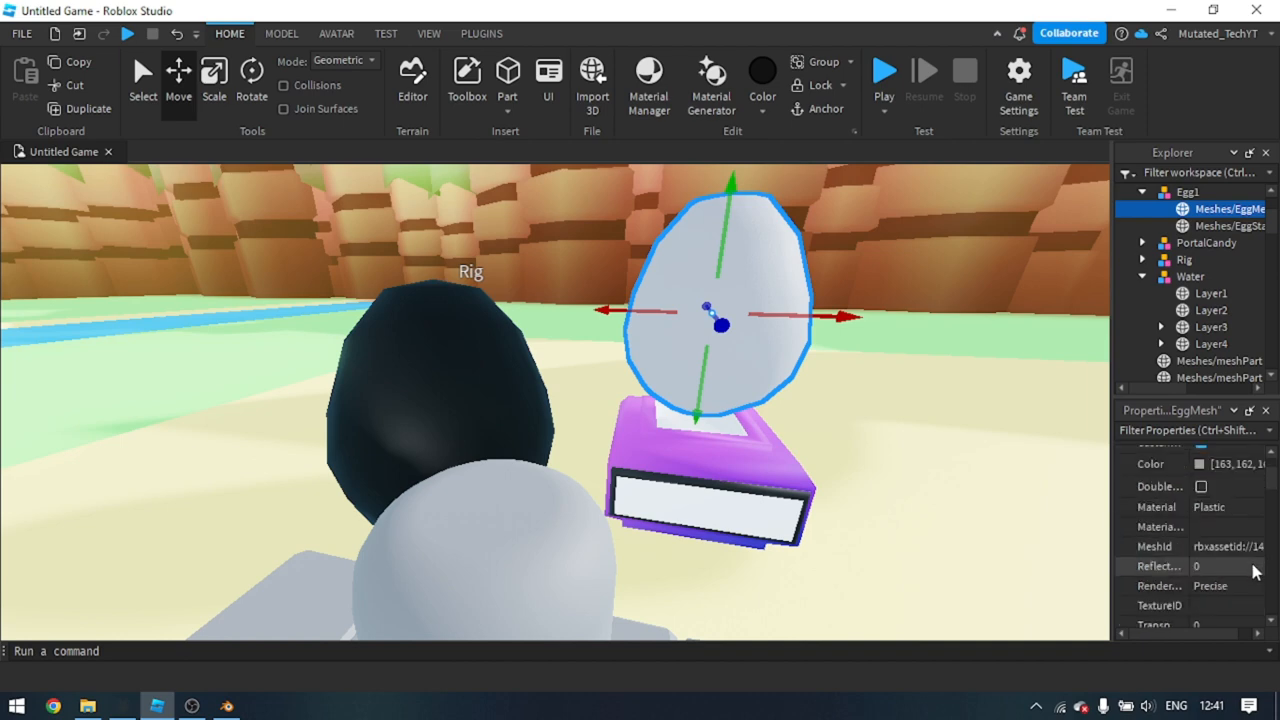
{"action": "scroll", "scroll_direction": "up", "scroll_amount": 3}
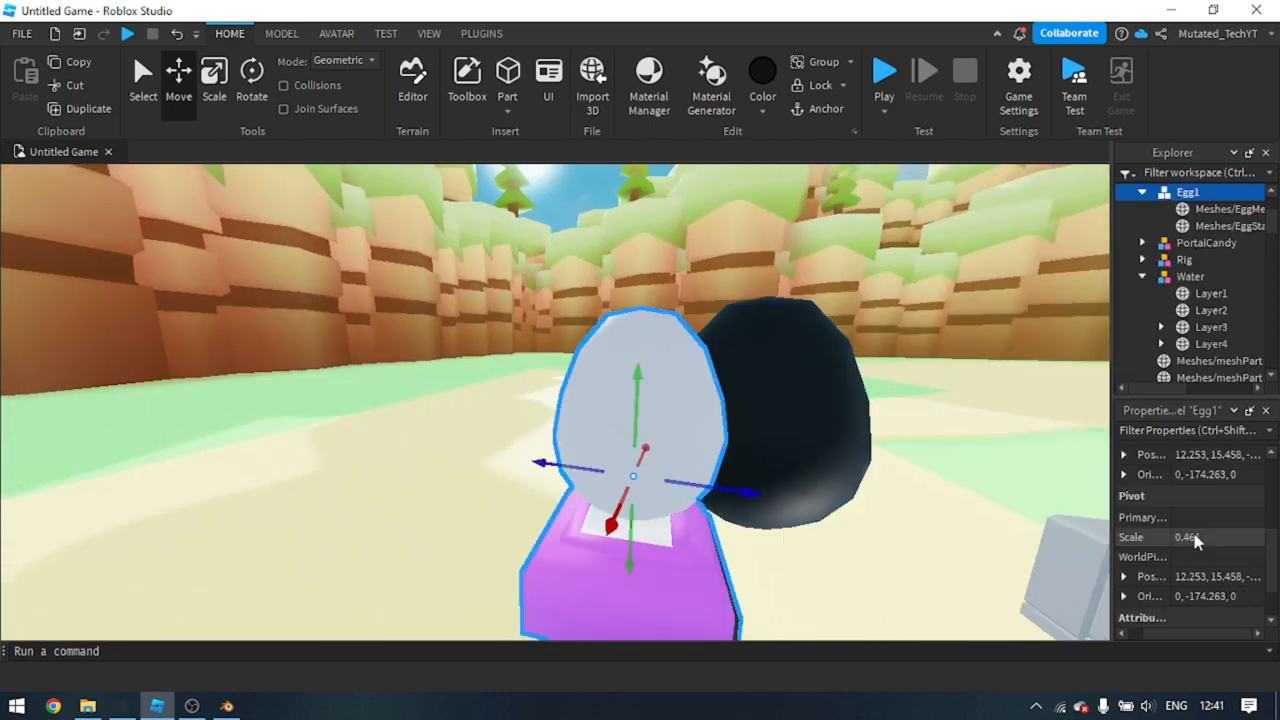
{"action": "left_click", "coordinate": [1228, 208]}
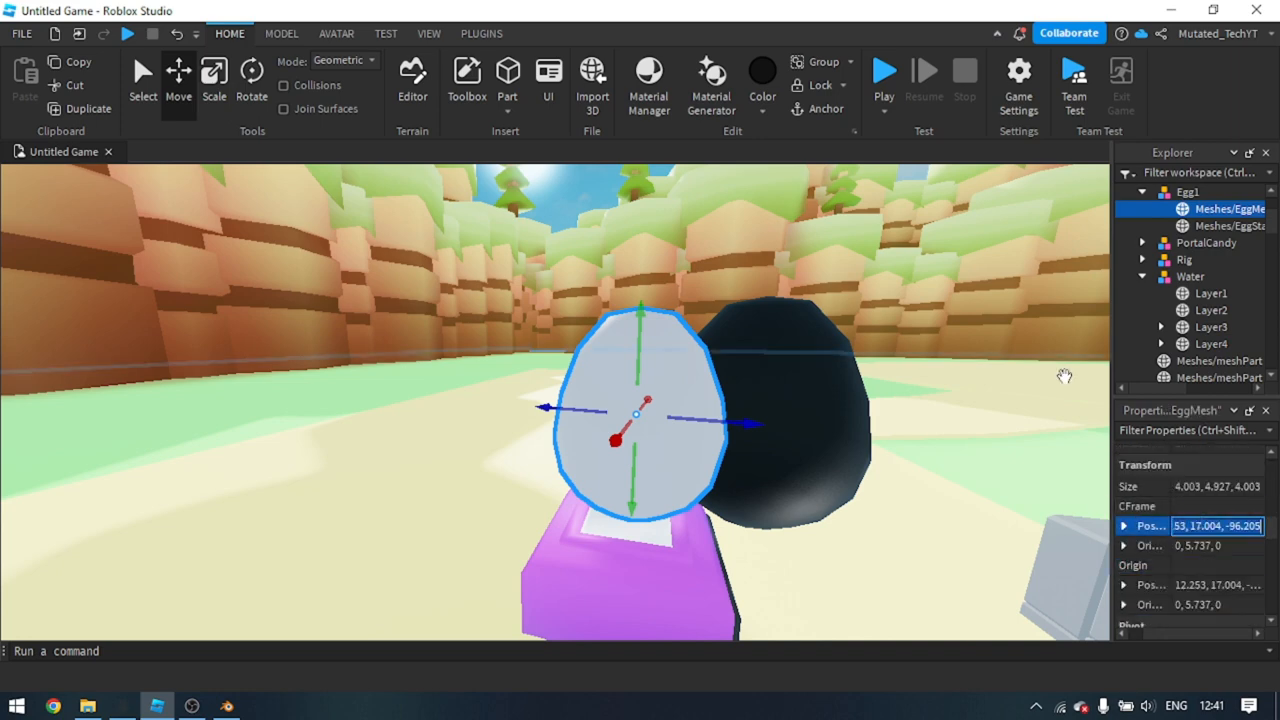
{"action": "left_click", "coordinate": [800, 420]}
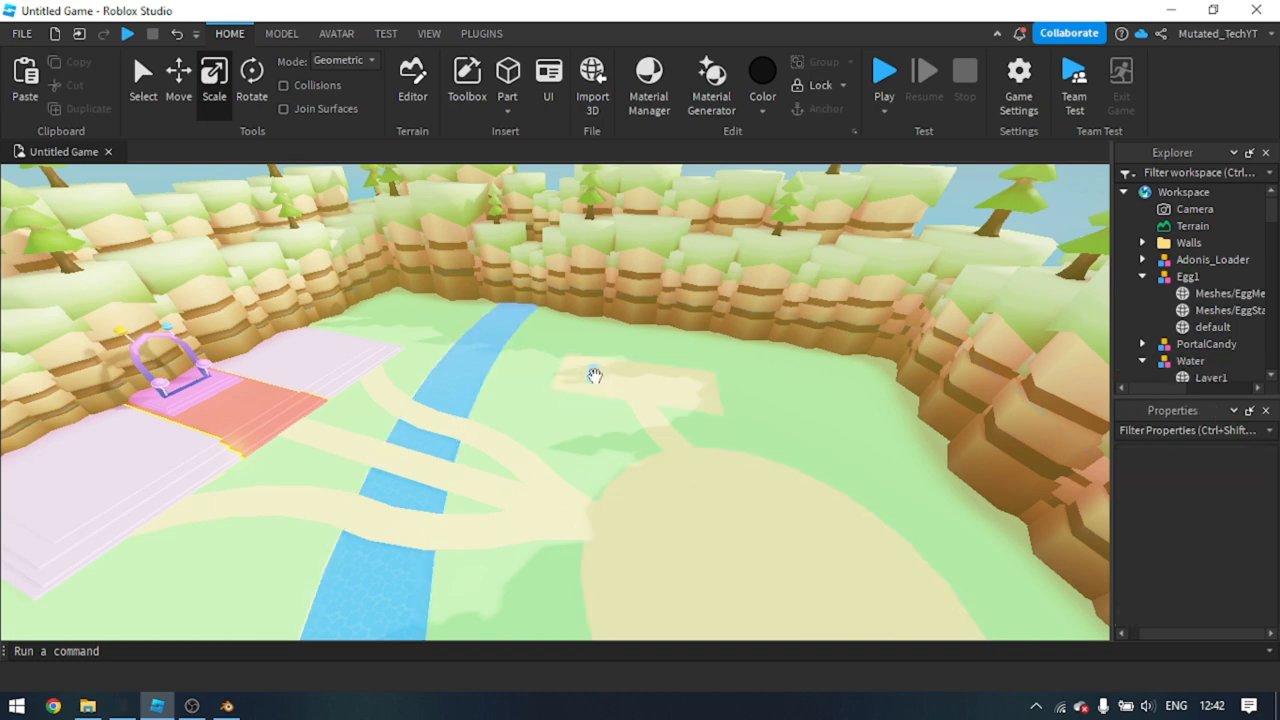
Duplicate Egg1 and rotate and move the copies into a row of eight stands
{"action": "left_click", "coordinate": [1188, 276]}
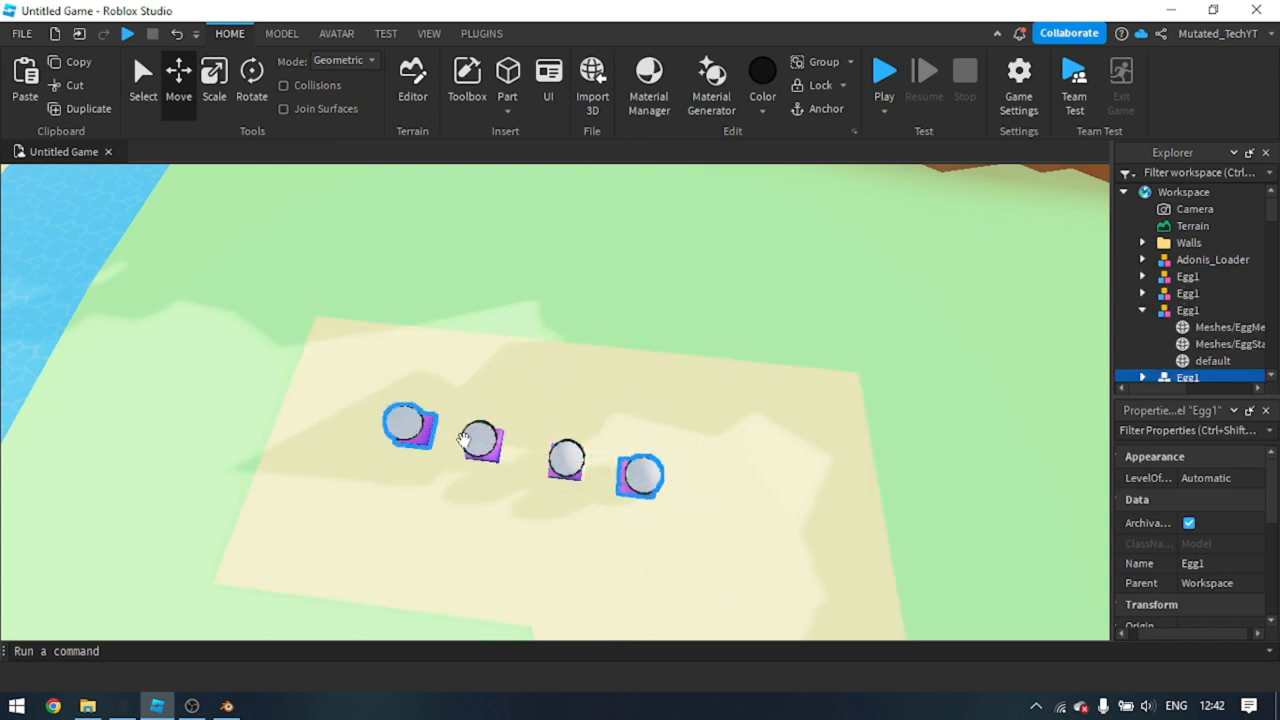
{"action": "left_click", "coordinate": [484, 440]}
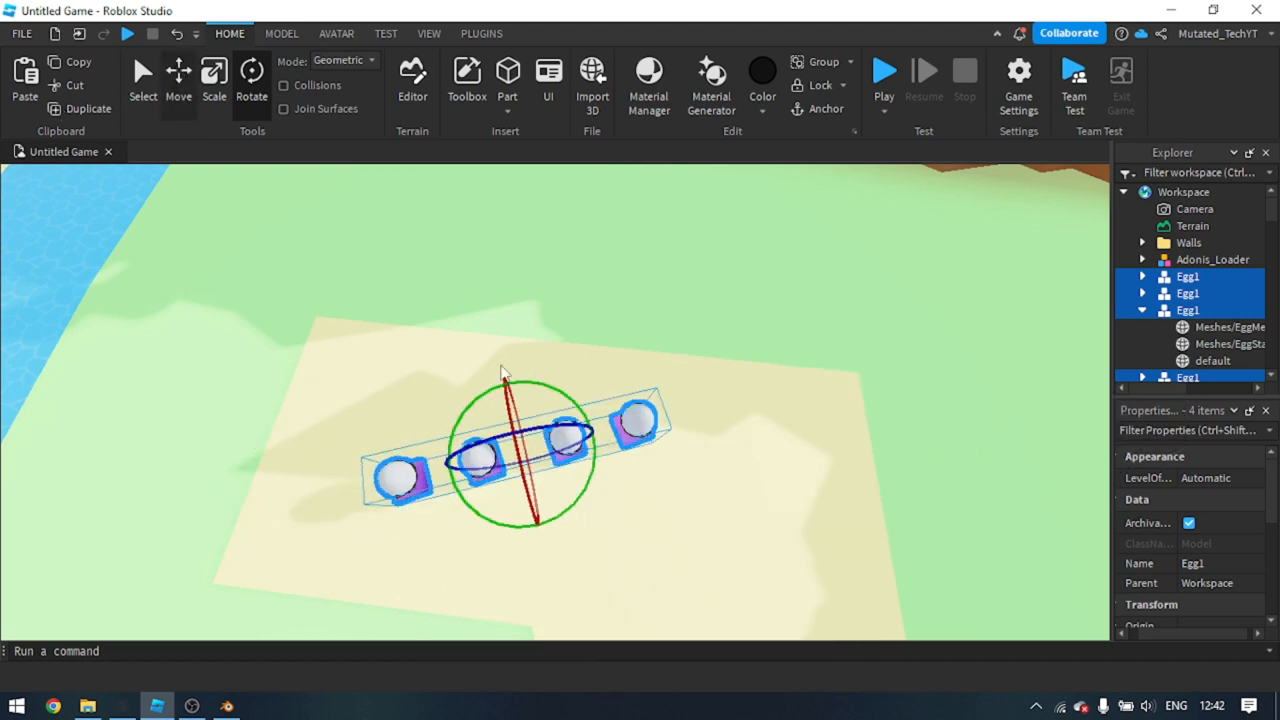
{"action": "left_click", "coordinate": [178, 80]}
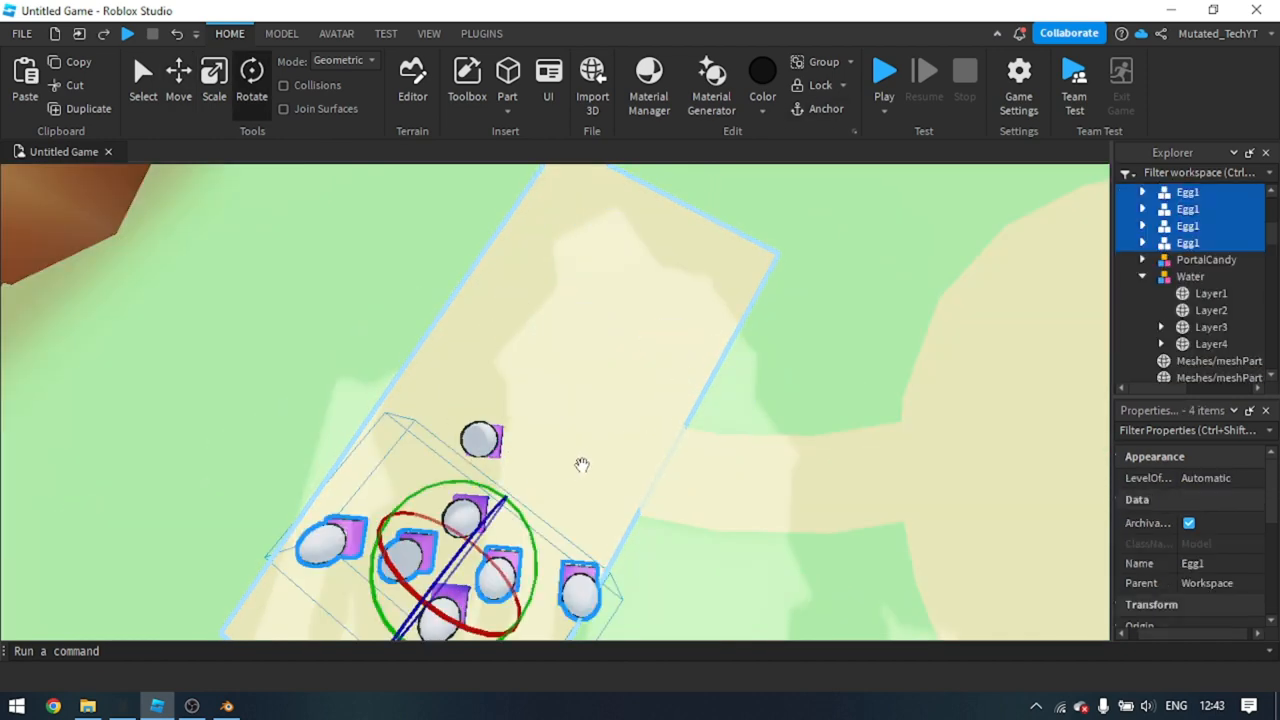
{"action": "left_click", "coordinate": [178, 80]}
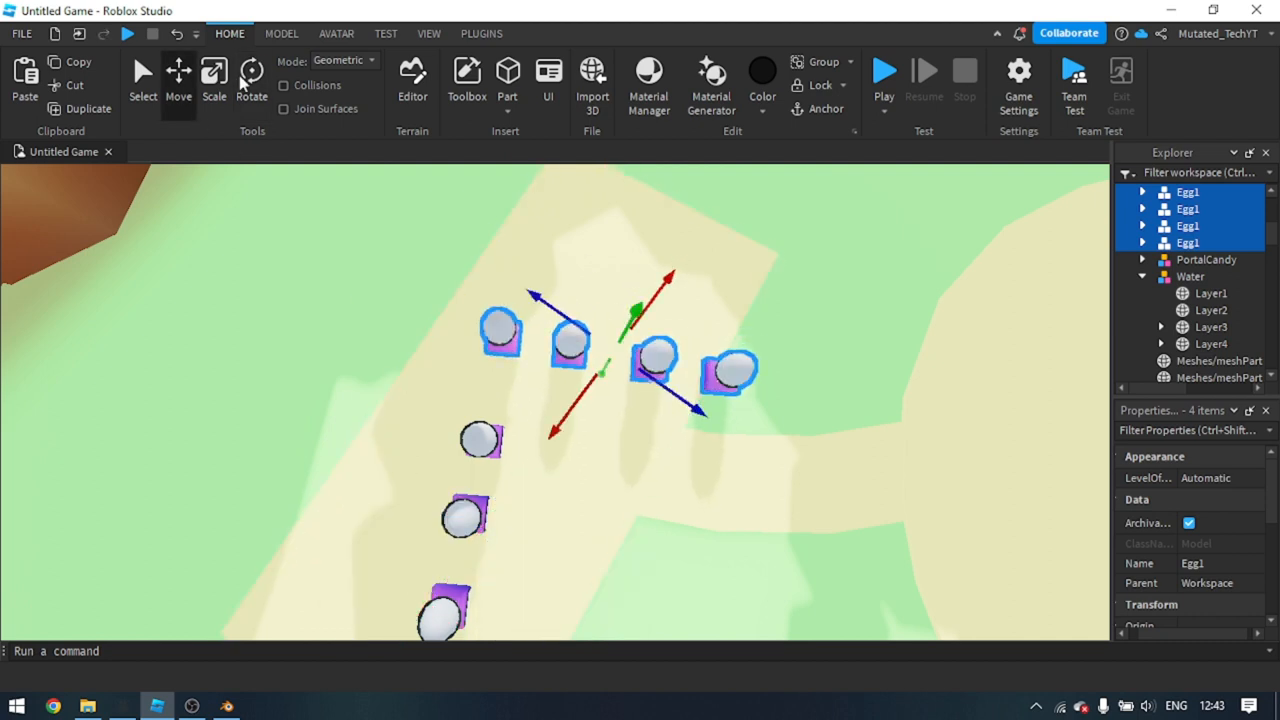
{"action": "left_click", "coordinate": [252, 82]}
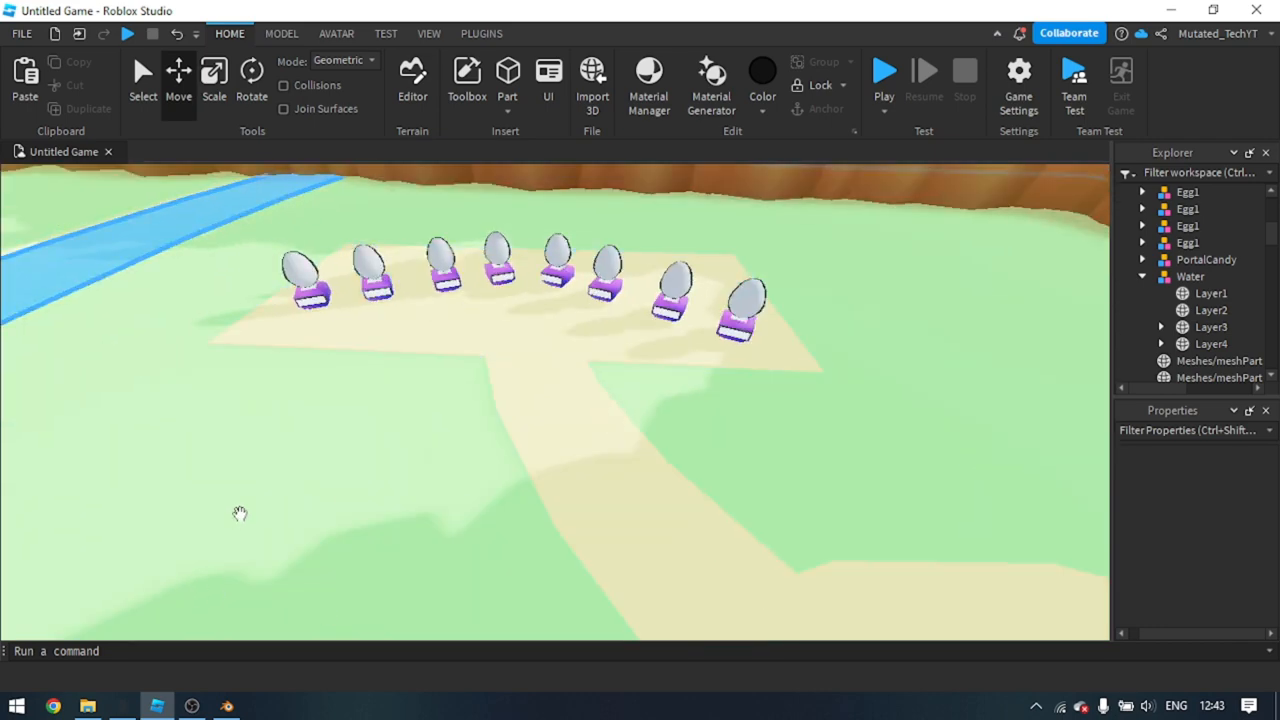
{"action": "mouse_move", "coordinate": [312, 548]}
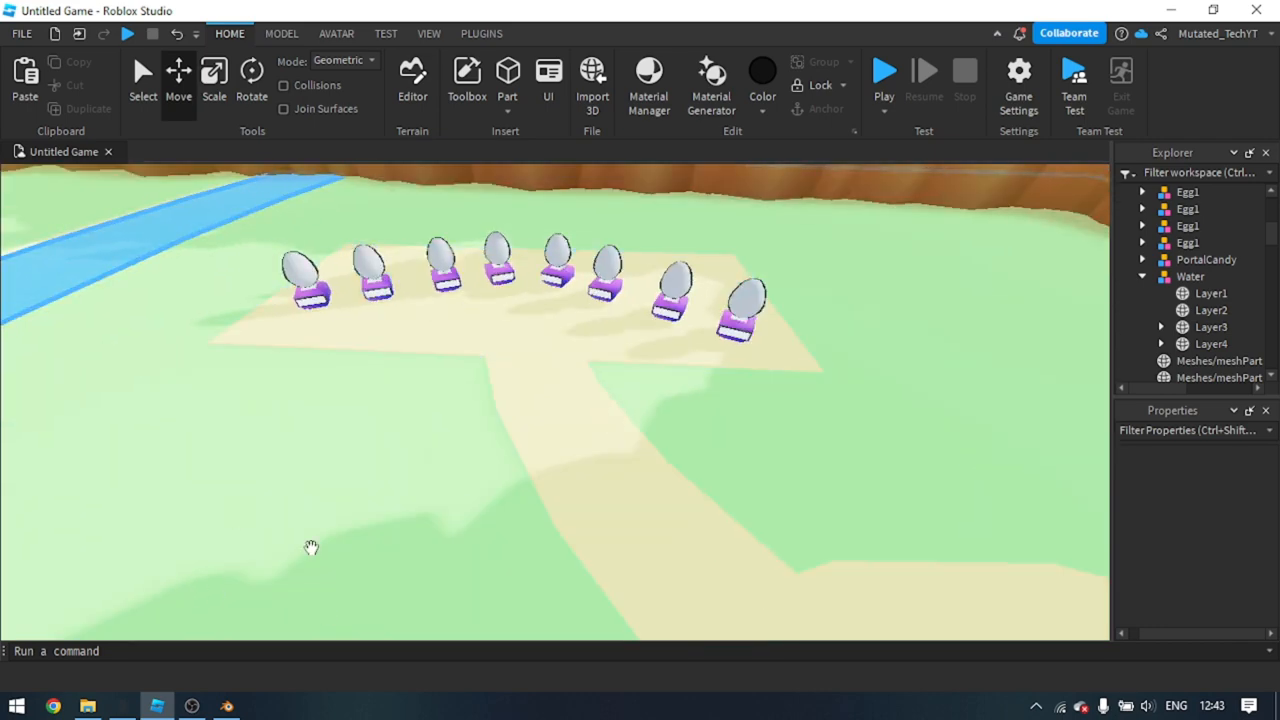